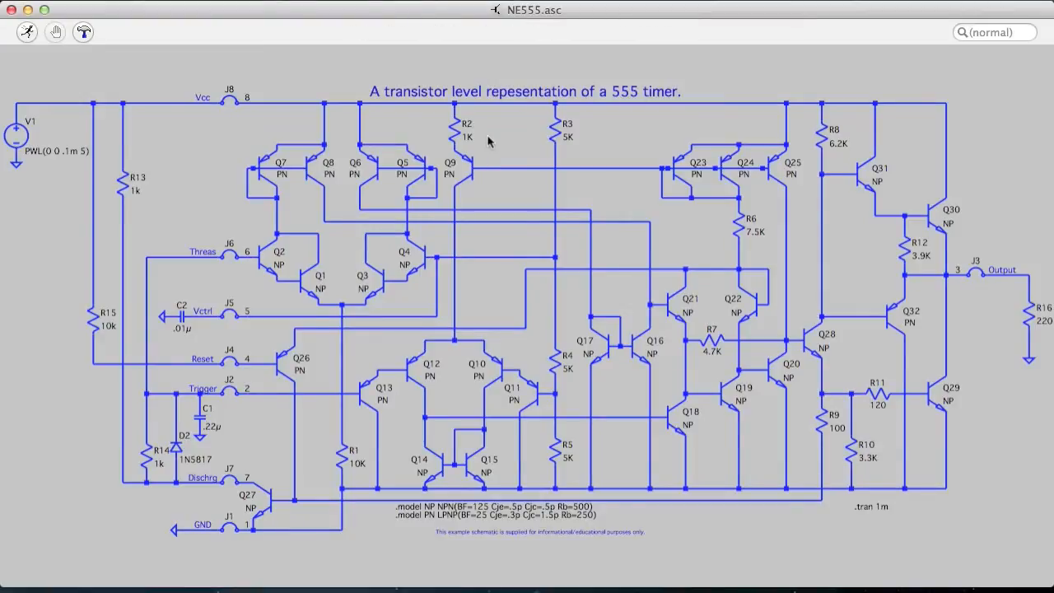
mouse_move(638, 117)
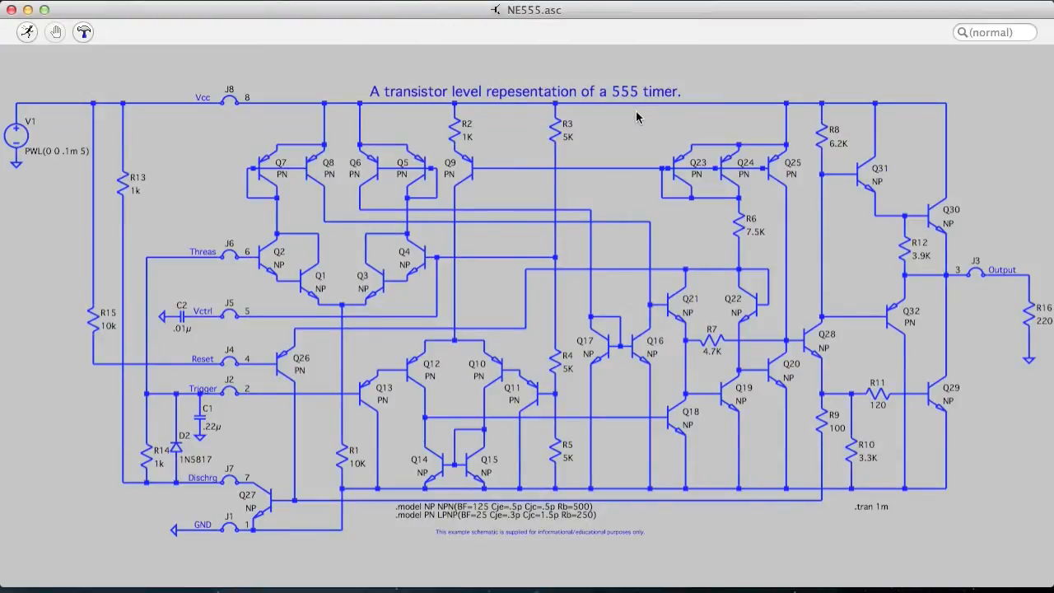
mouse_move(190, 135)
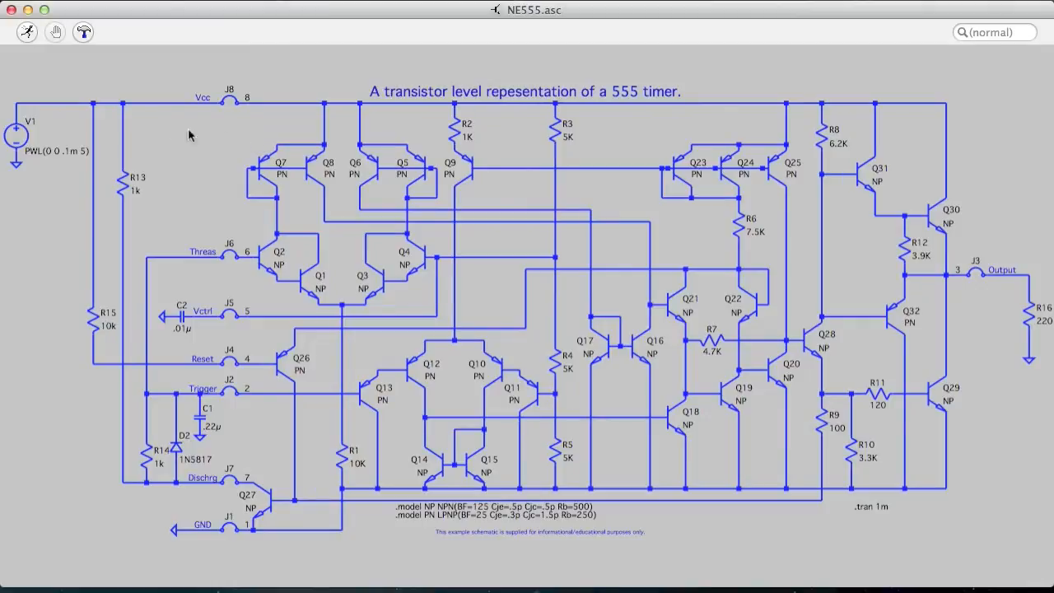
mouse_move(73, 109)
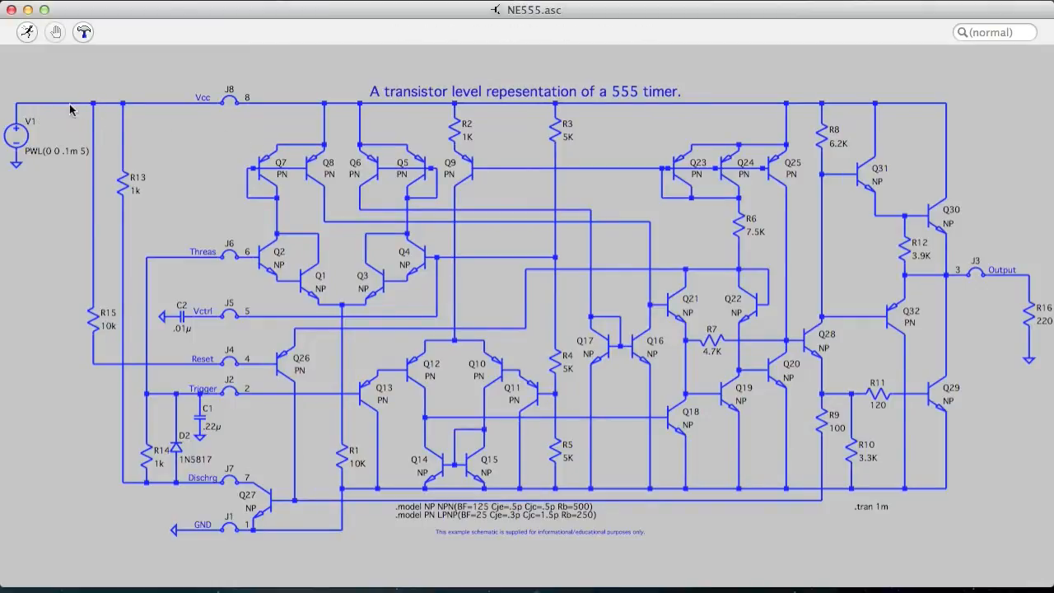
mouse_move(140, 109)
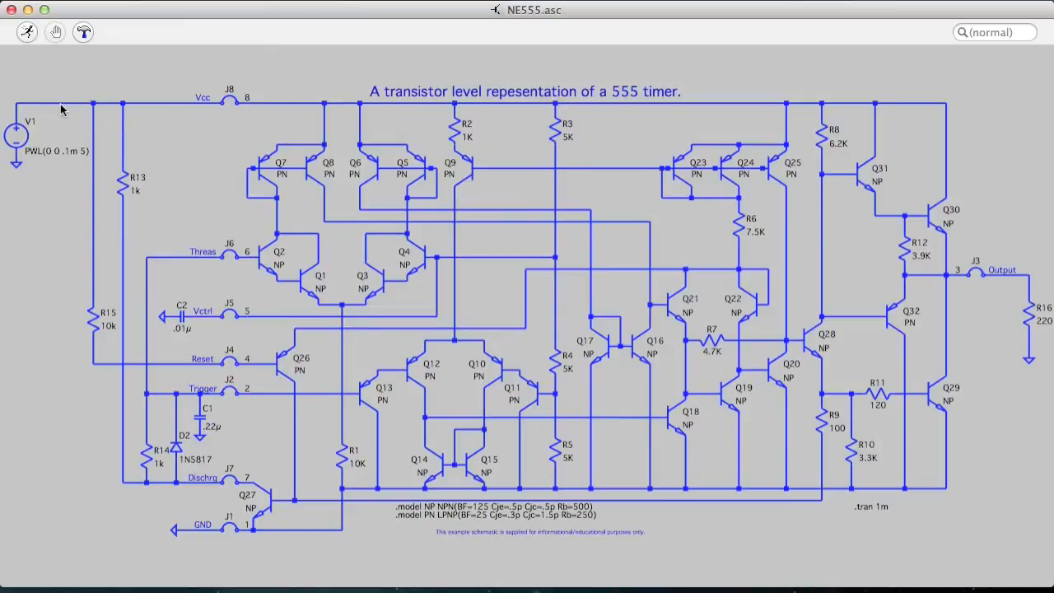
mouse_move(48, 112)
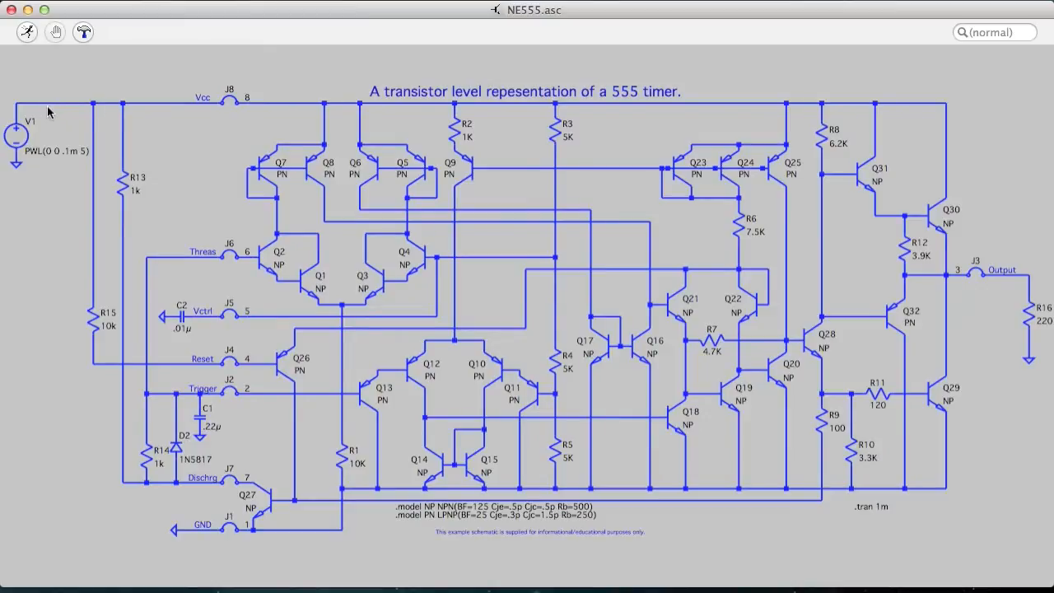
mouse_move(82, 119)
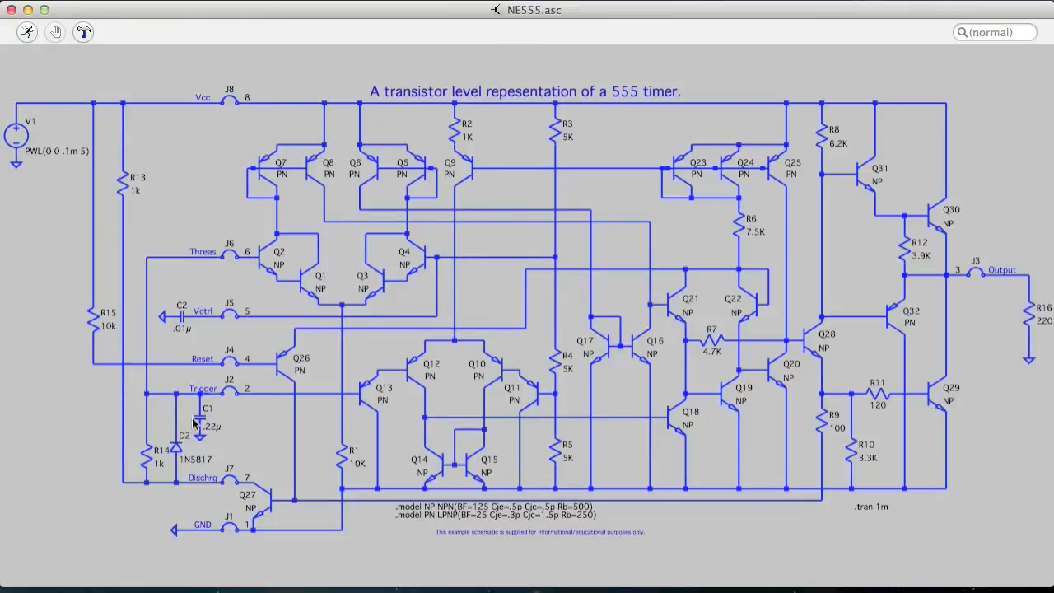
mouse_move(141, 441)
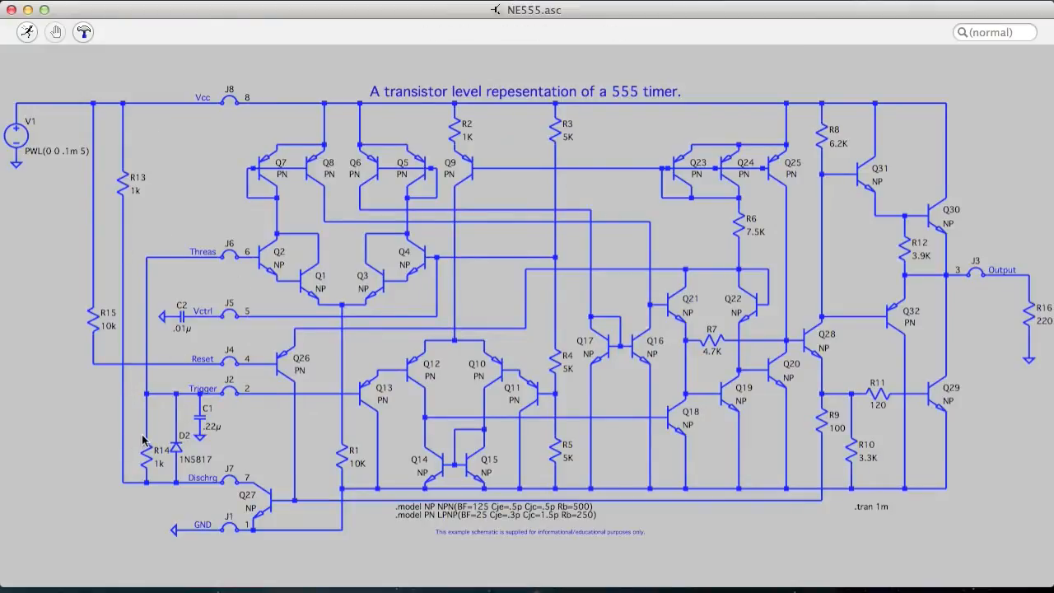
mouse_move(985, 294)
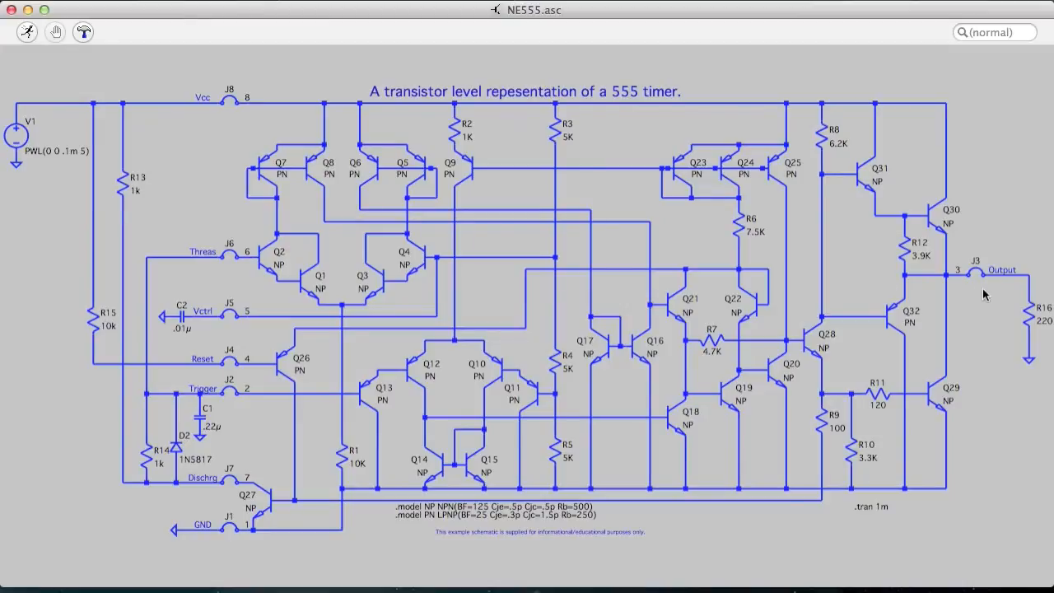
mouse_move(998, 283)
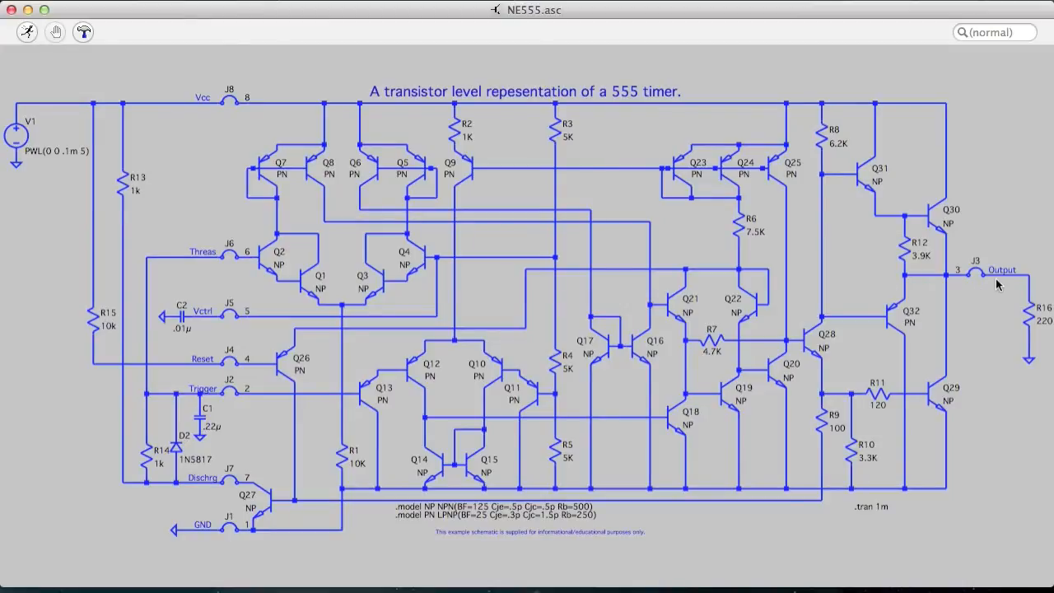
mouse_move(42, 43)
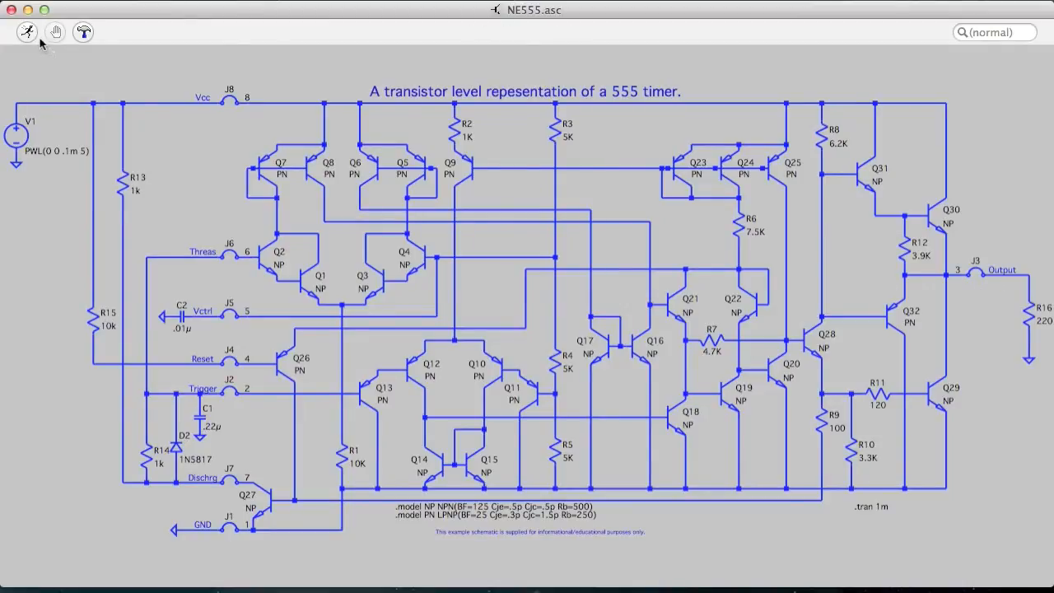
mouse_move(27, 31)
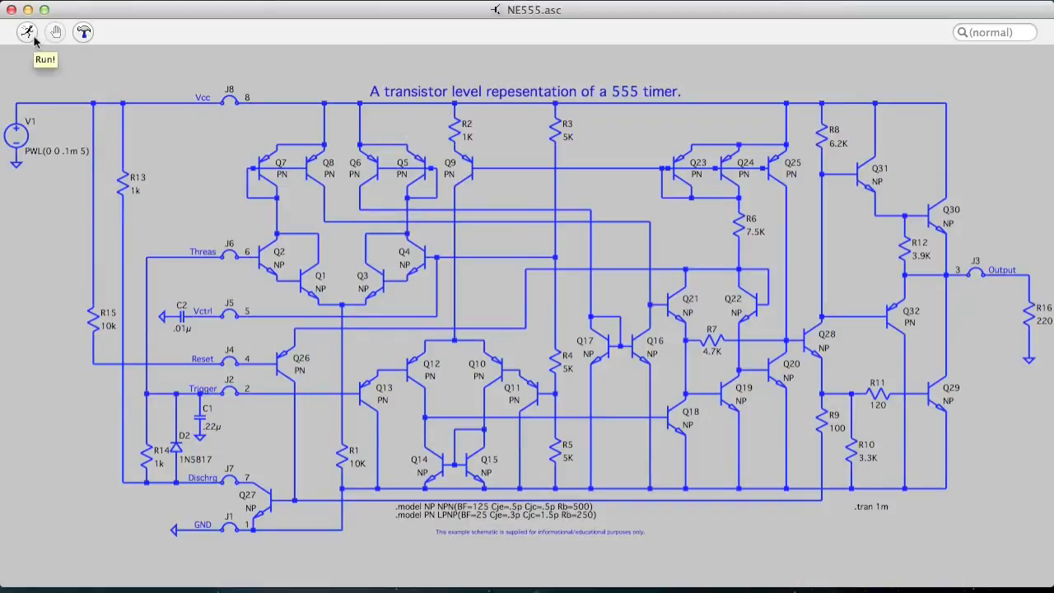
Run the simulation, tile the plot beside the schematic, and zoom onto the Q29/Q30 output stage
left_click(26, 32)
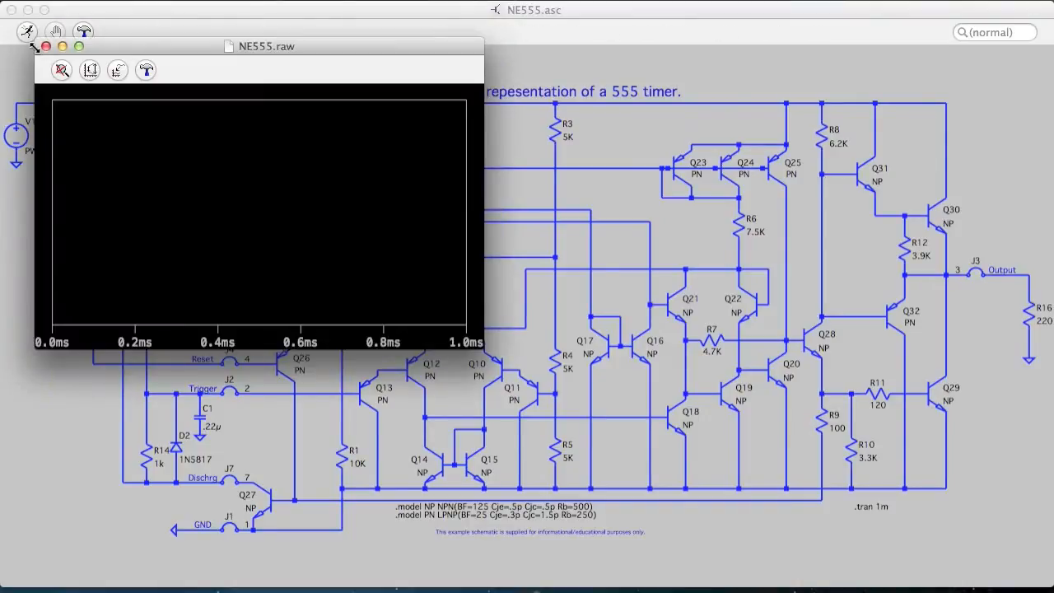
left_click(63, 46)
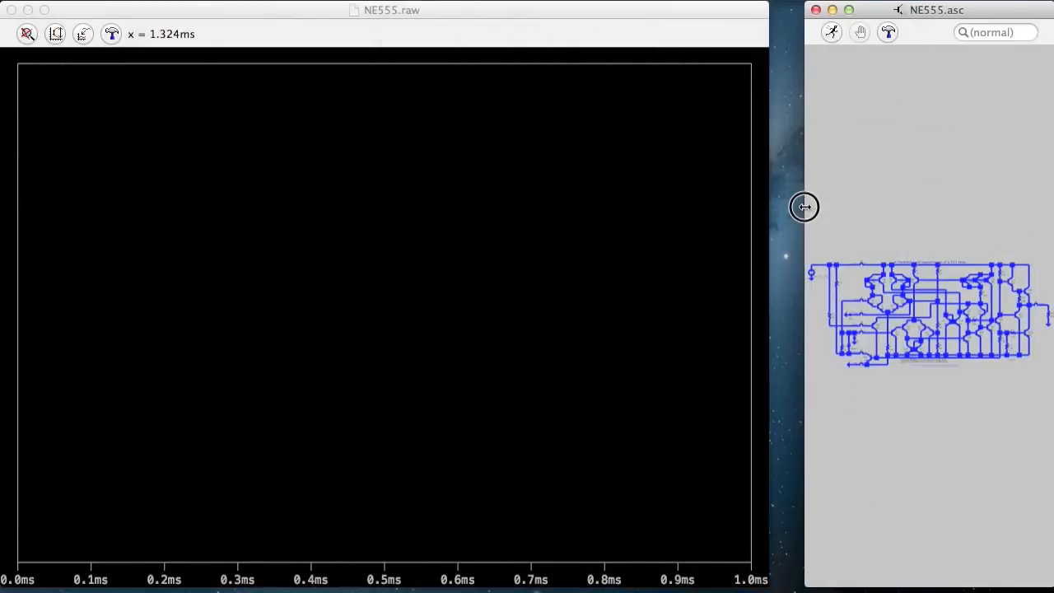
left_click_drag(803, 208, 772, 207)
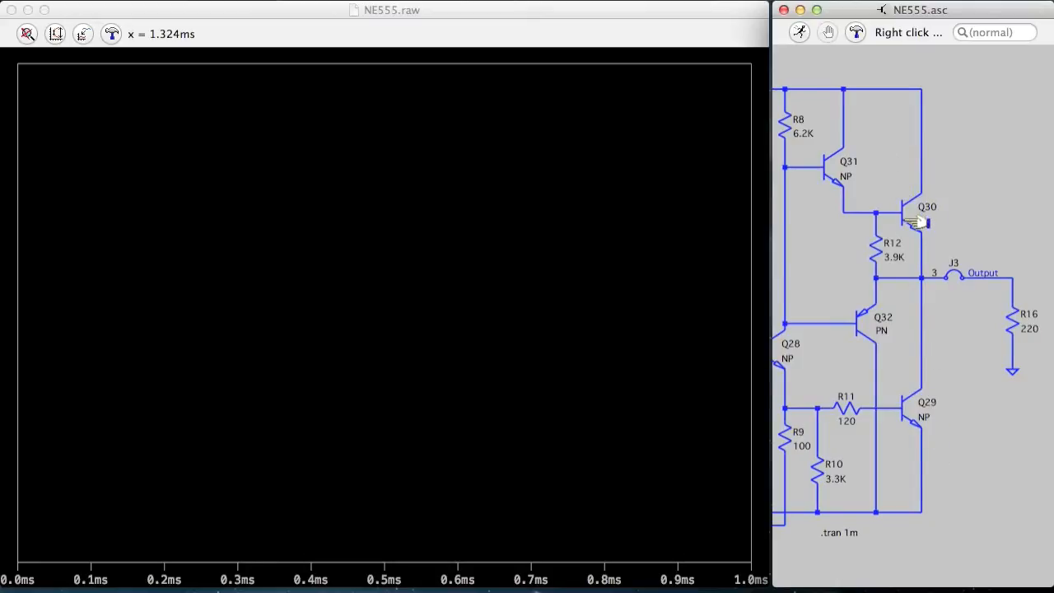
mouse_move(974, 280)
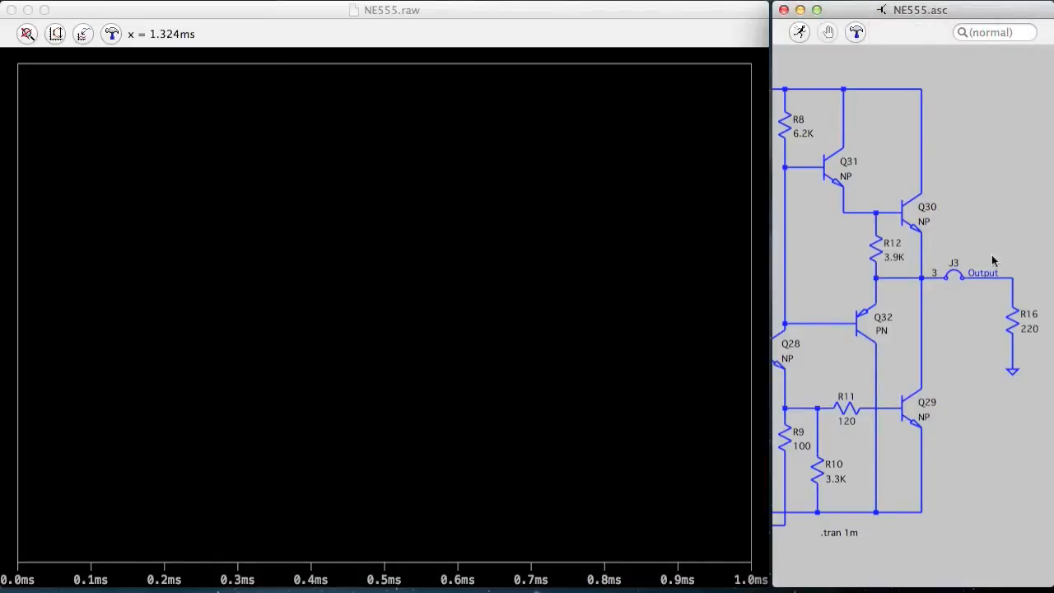
mouse_move(988, 303)
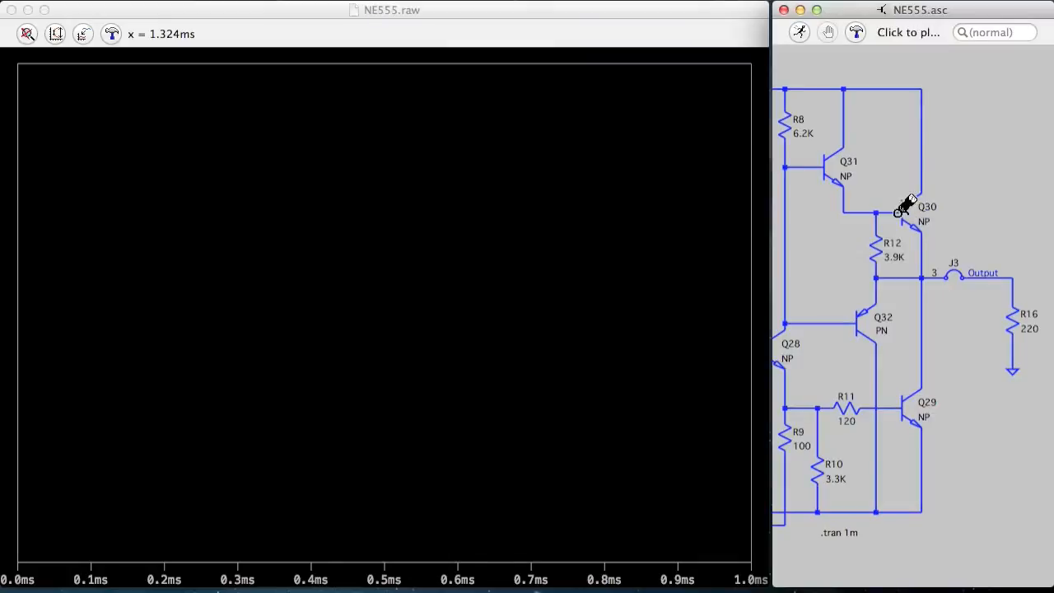
Probe Q30 and Q29 currents, then add a new plot pane for V(8)
left_click(902, 206)
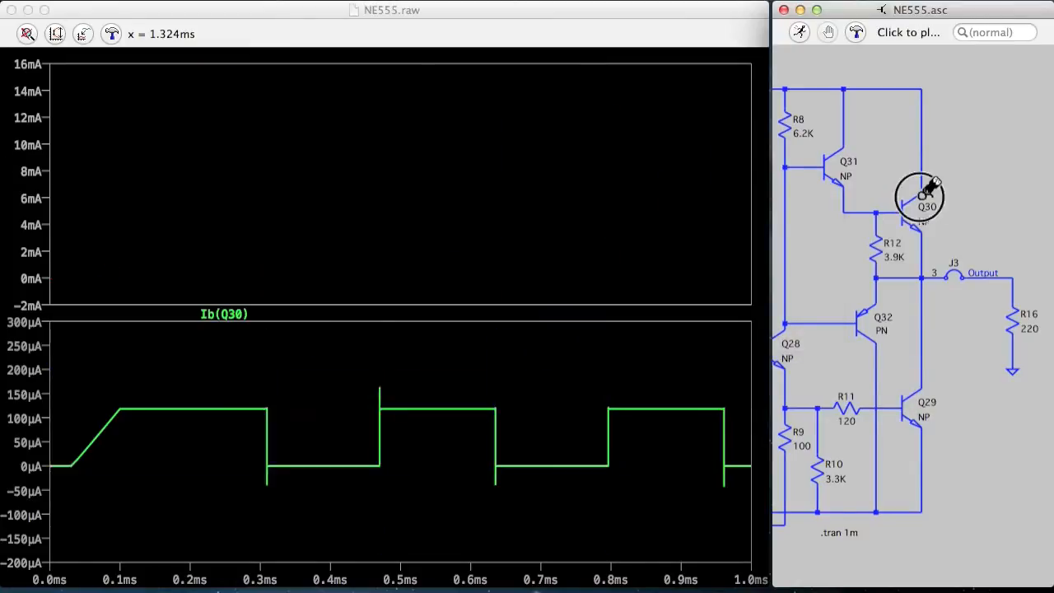
left_click(922, 403)
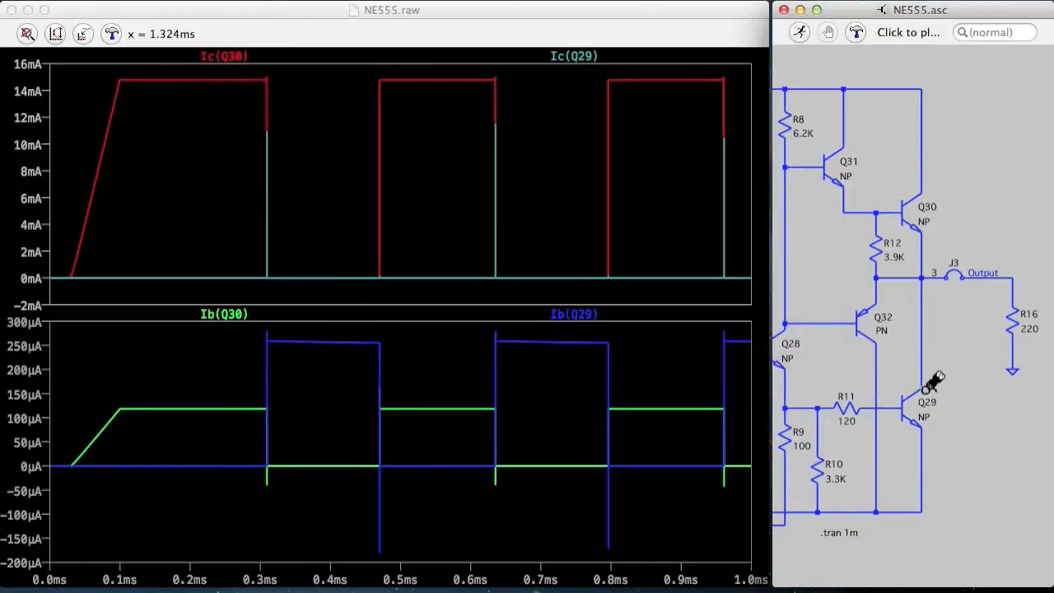
right_click(691, 319)
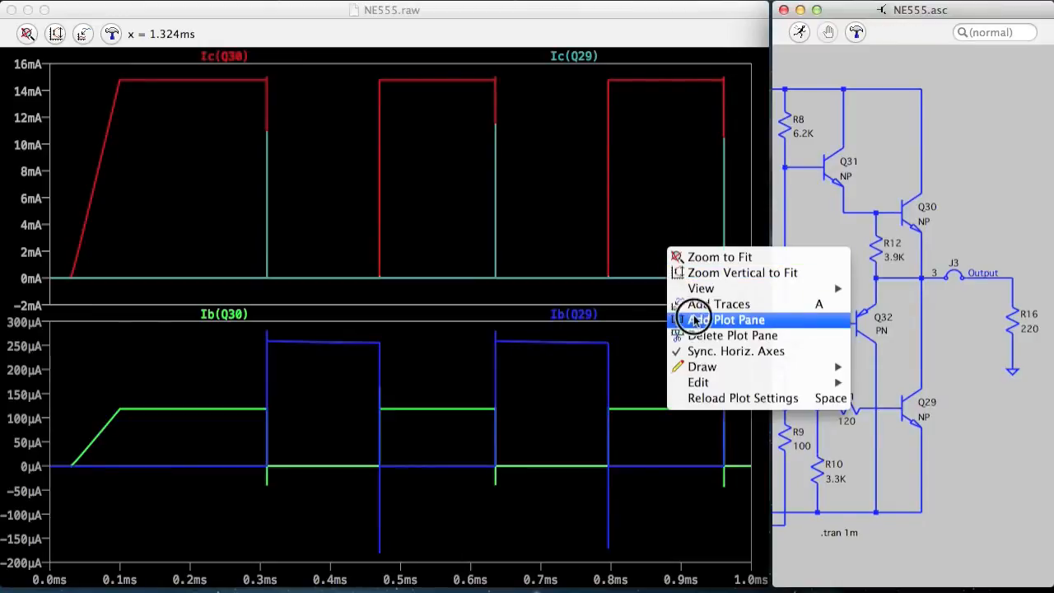
left_click(731, 320)
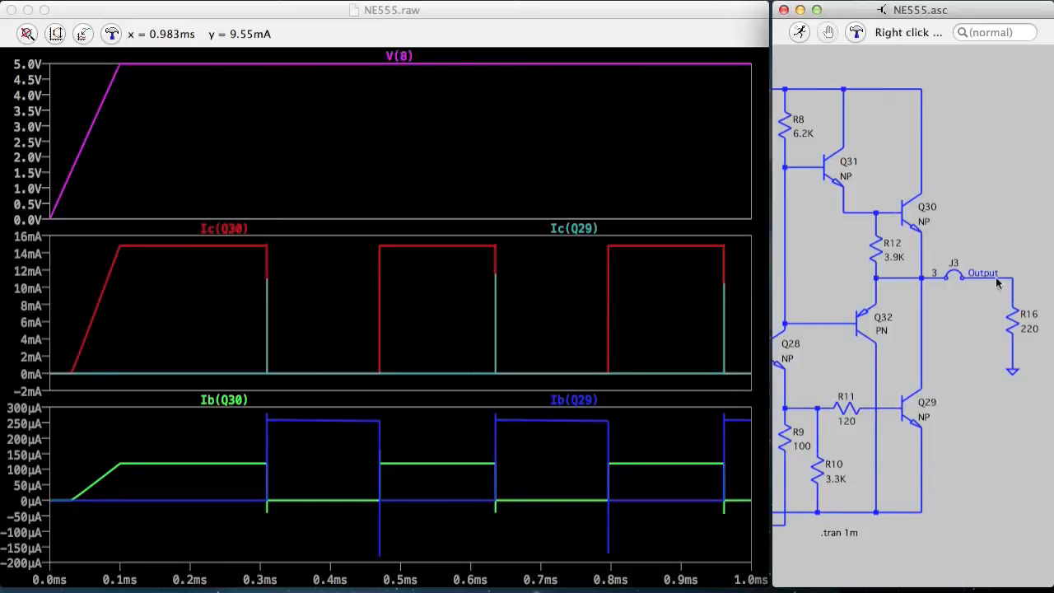
left_click(981, 273)
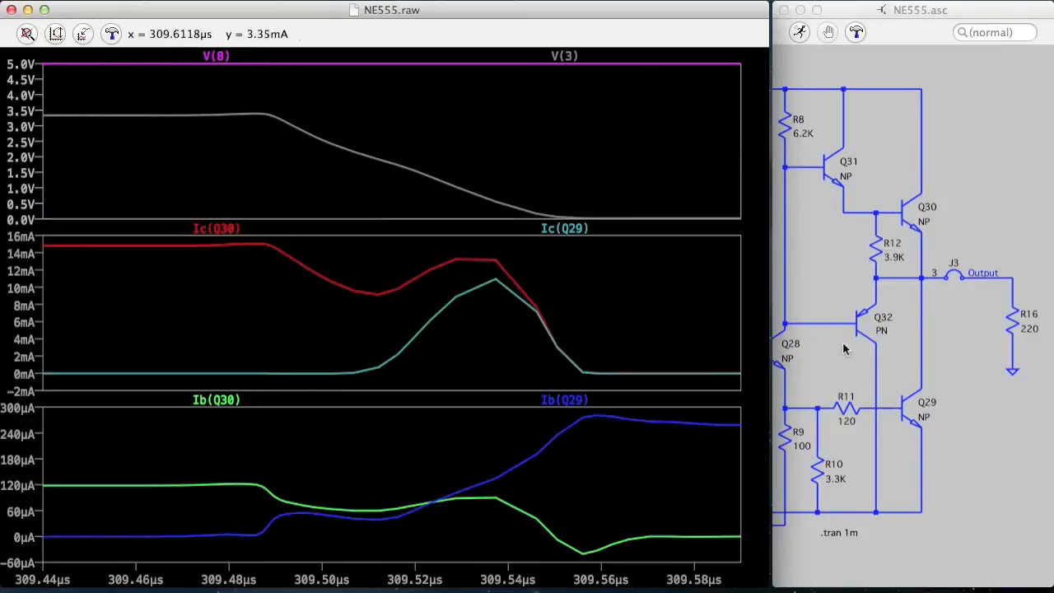
mouse_move(688, 425)
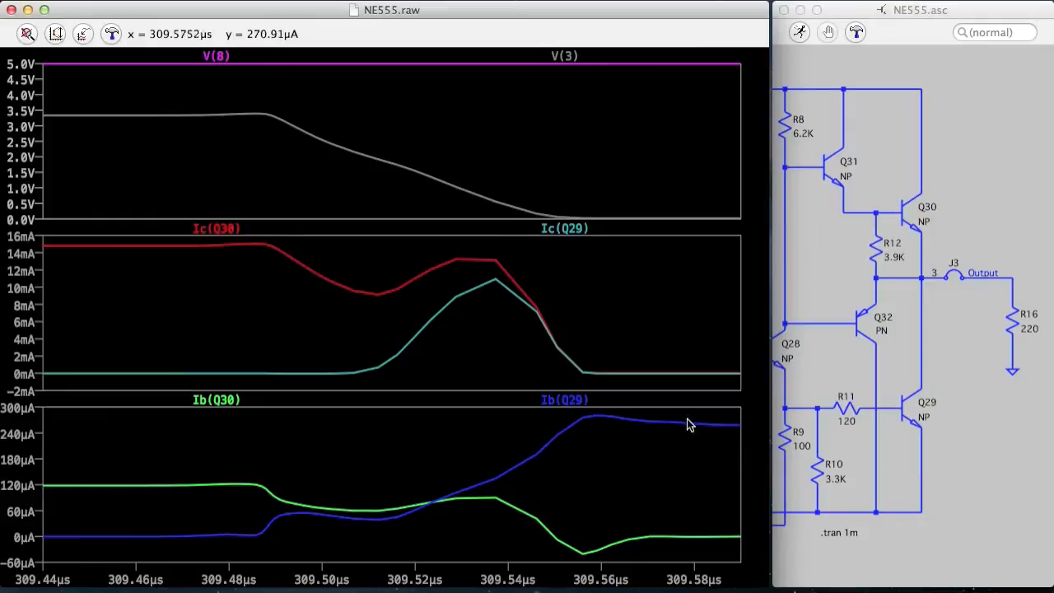
mouse_move(942, 183)
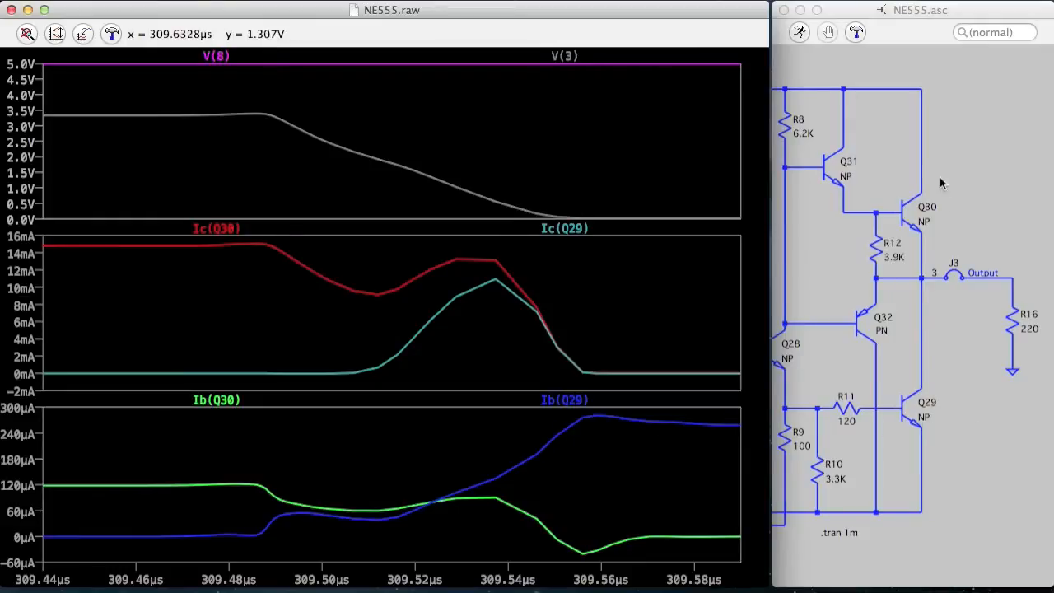
mouse_move(546, 542)
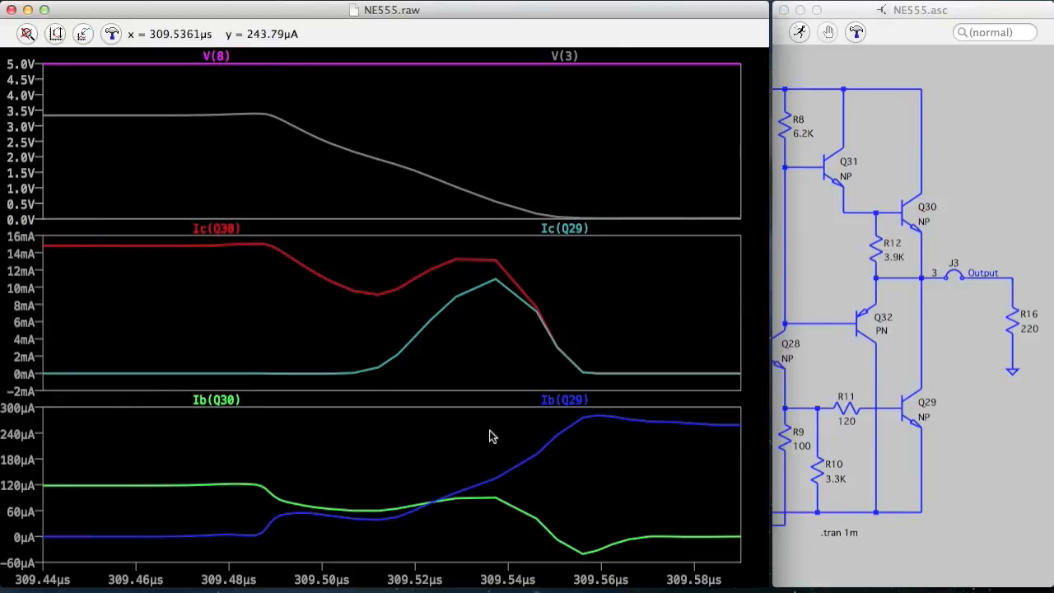
mouse_move(600, 290)
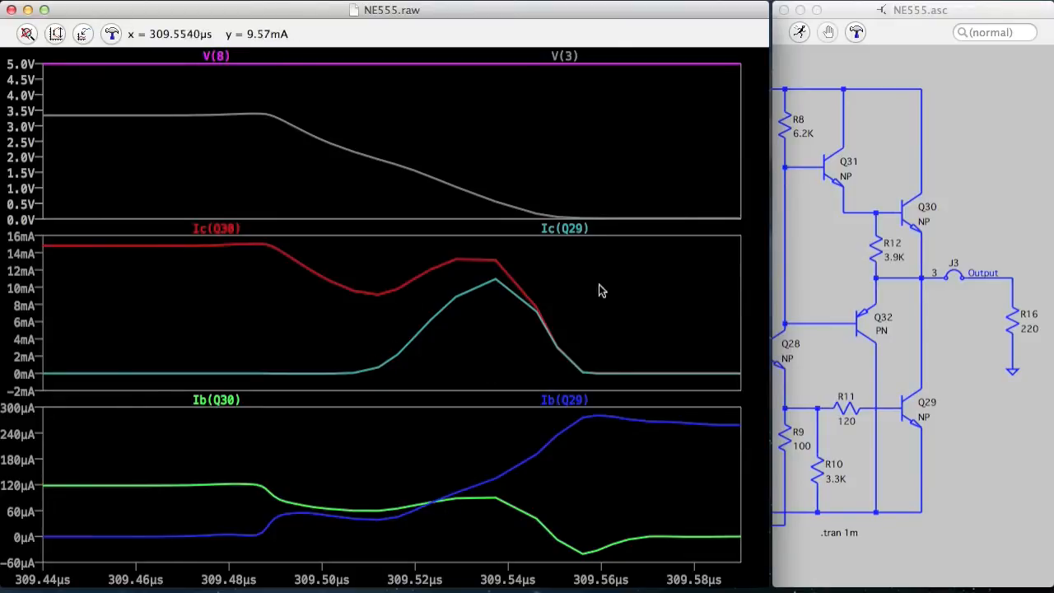
mouse_move(451, 502)
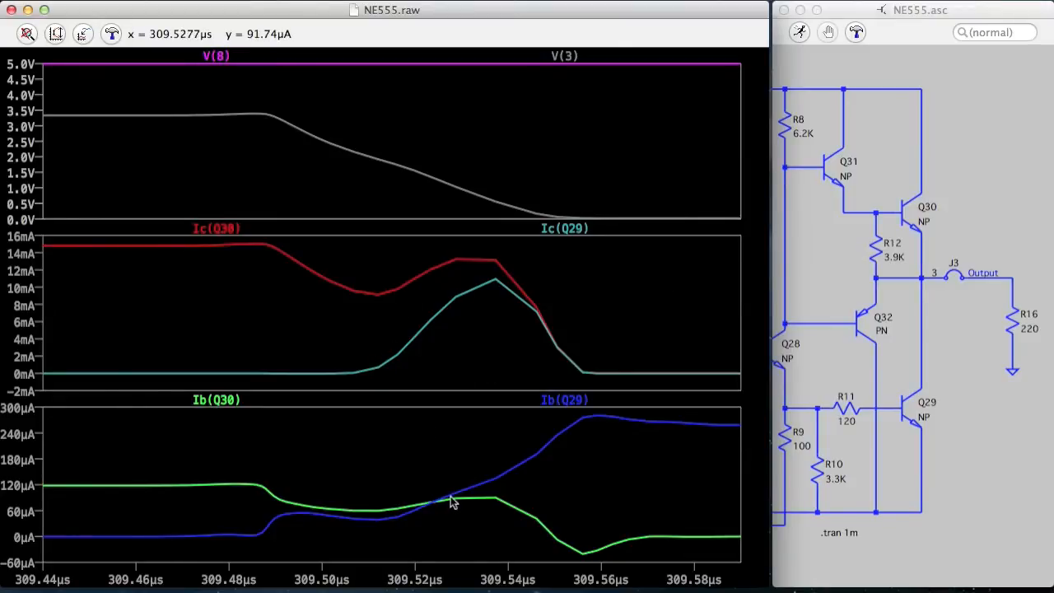
mouse_move(754, 311)
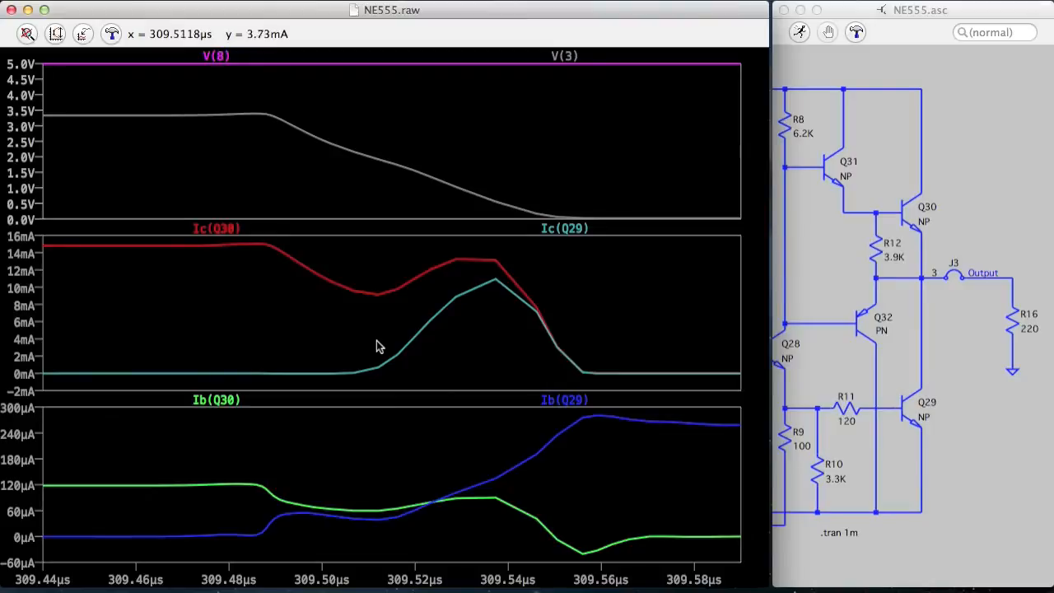
mouse_move(862, 234)
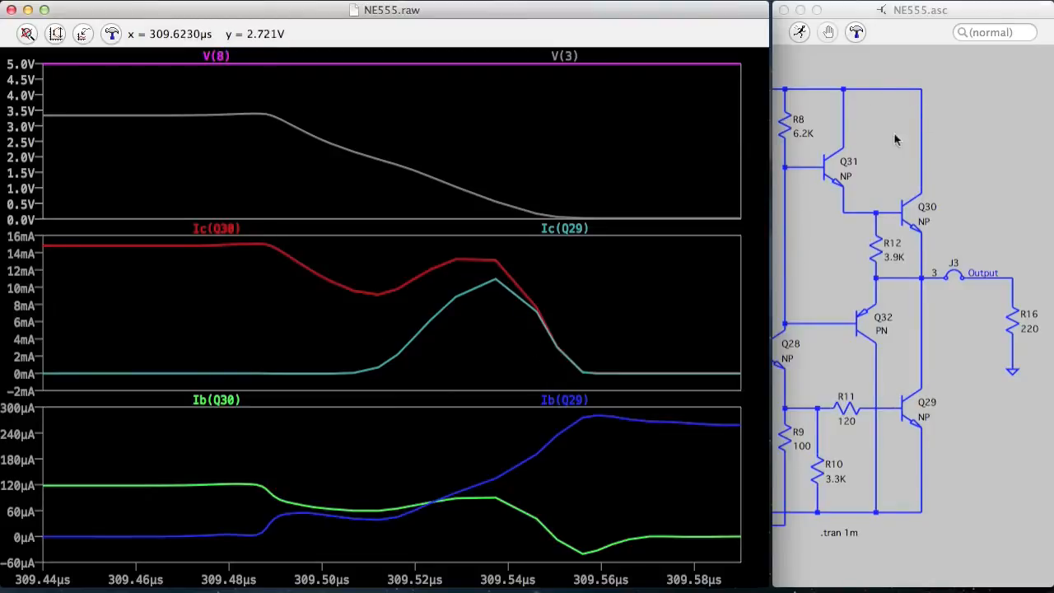
mouse_move(947, 443)
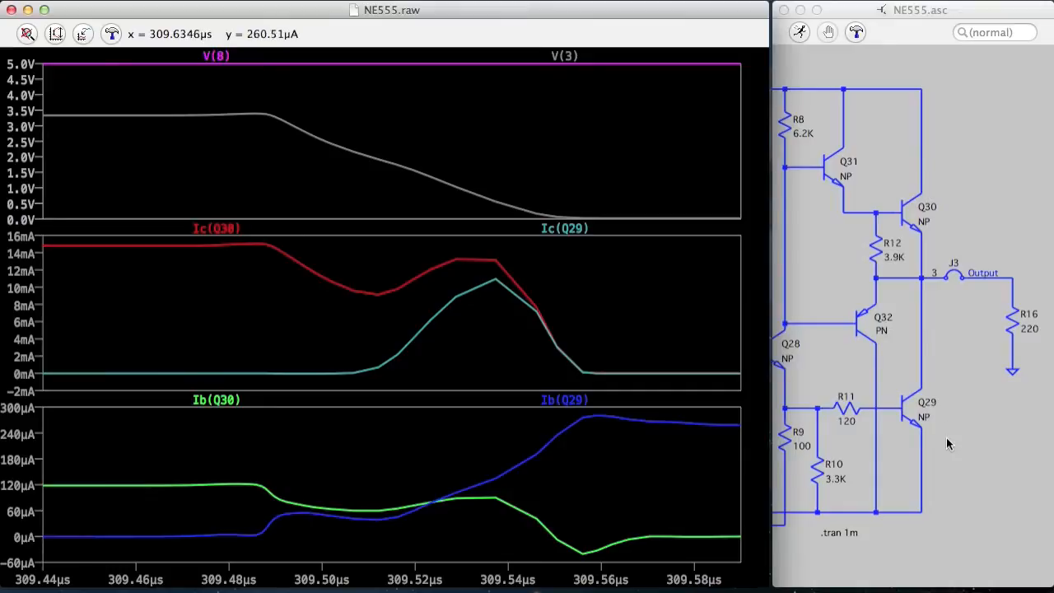
mouse_move(475, 348)
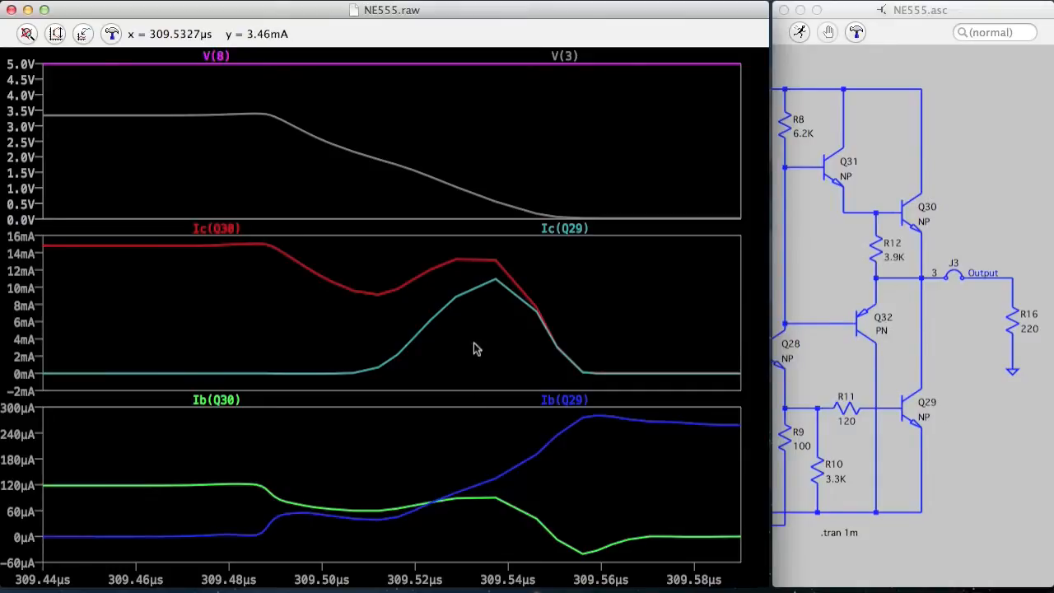
mouse_move(510, 464)
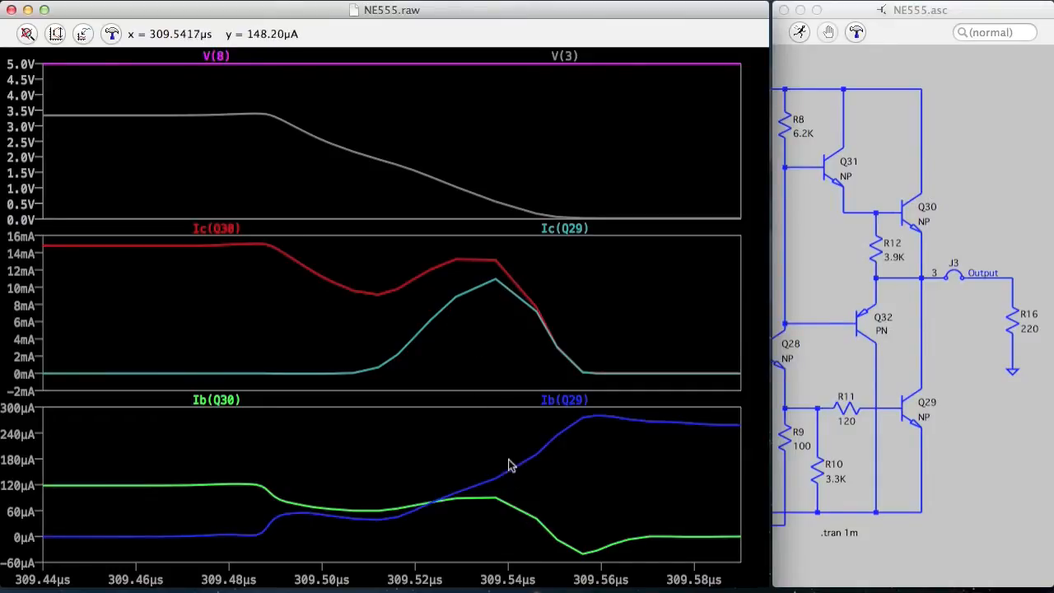
mouse_move(497, 273)
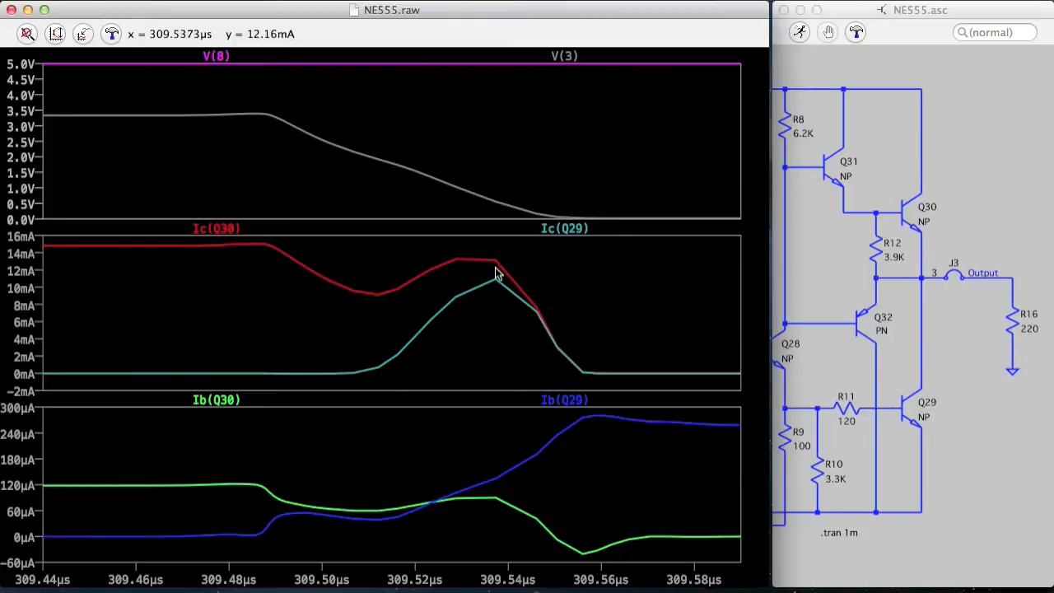
left_click_drag(494, 271, 579, 376)
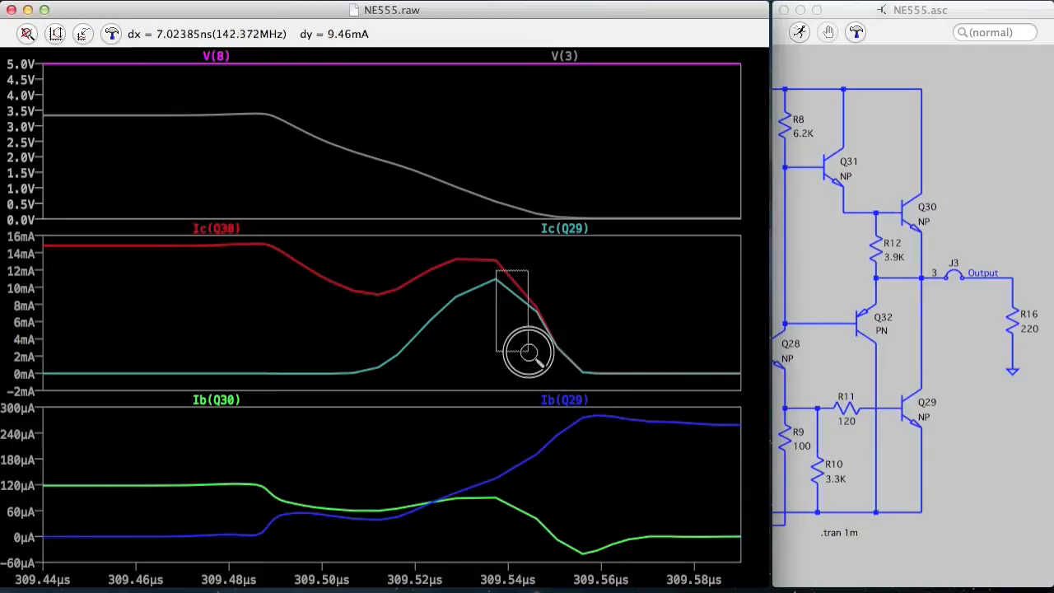
Zoom the Ic pane onto the falling edge of Ic(Q30) and Ic(Q29) near 309.54 µs
left_click_drag(529, 352, 585, 372)
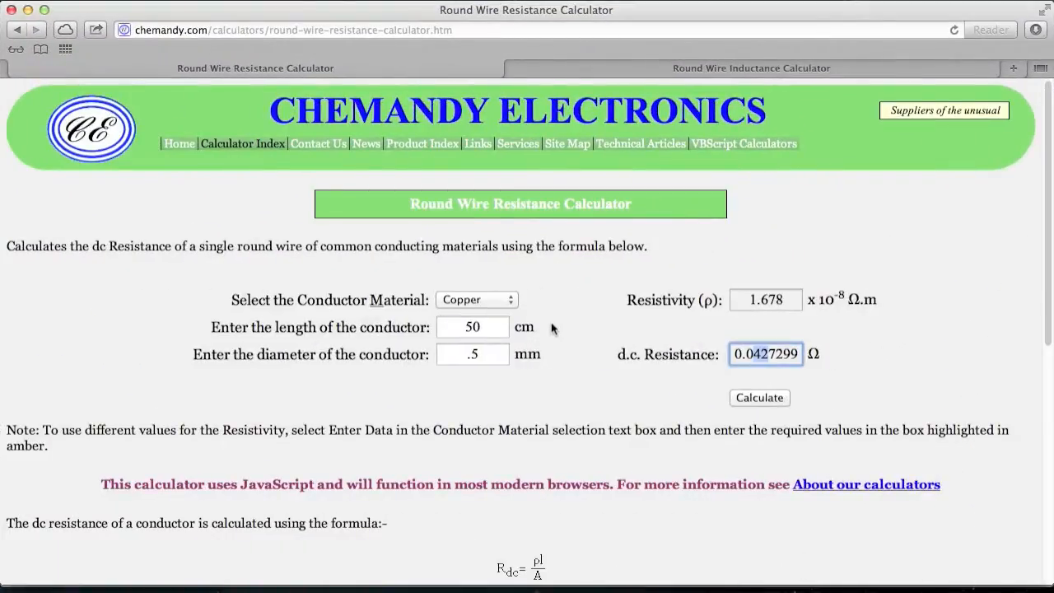
mouse_move(517, 354)
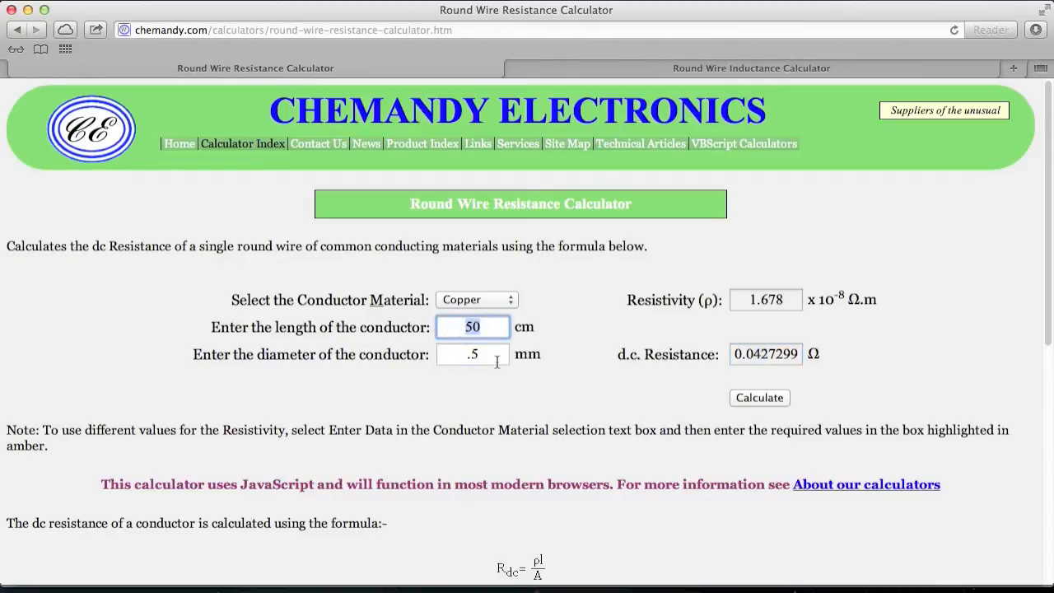
Enter a 0.5 mm copper conductor diameter and read the 0.0427299 Ω d.c. resistance
left_click(473, 354)
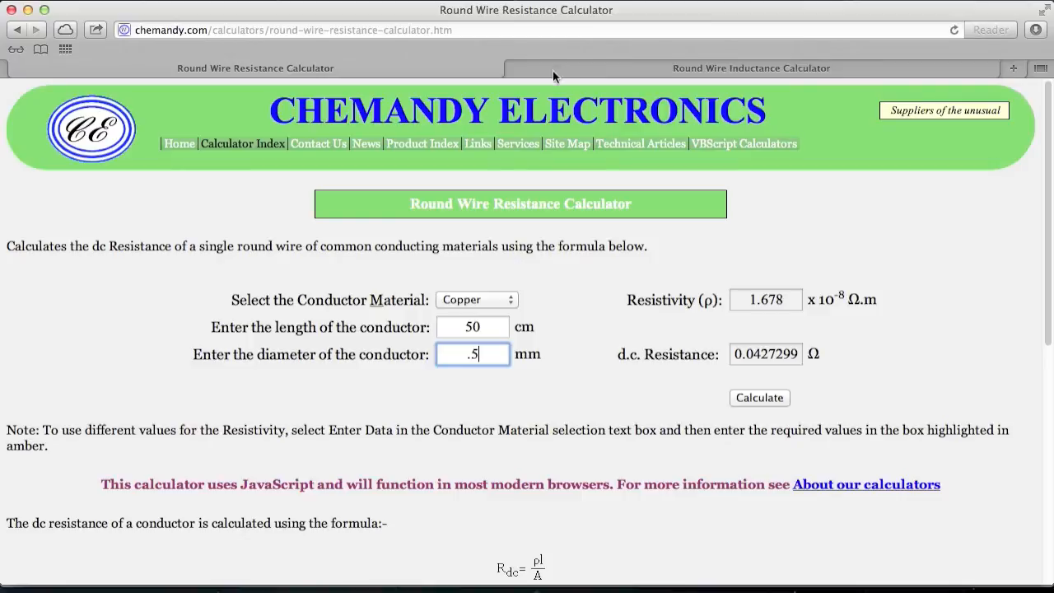
left_click(751, 67)
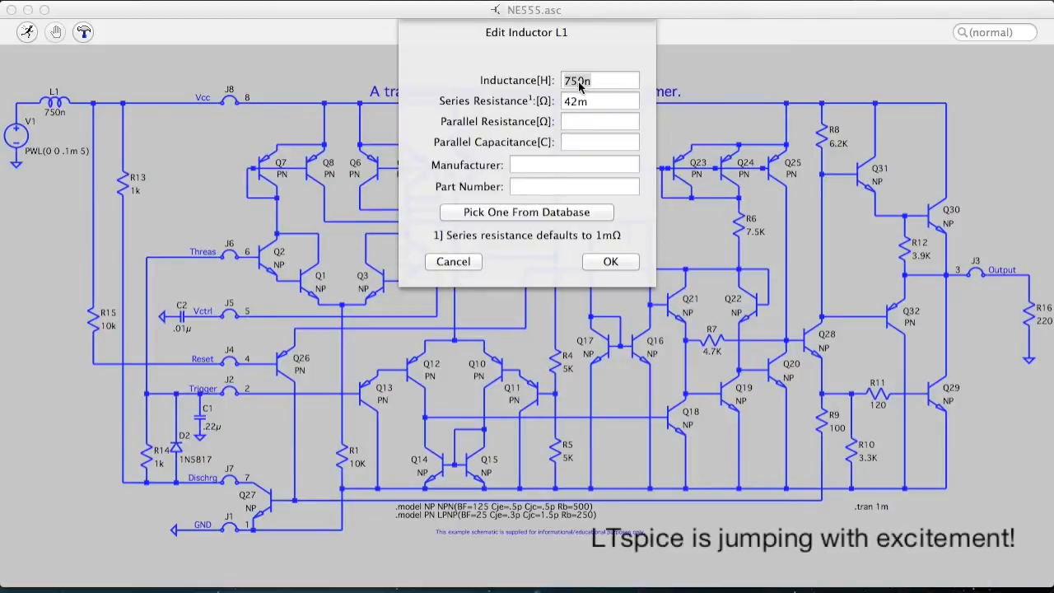
Apply 750n inductance with 42m series resistance to inductor L1
left_click(610, 260)
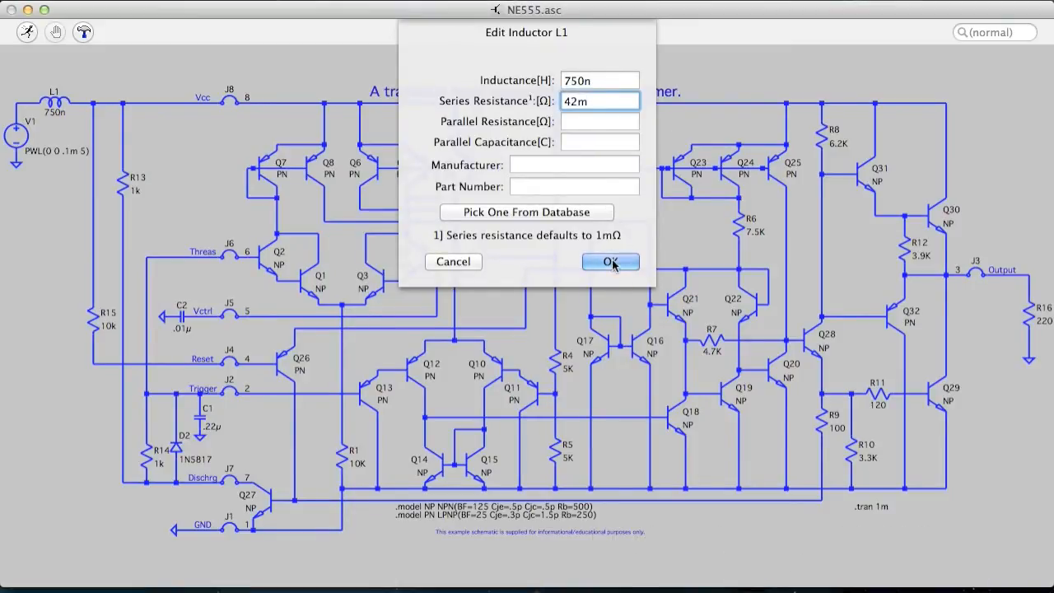
left_click(609, 262)
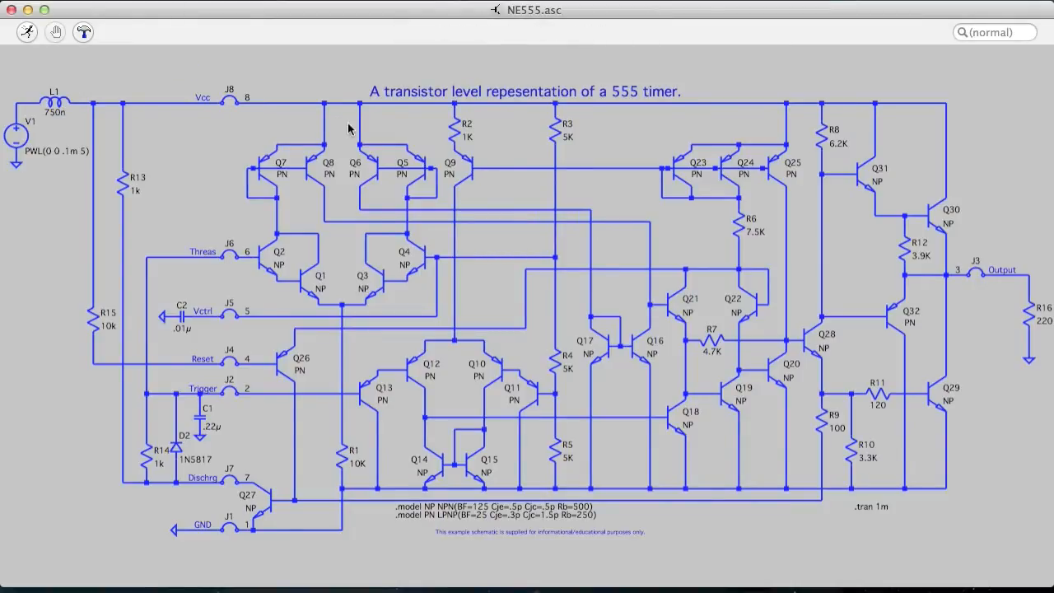
mouse_move(731, 204)
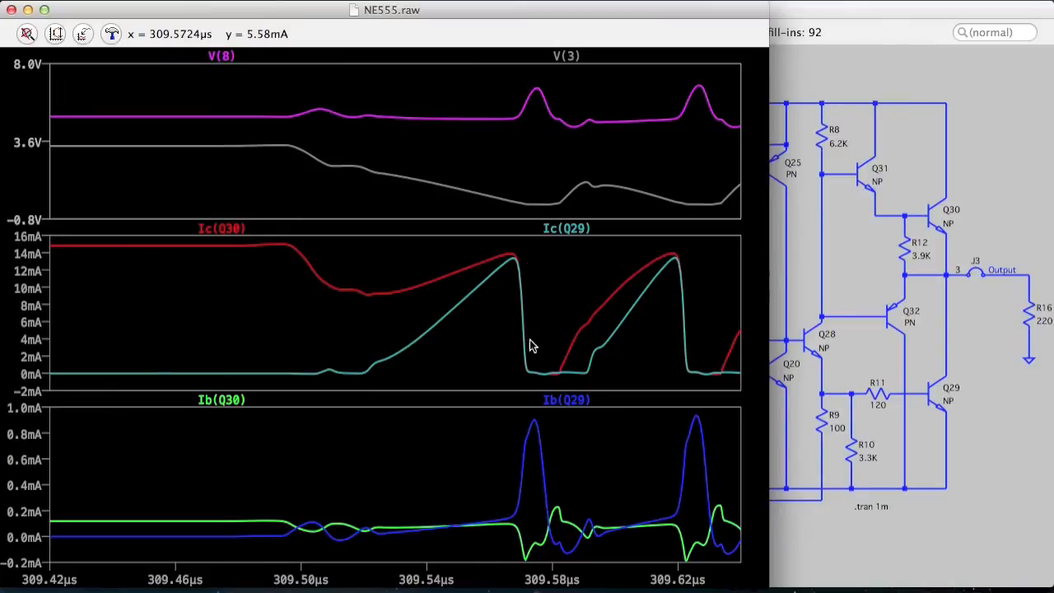
mouse_move(327, 349)
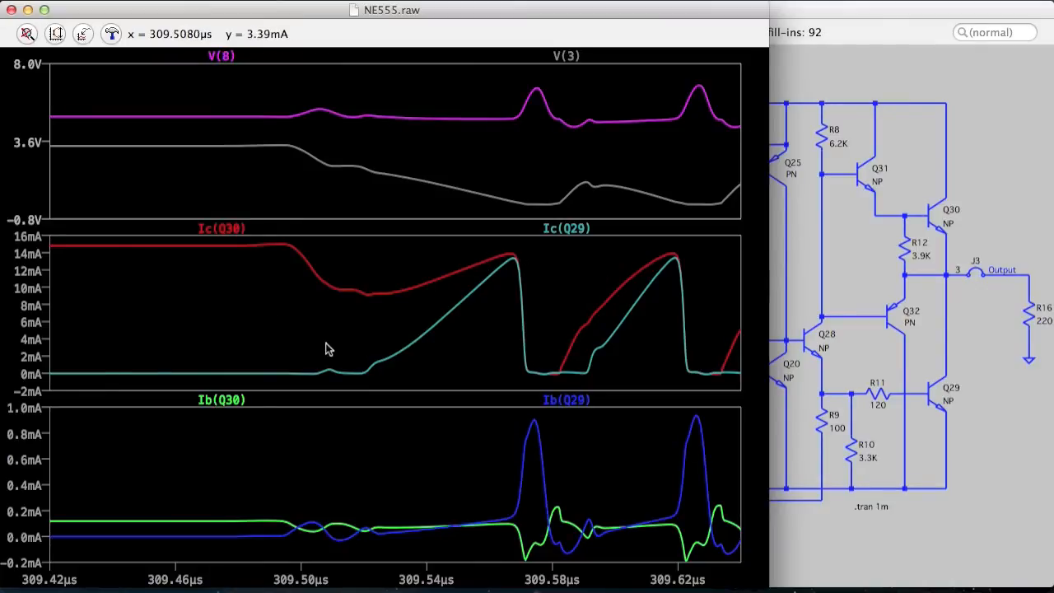
mouse_move(388, 364)
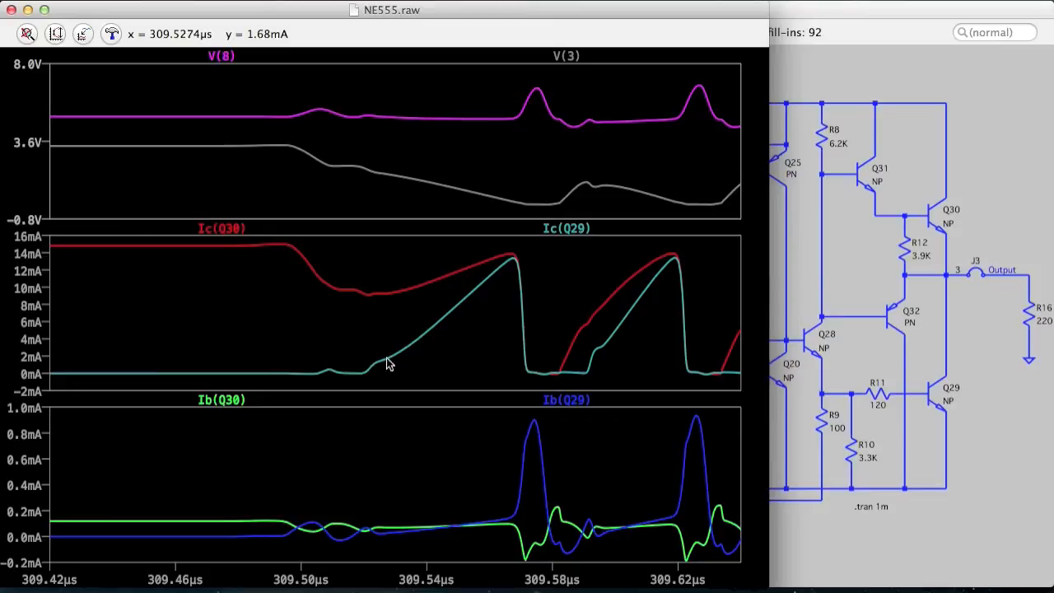
mouse_move(479, 301)
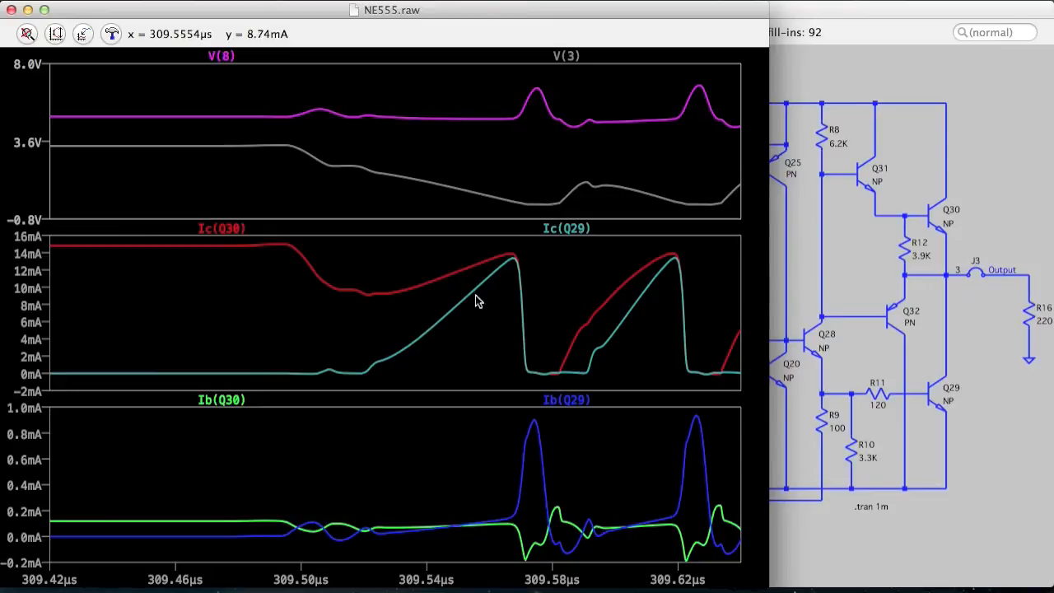
mouse_move(530, 511)
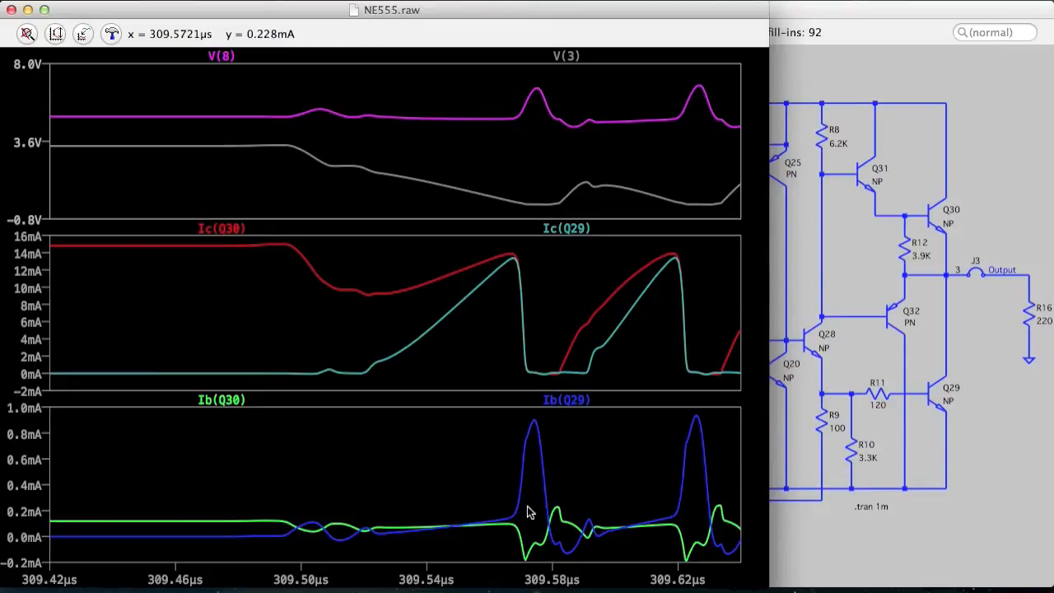
mouse_move(527, 476)
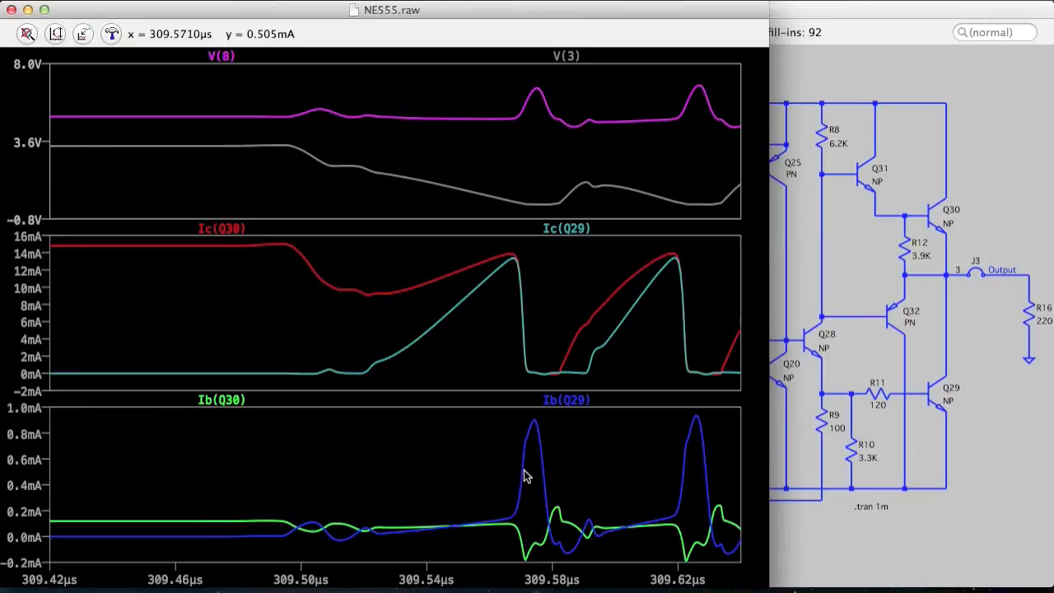
mouse_move(515, 492)
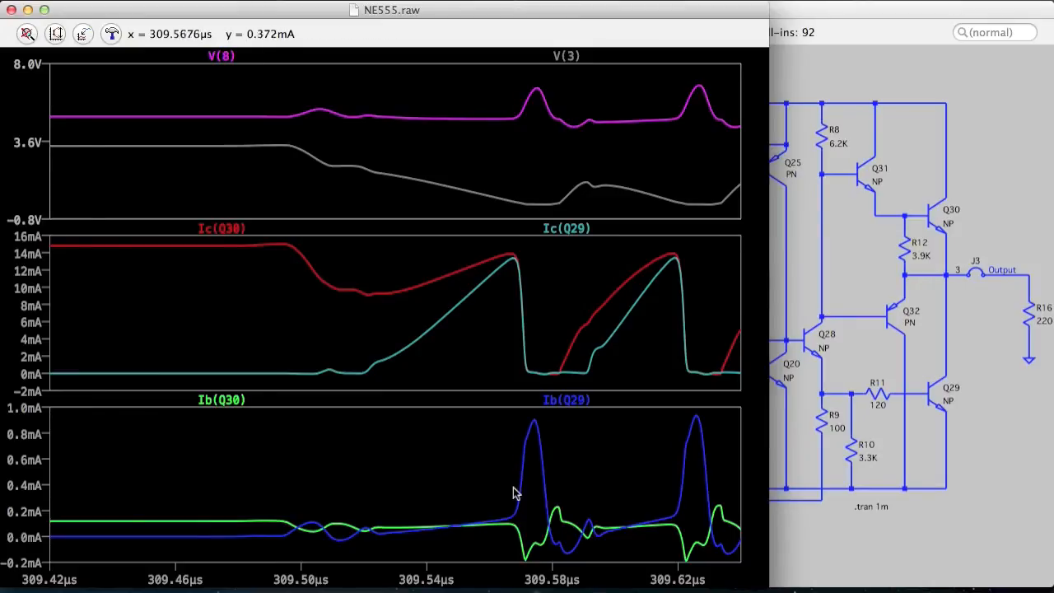
mouse_move(520, 545)
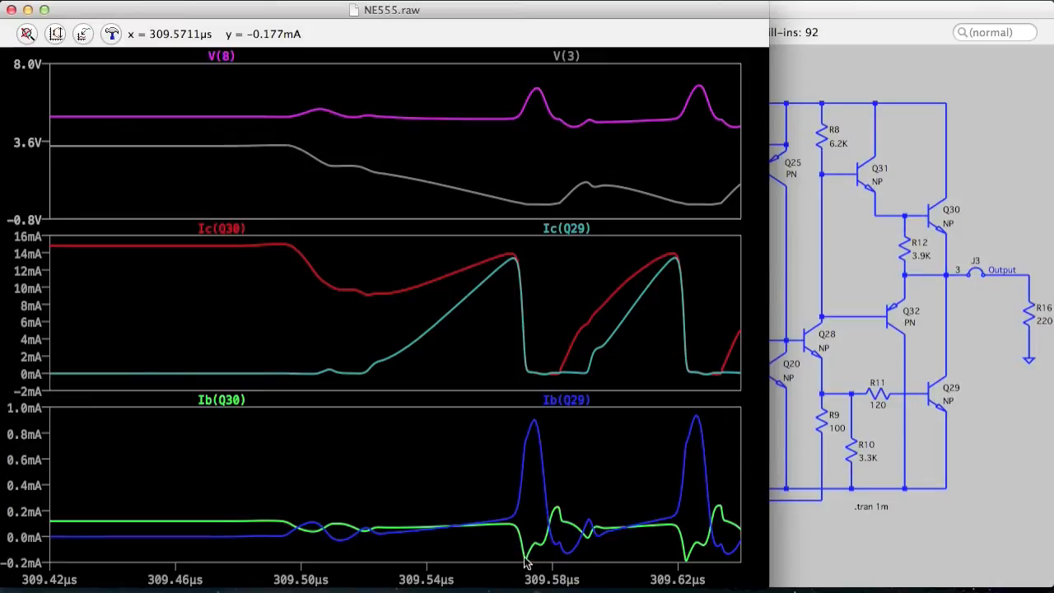
mouse_move(519, 418)
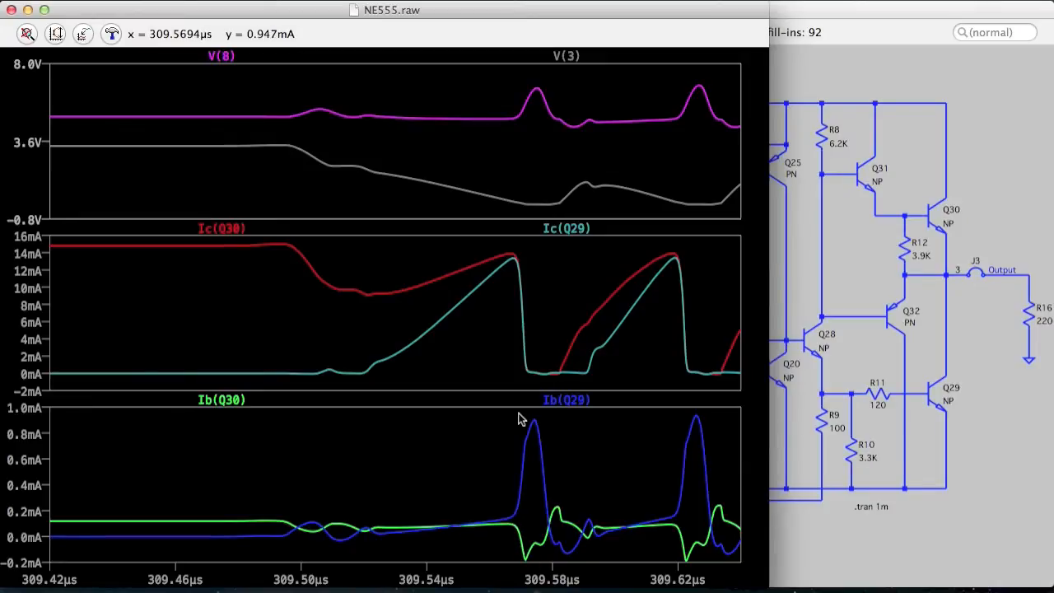
mouse_move(525, 122)
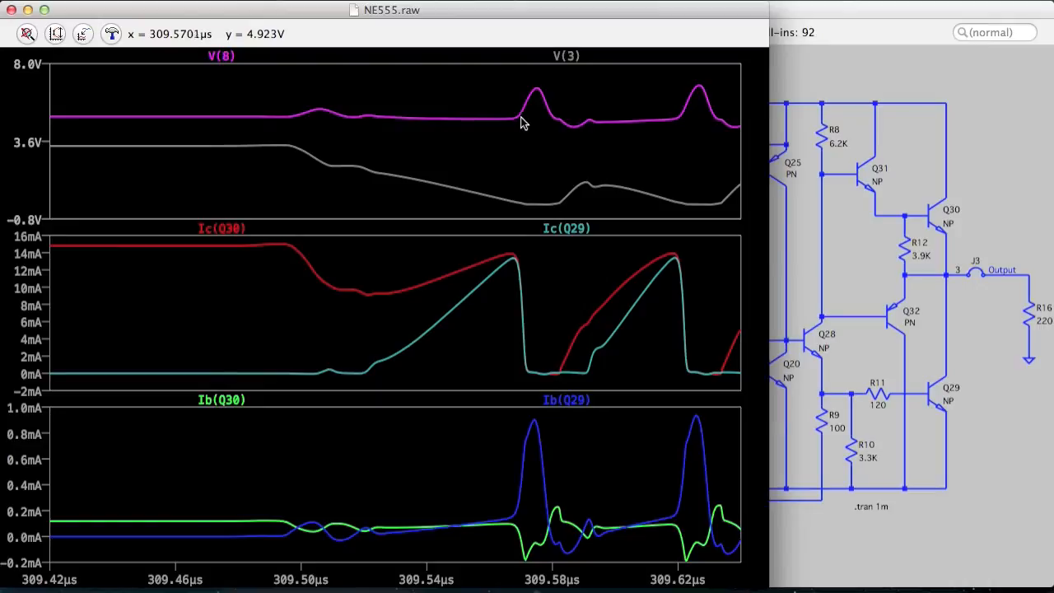
mouse_move(512, 253)
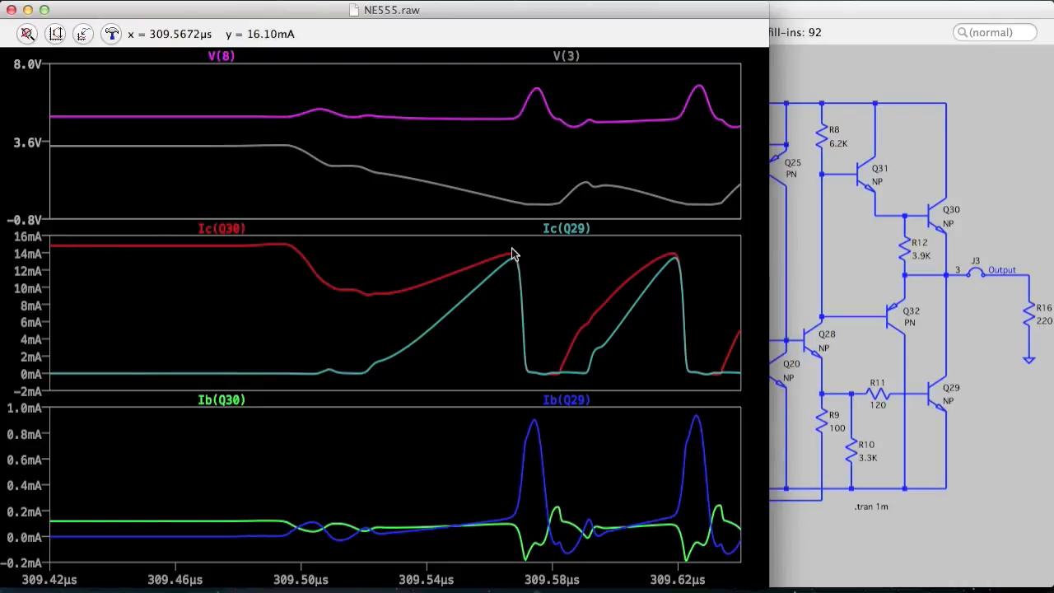
mouse_move(527, 369)
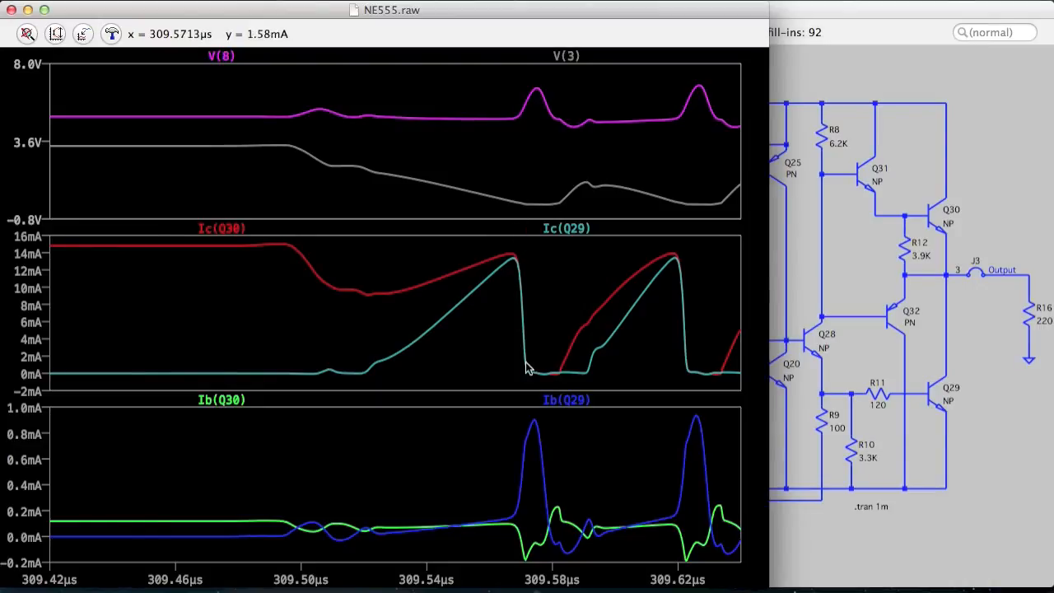
mouse_move(526, 272)
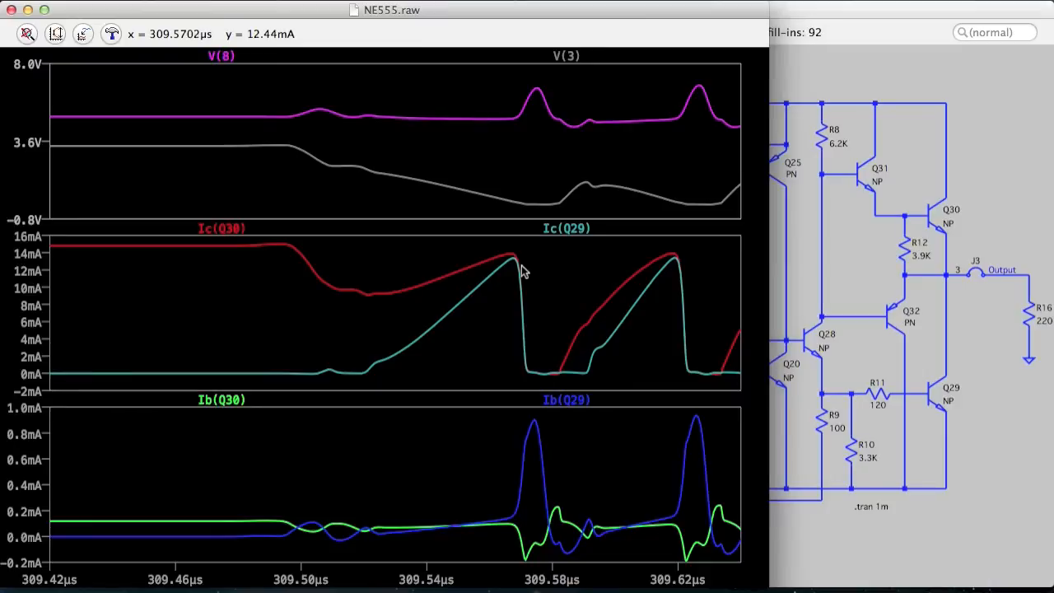
mouse_move(525, 382)
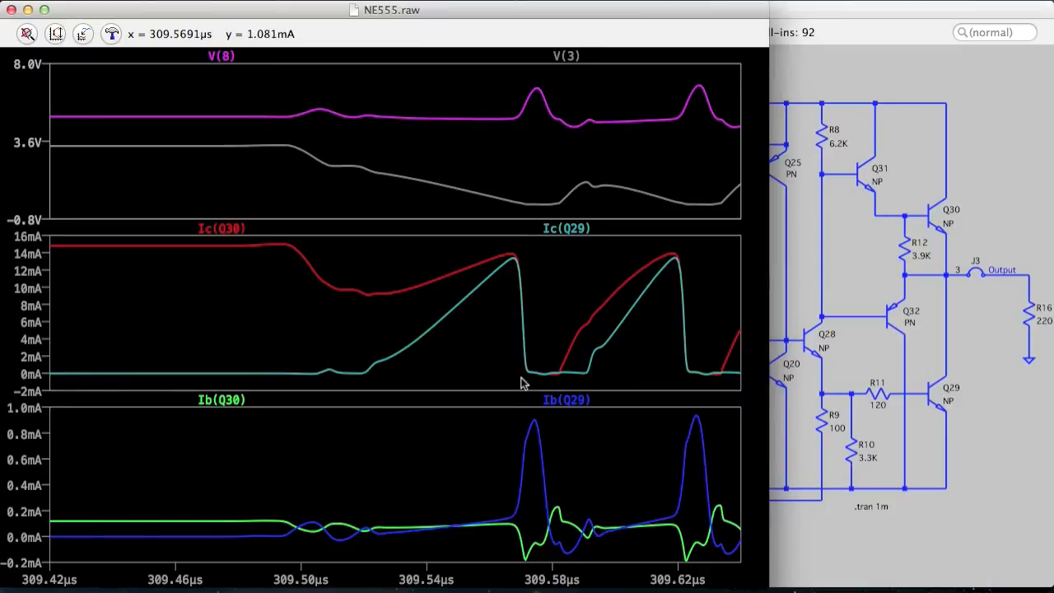
mouse_move(518, 122)
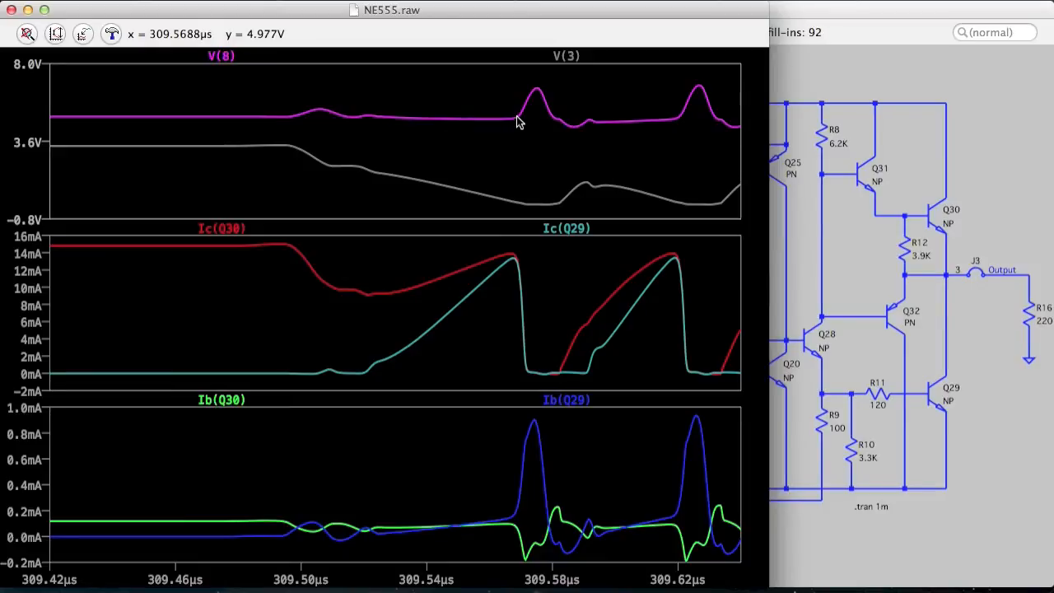
mouse_move(535, 94)
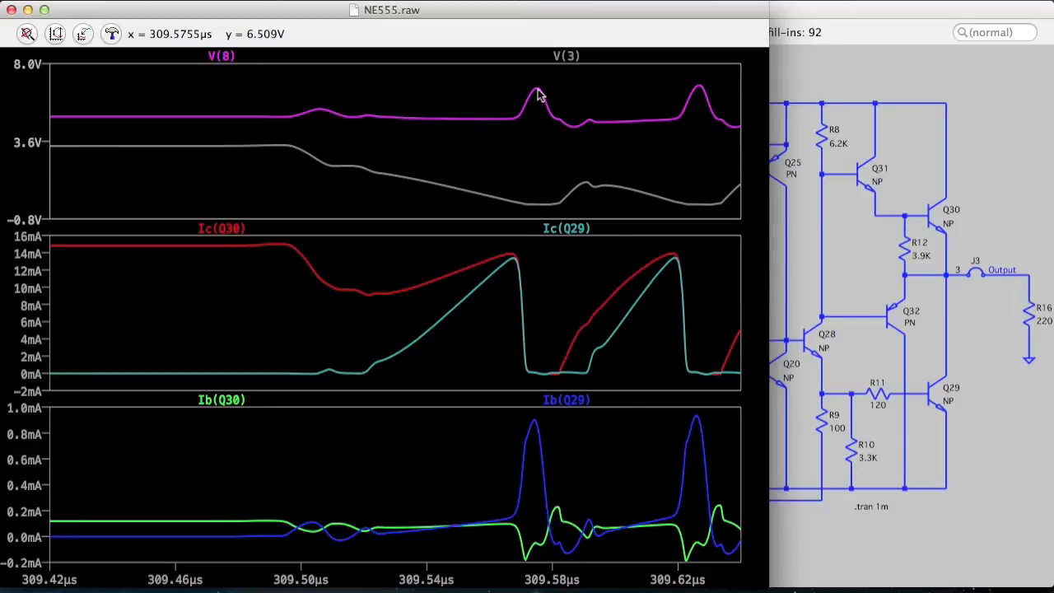
mouse_move(540, 94)
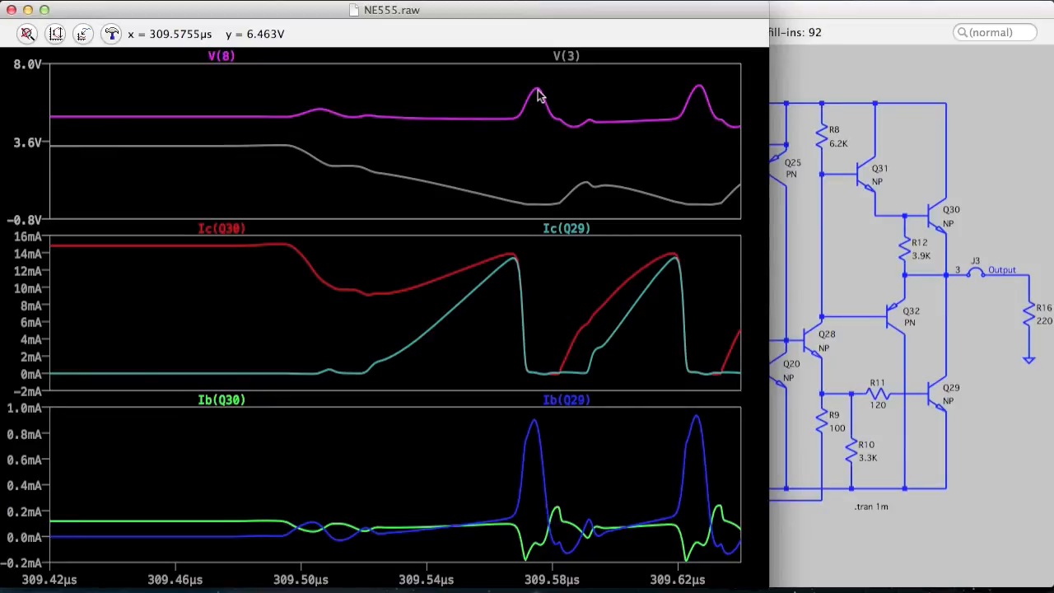
mouse_move(810, 175)
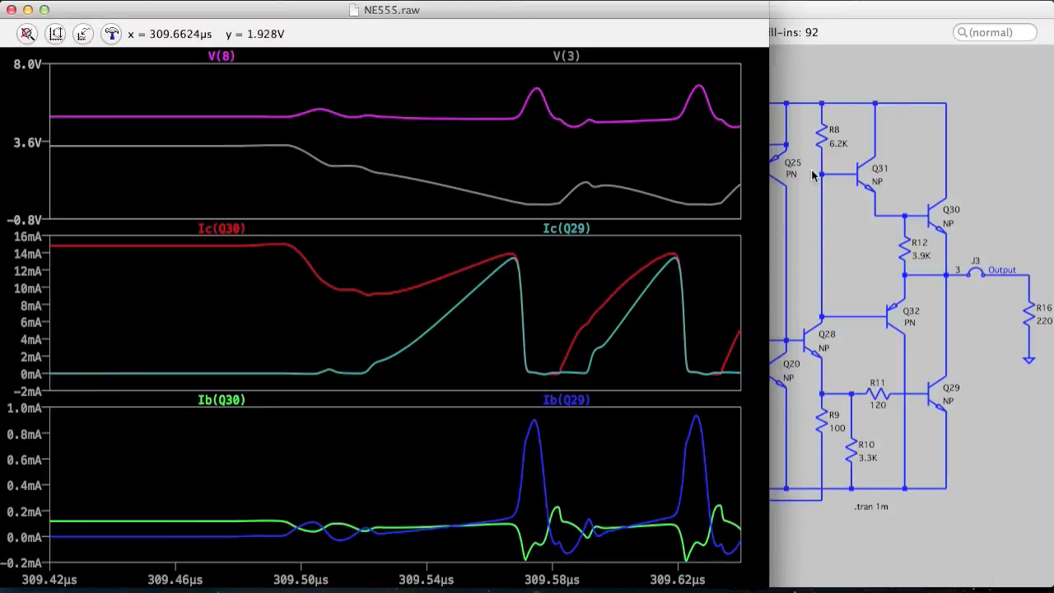
mouse_move(534, 206)
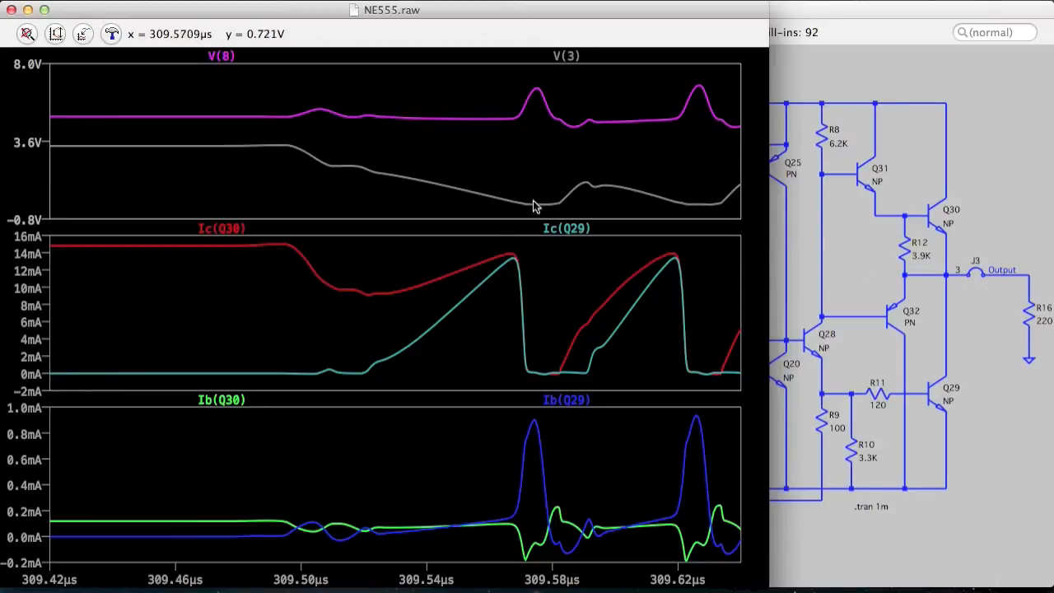
mouse_move(553, 471)
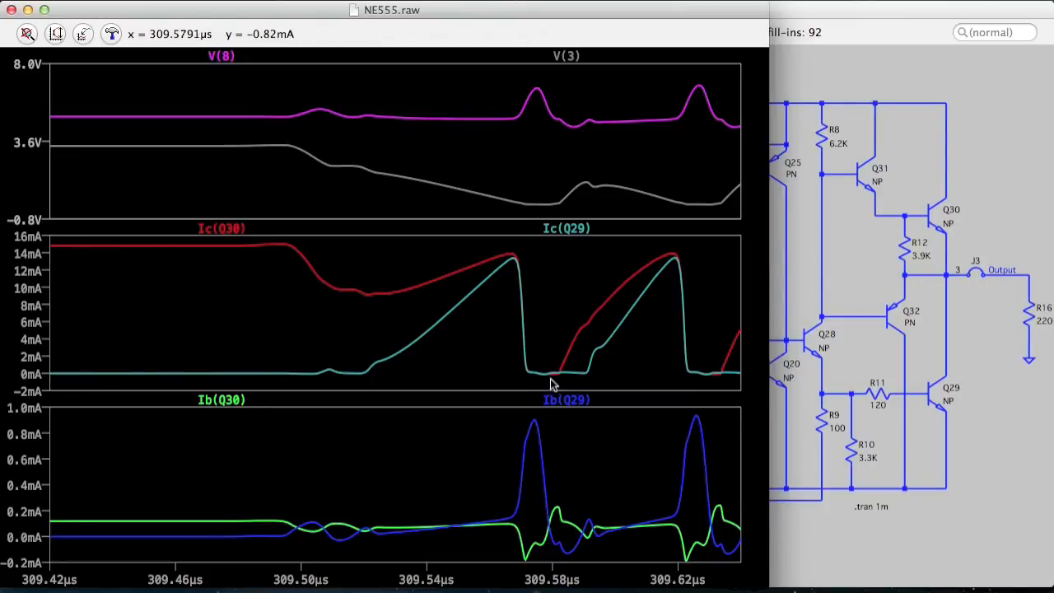
mouse_move(540, 425)
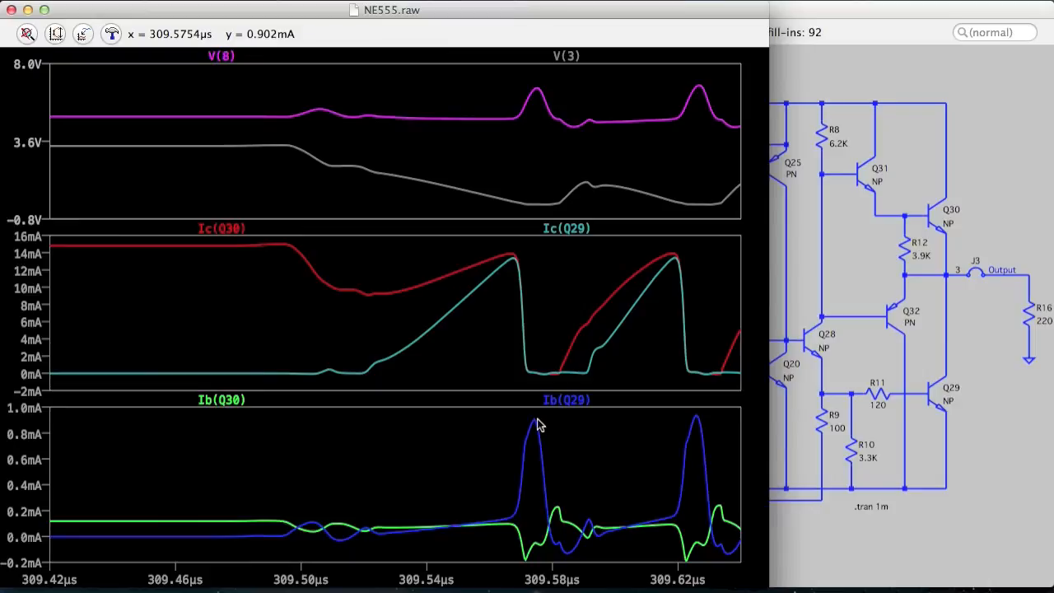
mouse_move(541, 436)
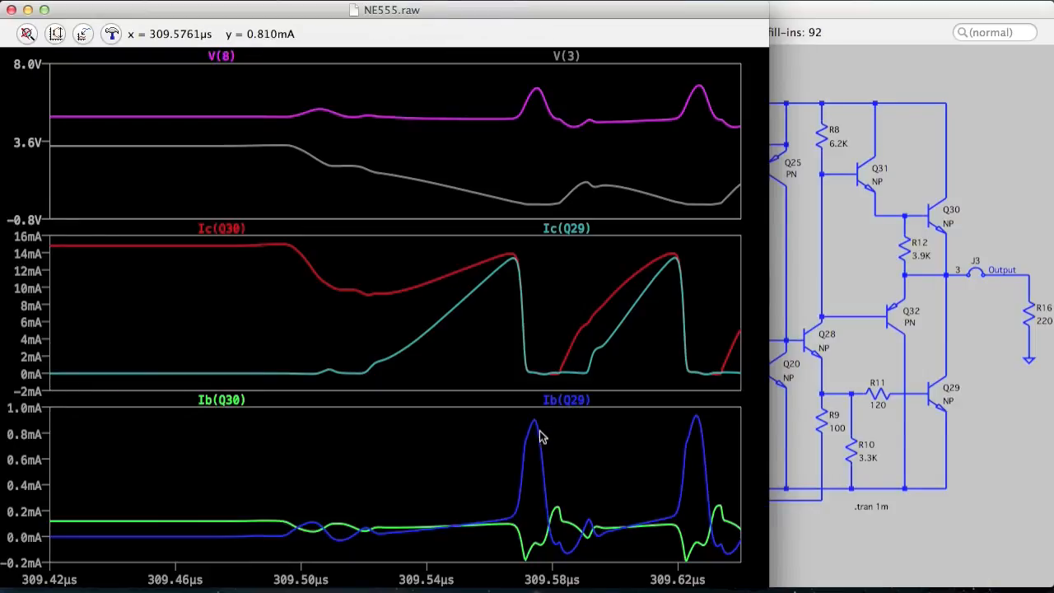
mouse_move(540, 92)
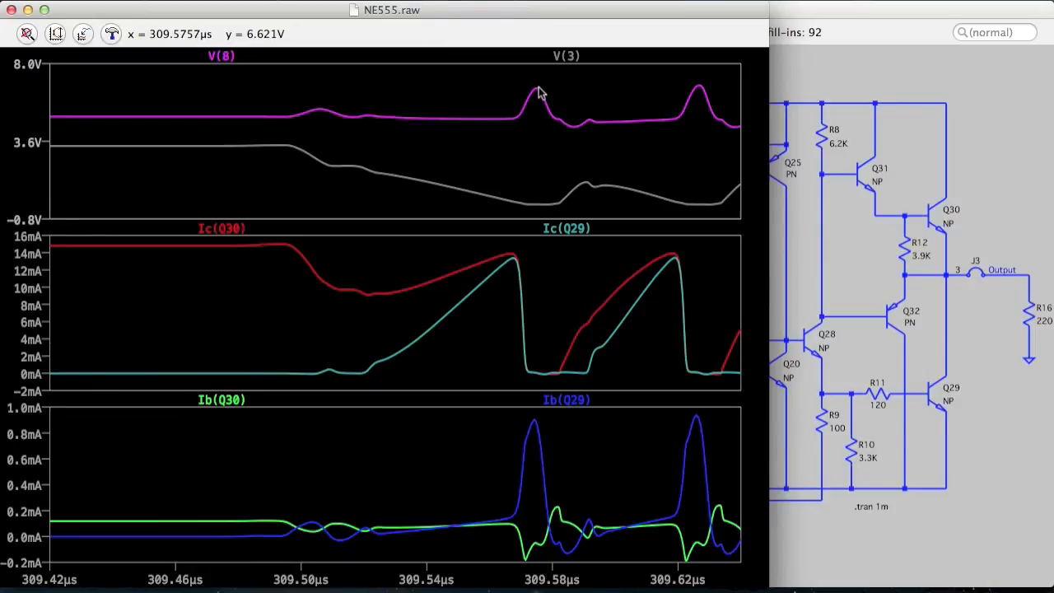
left_click_drag(540, 91, 541, 461)
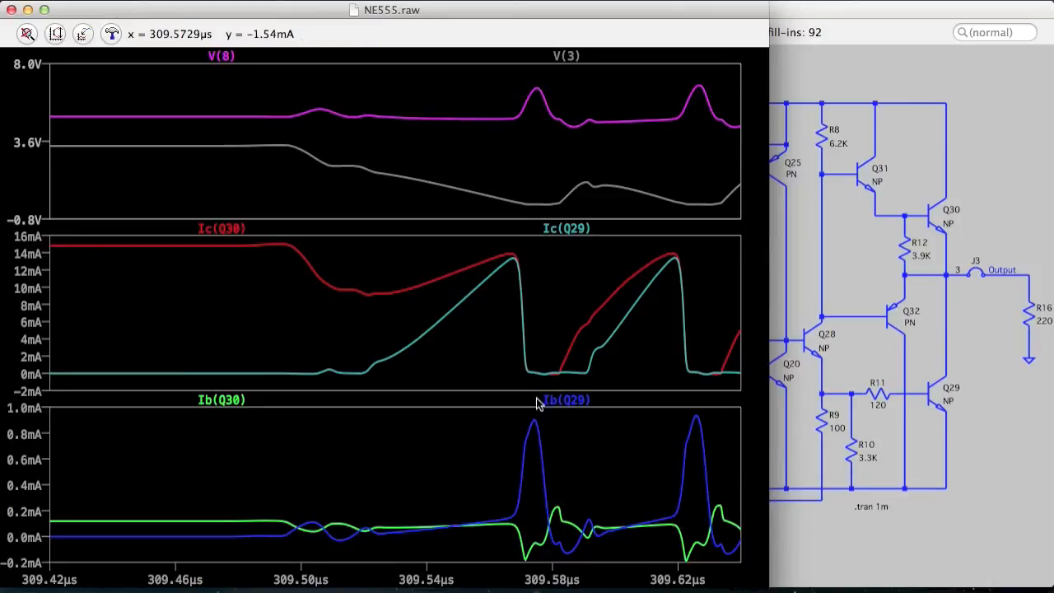
mouse_move(546, 459)
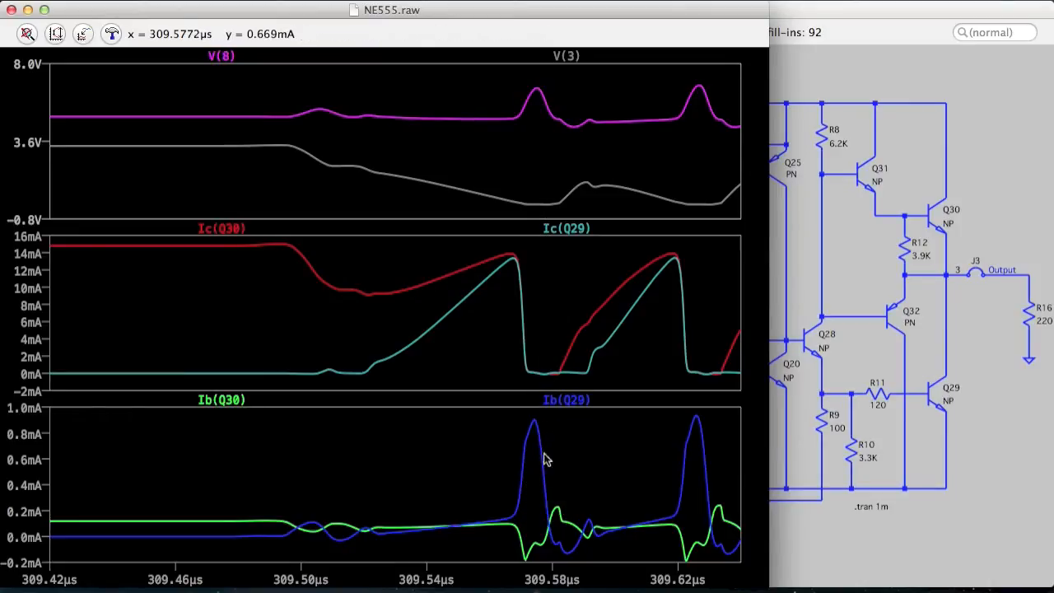
mouse_move(580, 530)
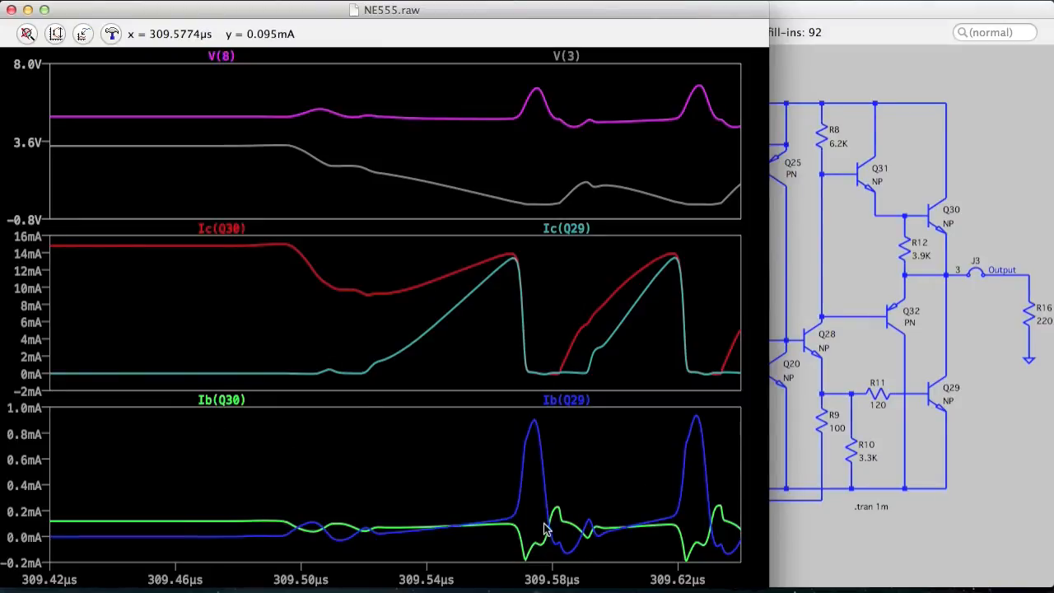
mouse_move(596, 533)
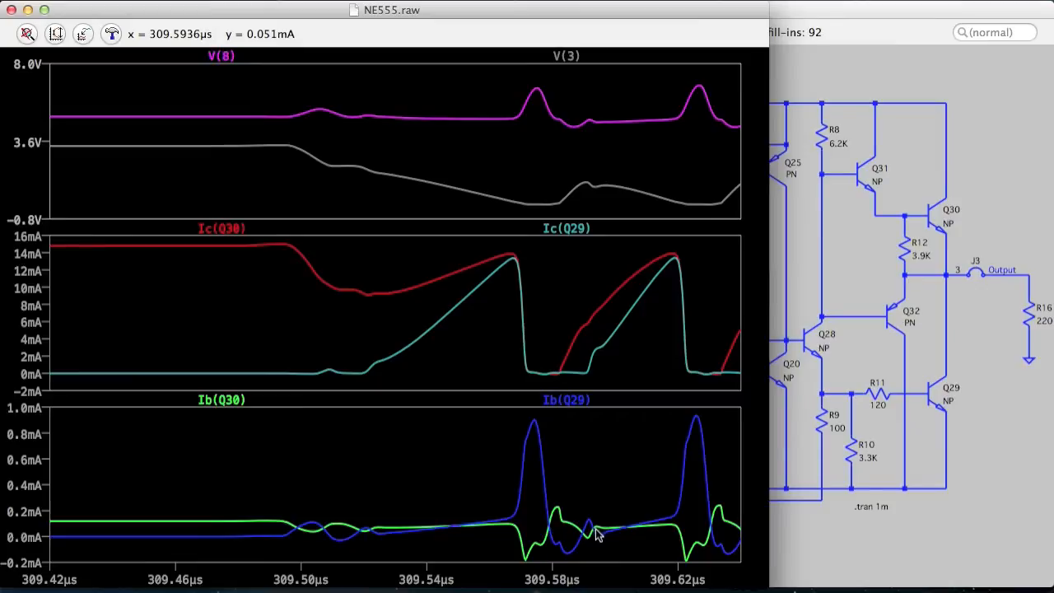
mouse_move(619, 534)
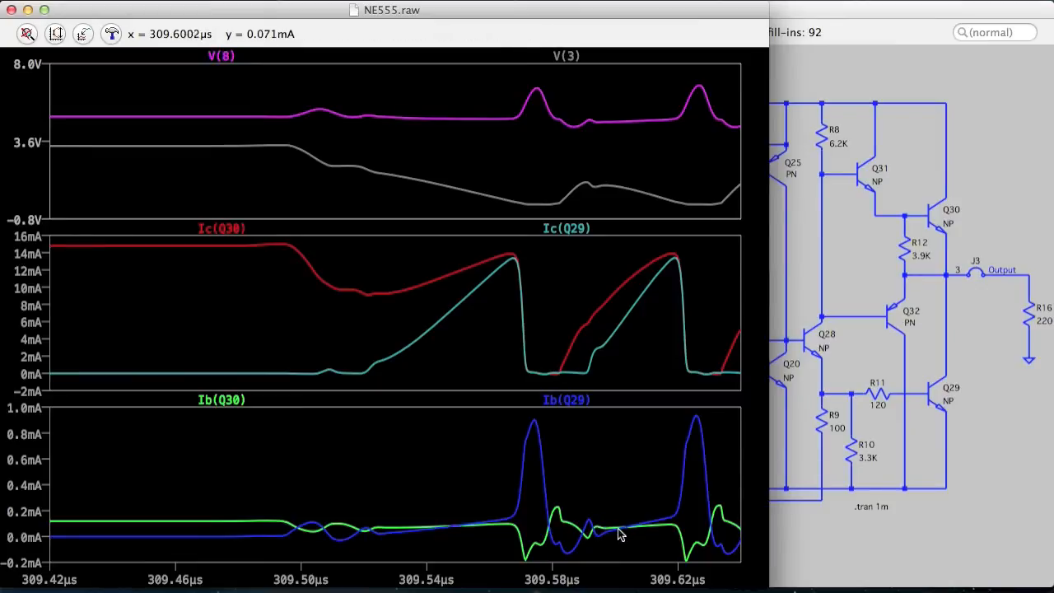
mouse_move(650, 530)
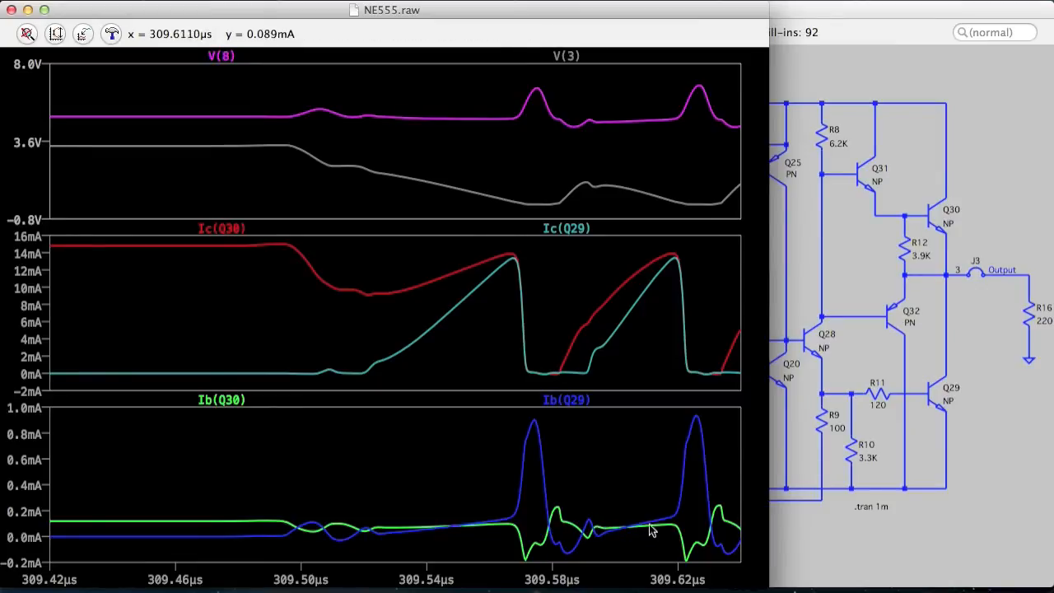
mouse_move(599, 368)
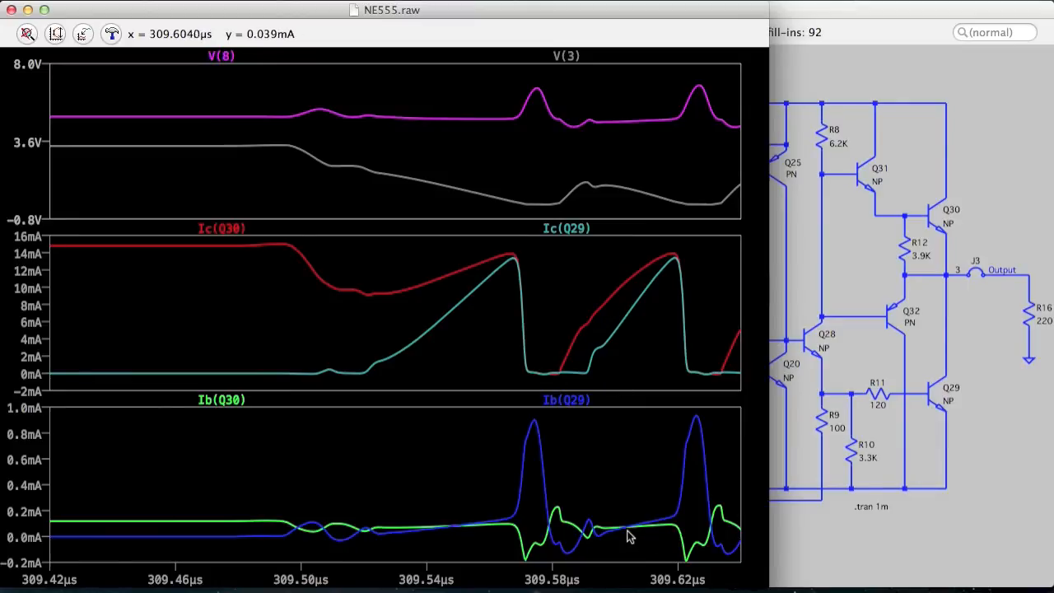
mouse_move(657, 526)
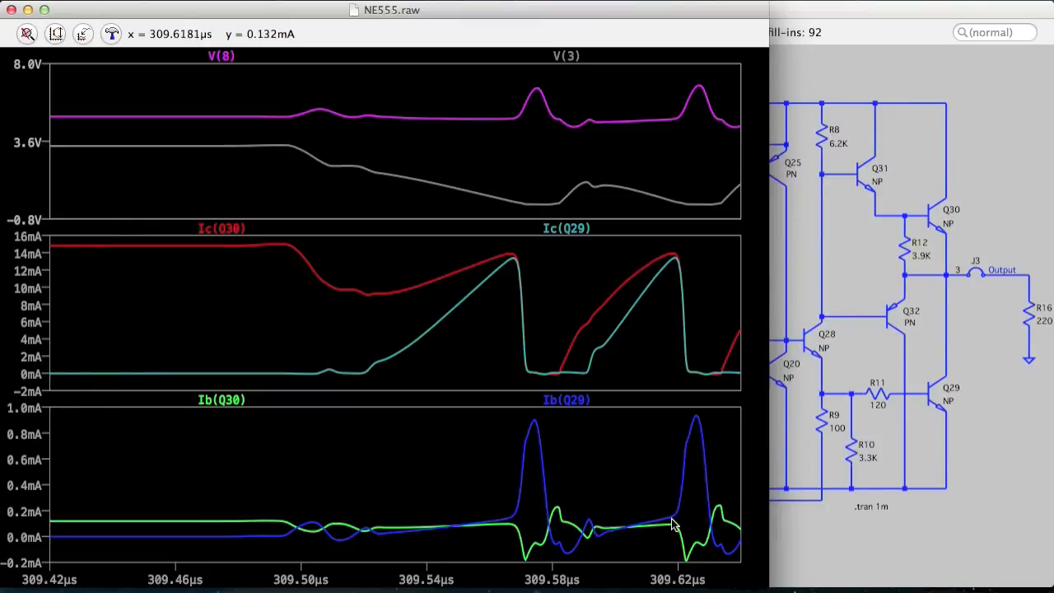
mouse_move(678, 535)
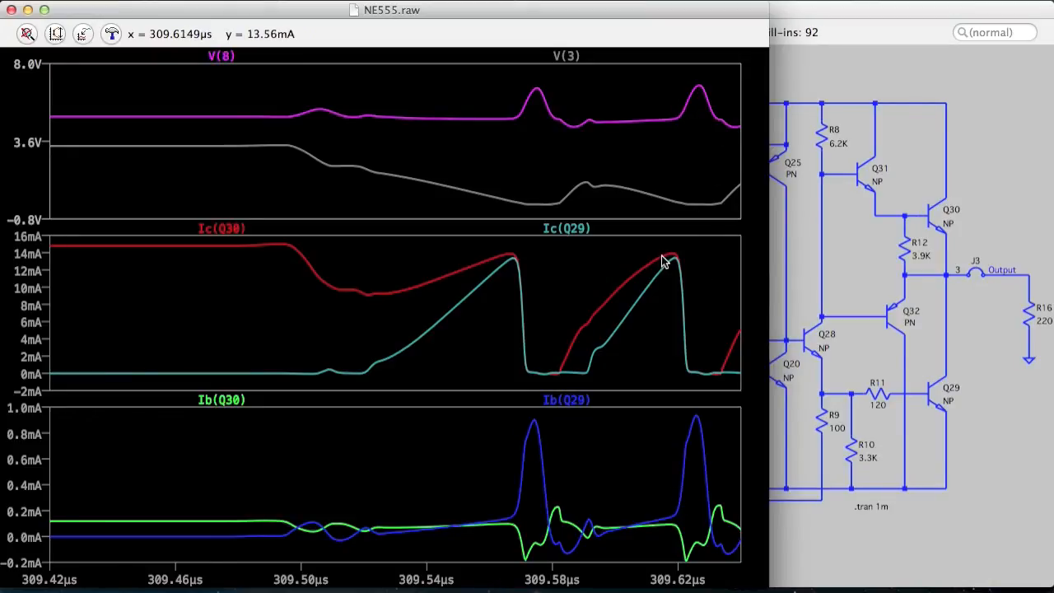
mouse_move(675, 146)
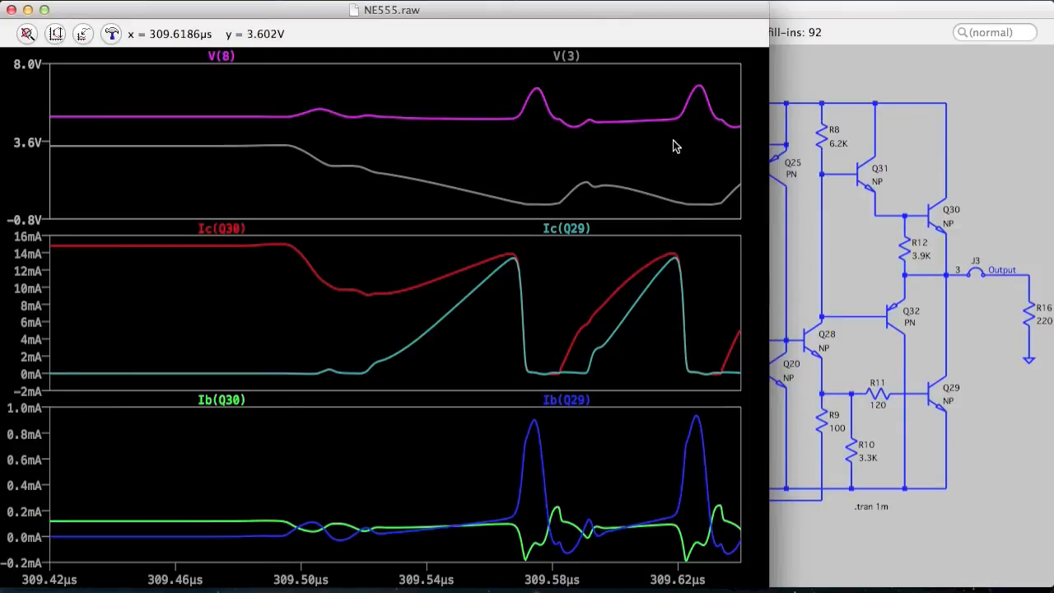
mouse_move(691, 102)
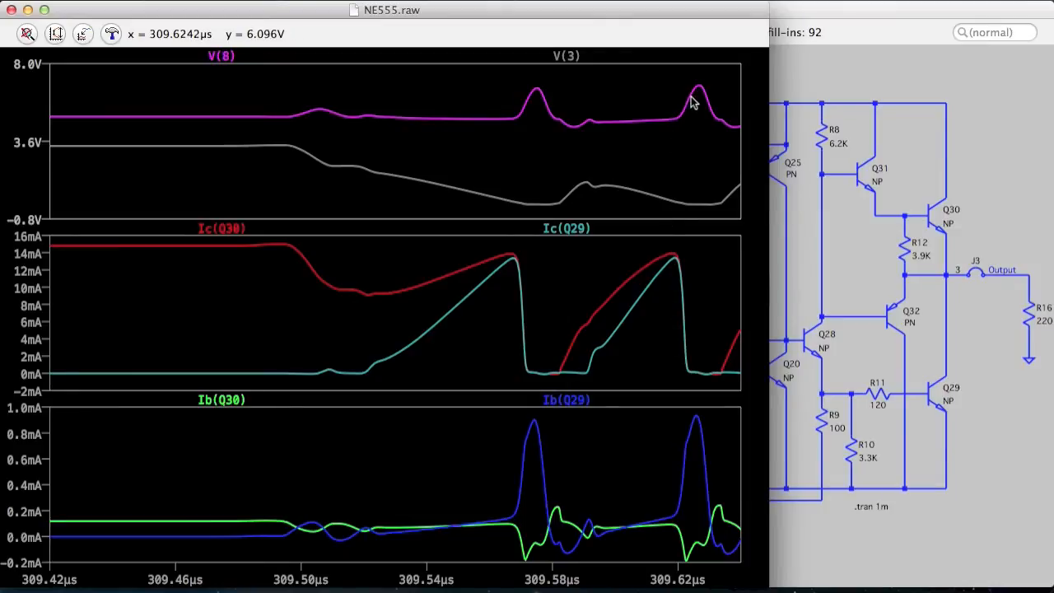
mouse_move(683, 413)
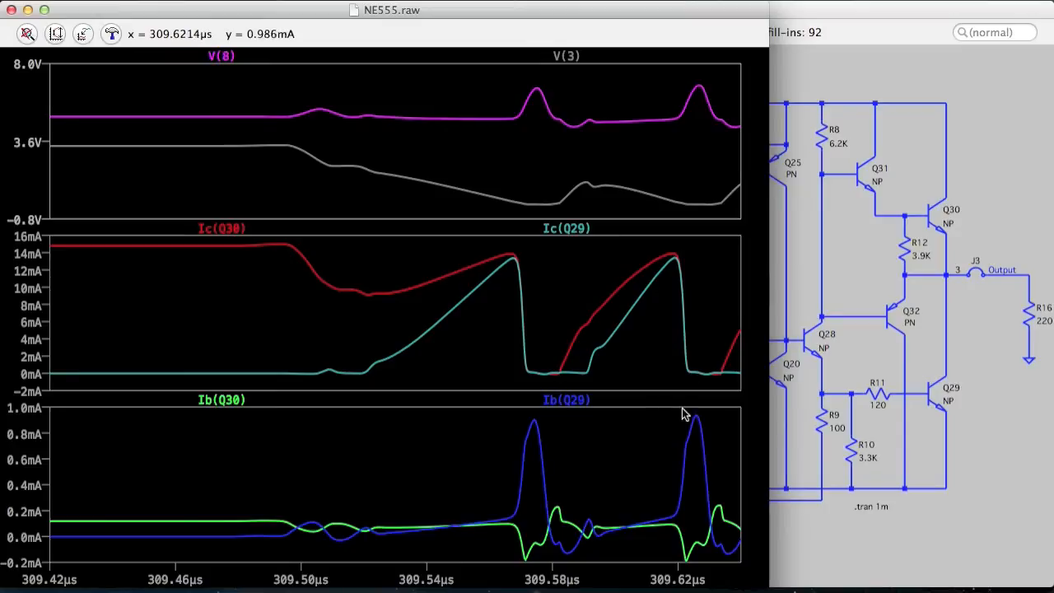
mouse_move(675, 208)
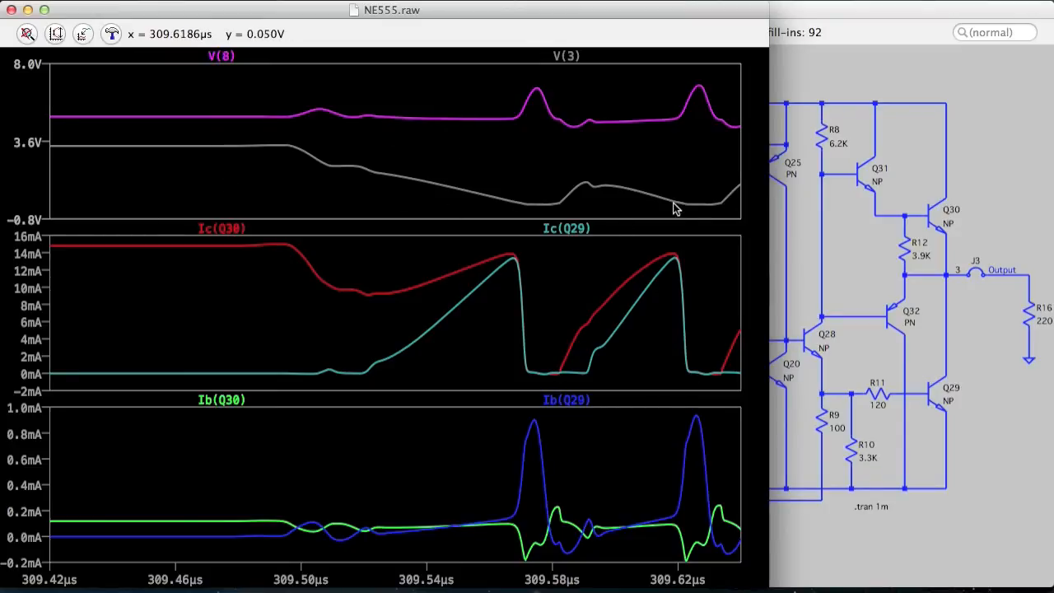
mouse_move(708, 337)
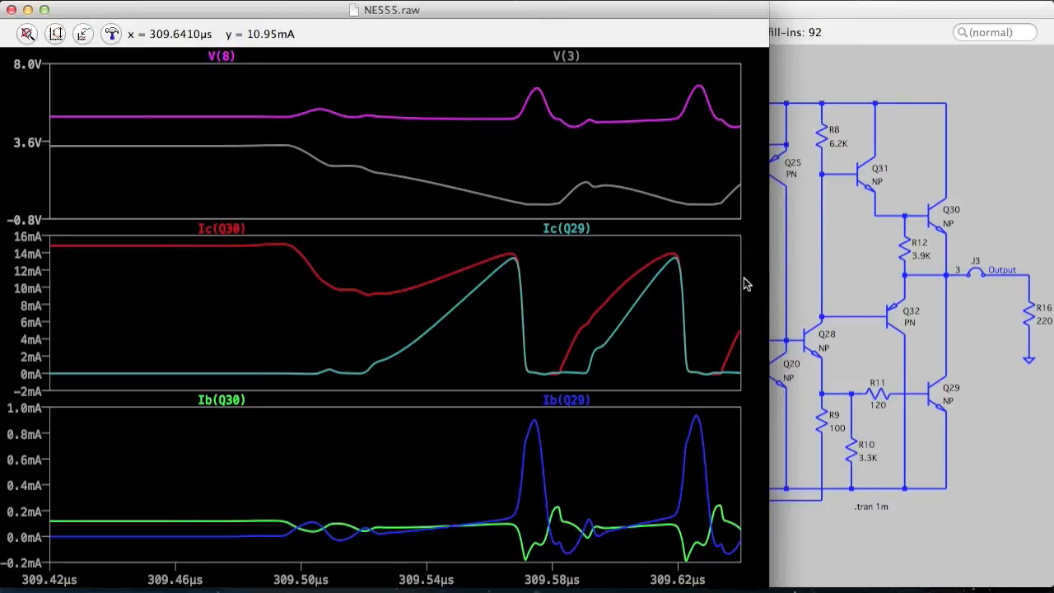
mouse_move(554, 316)
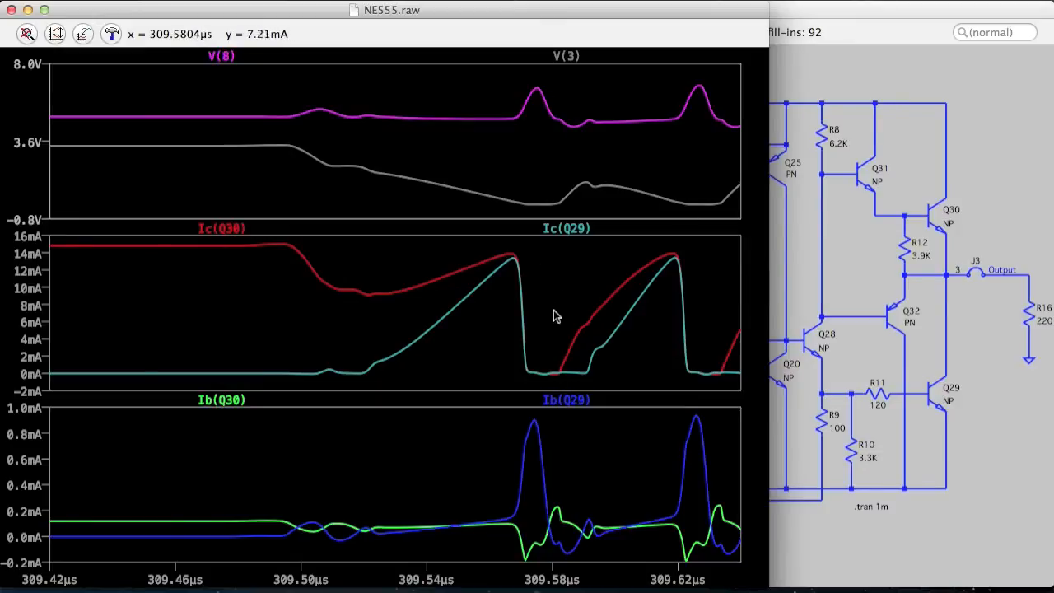
mouse_move(533, 374)
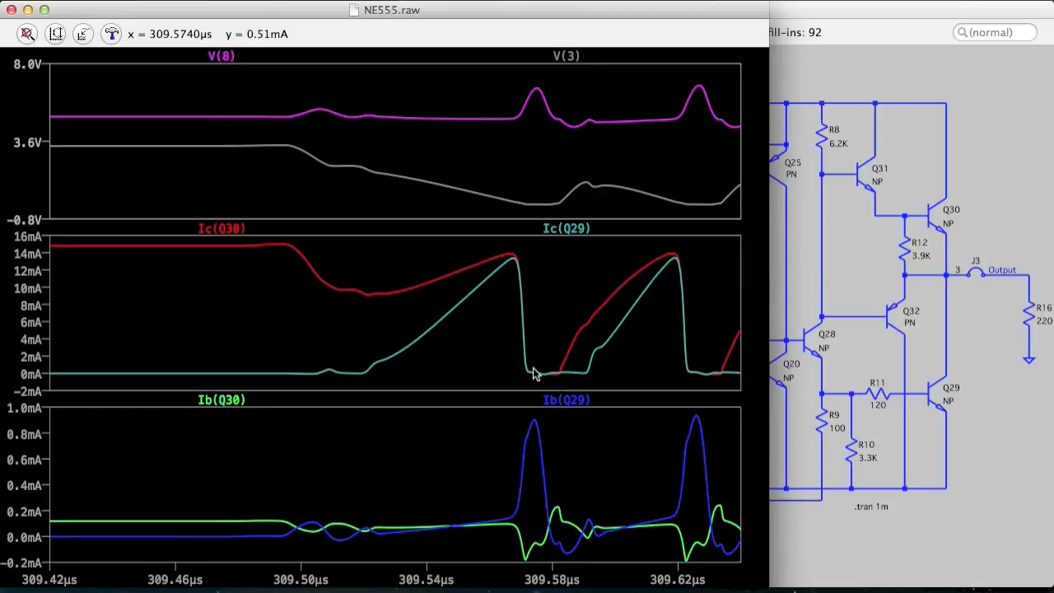
mouse_move(551, 178)
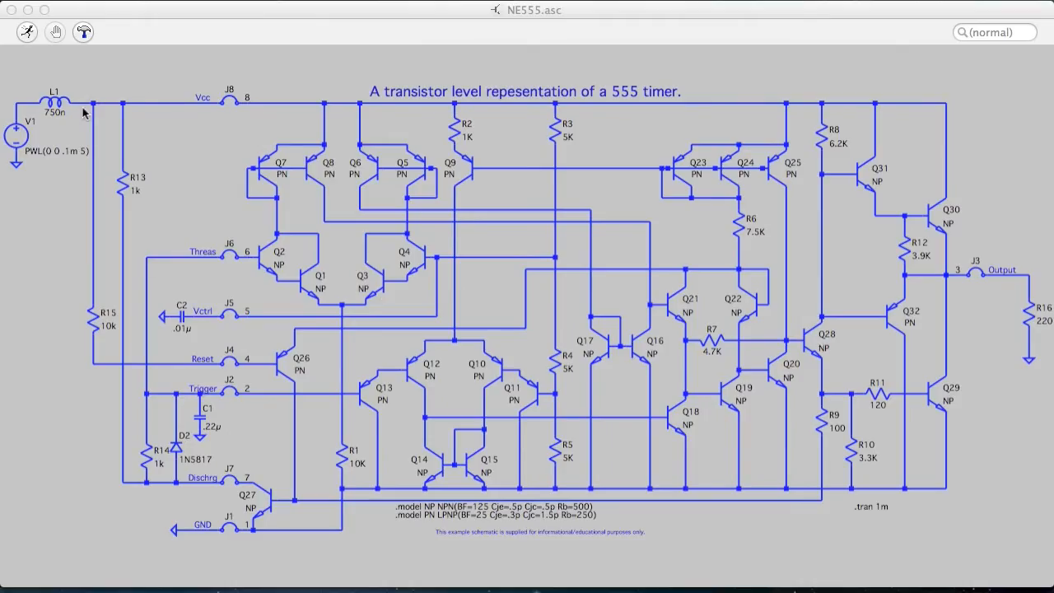
mouse_move(168, 115)
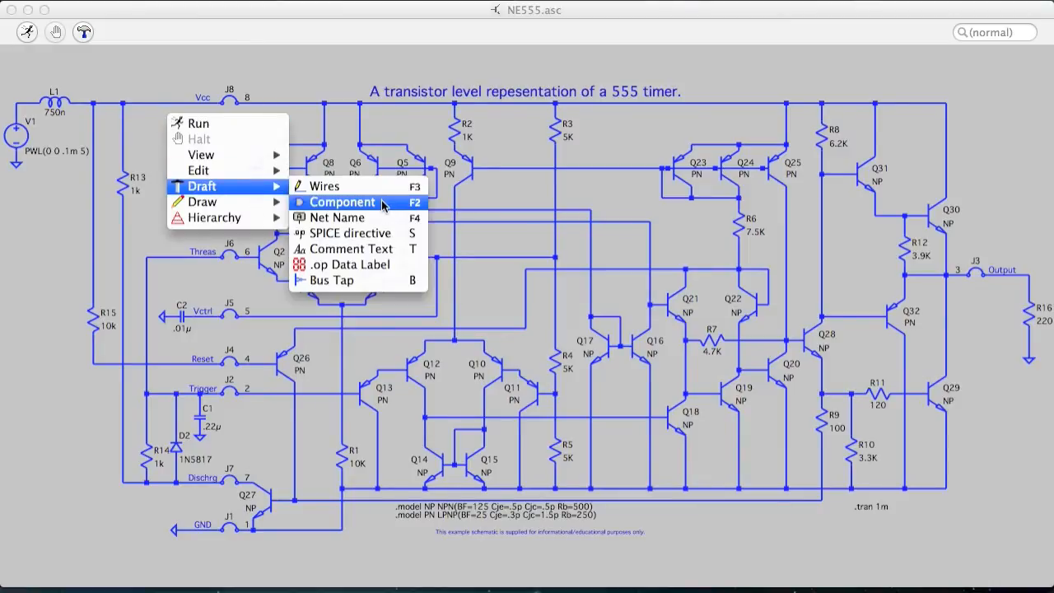
Add a 10n capacitor C3 from Vcc to ground on the NE555 schematic
left_click(342, 200)
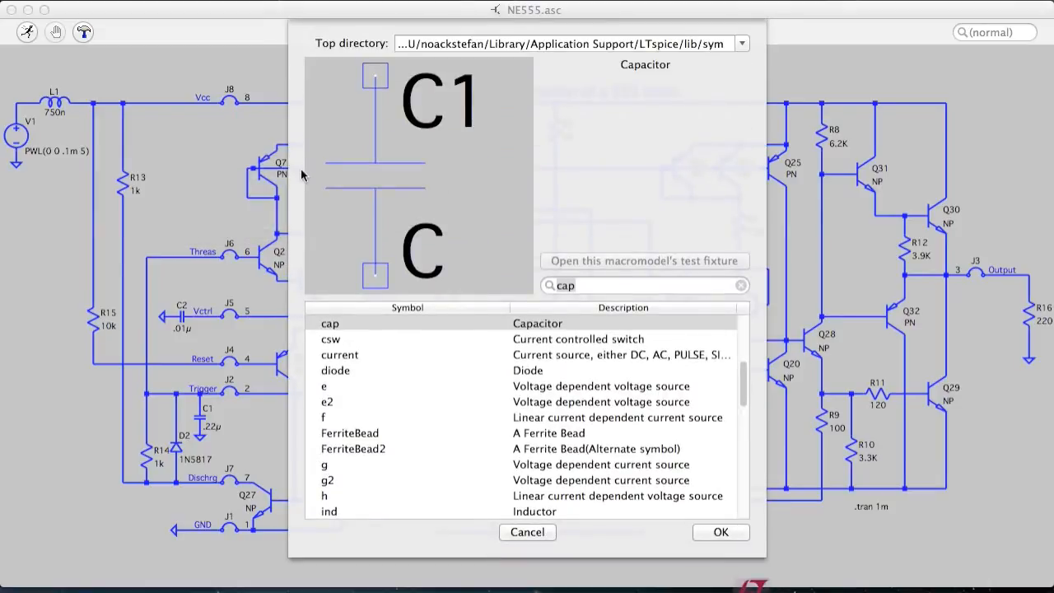
mouse_move(678, 484)
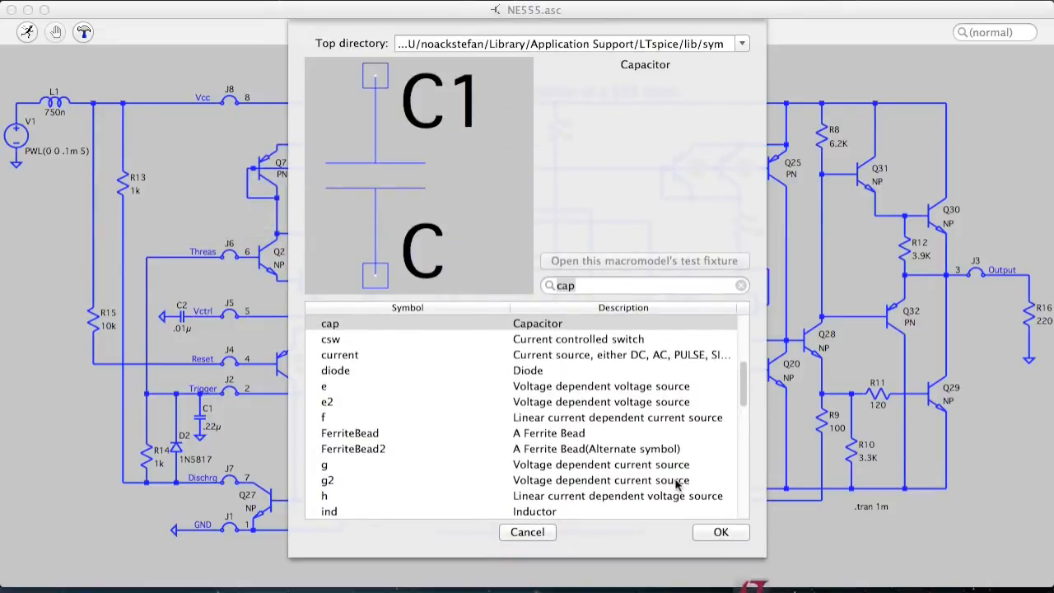
left_click(720, 530)
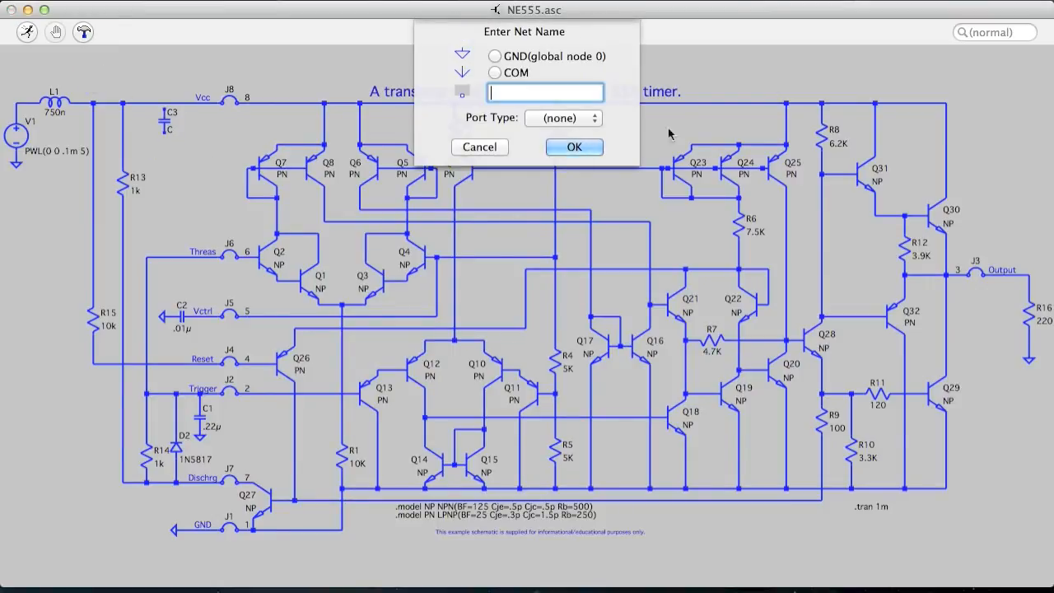
left_click(479, 147)
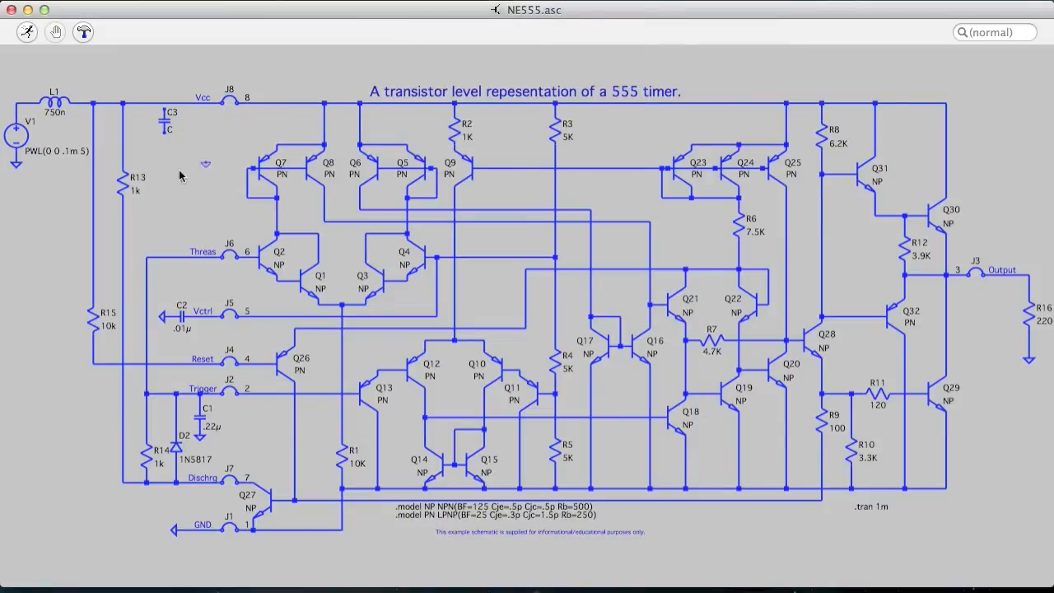
mouse_move(165, 150)
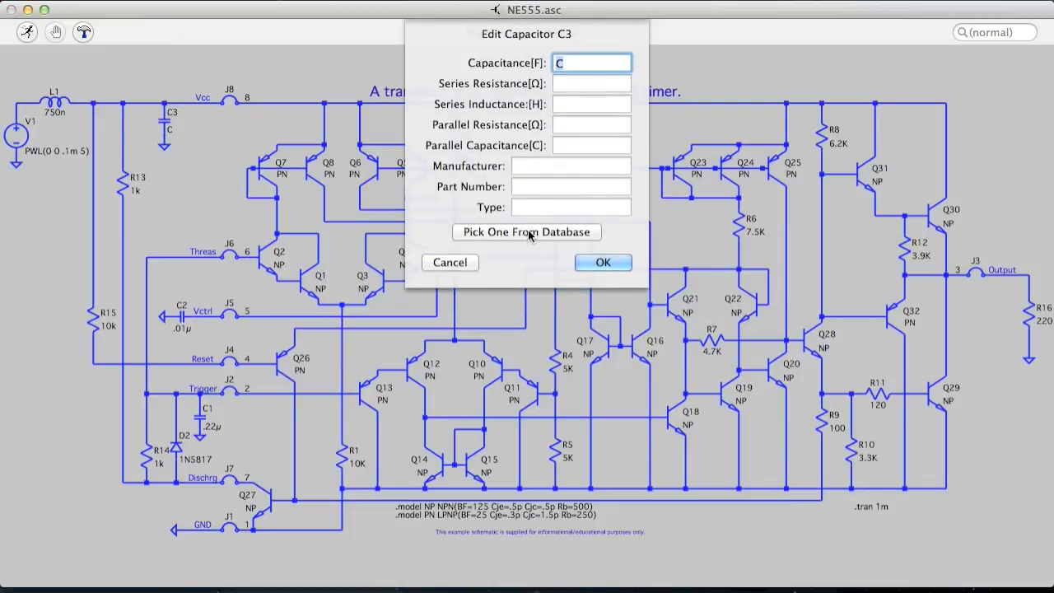
type("10n")
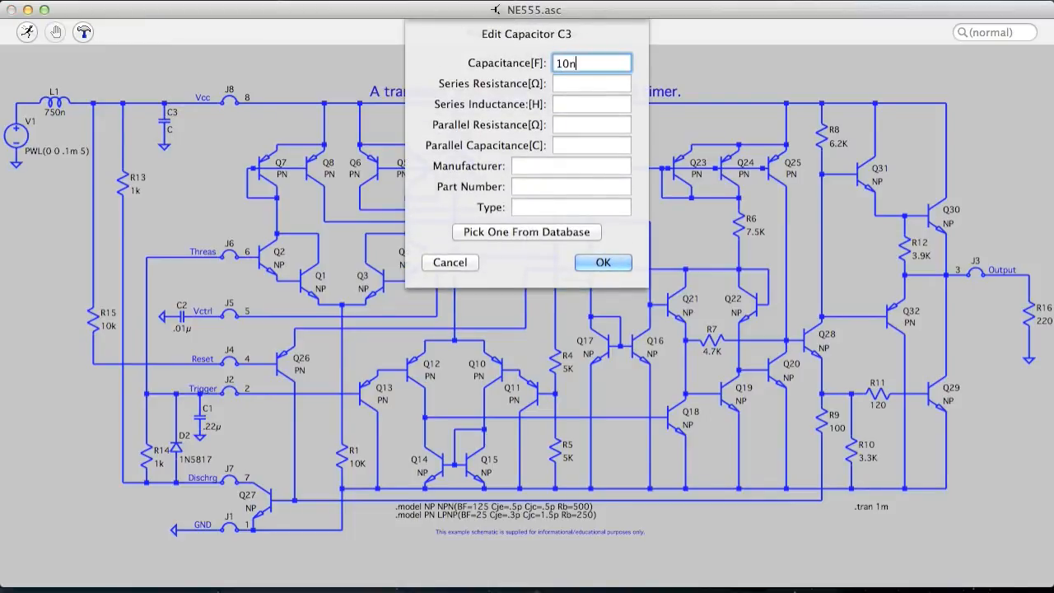
left_click(603, 262)
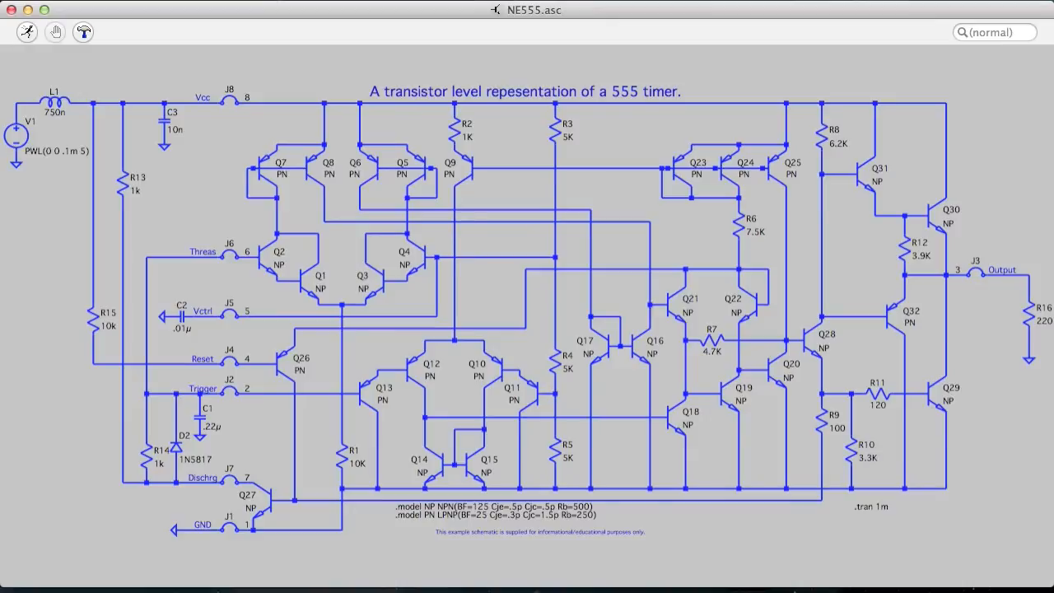
mouse_move(26, 33)
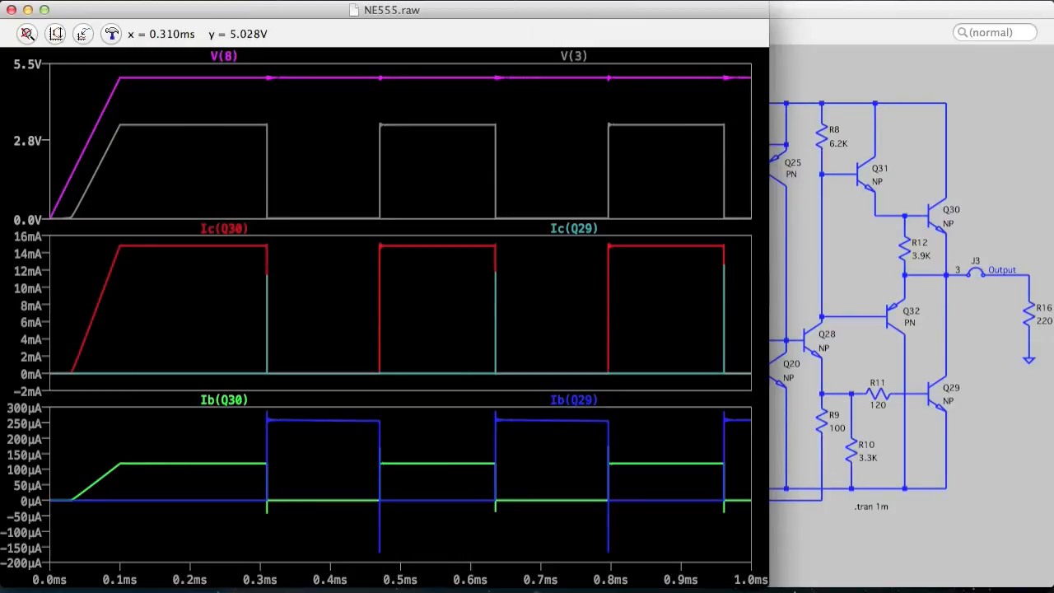
mouse_move(585, 231)
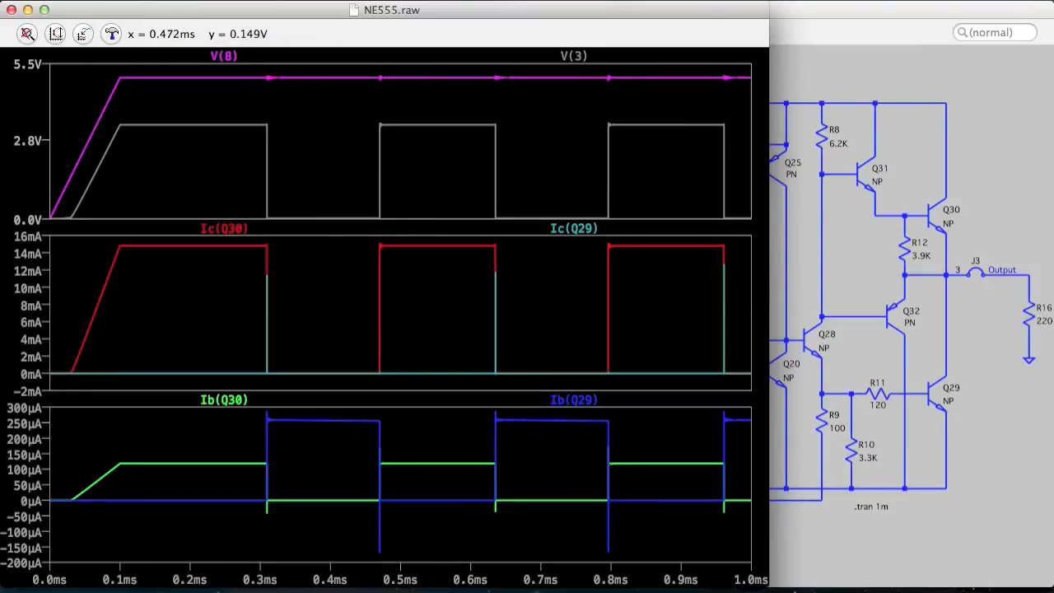
Zoom the waveforms onto the output's rising edge near 470 µs
left_click_drag(261, 77, 278, 168)
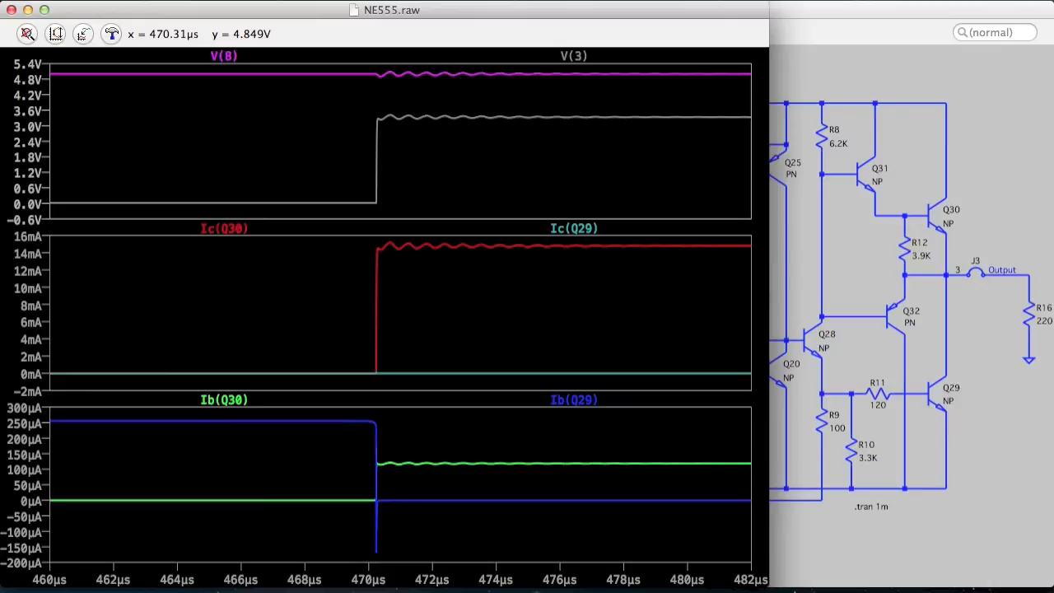
mouse_move(371, 123)
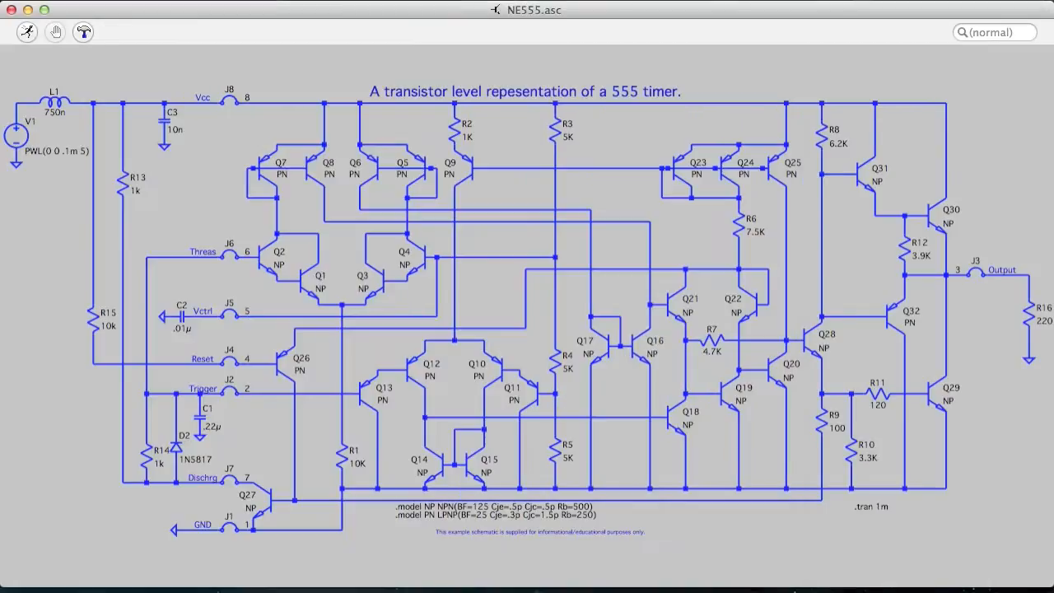
mouse_move(168, 118)
type("1")
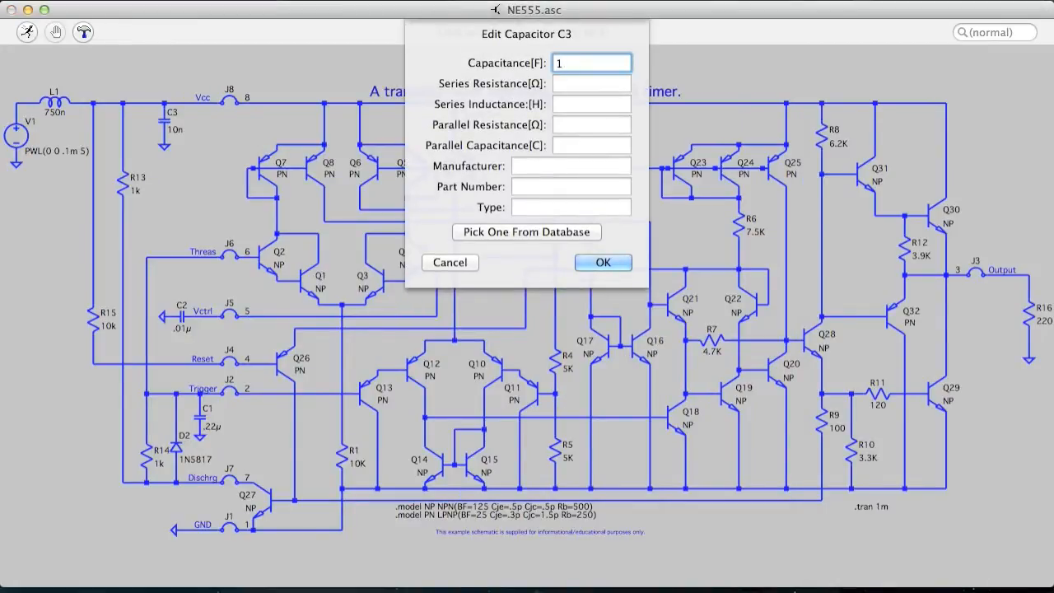
Reduce C3 to 1n, then further down to .2n
left_click(602, 262)
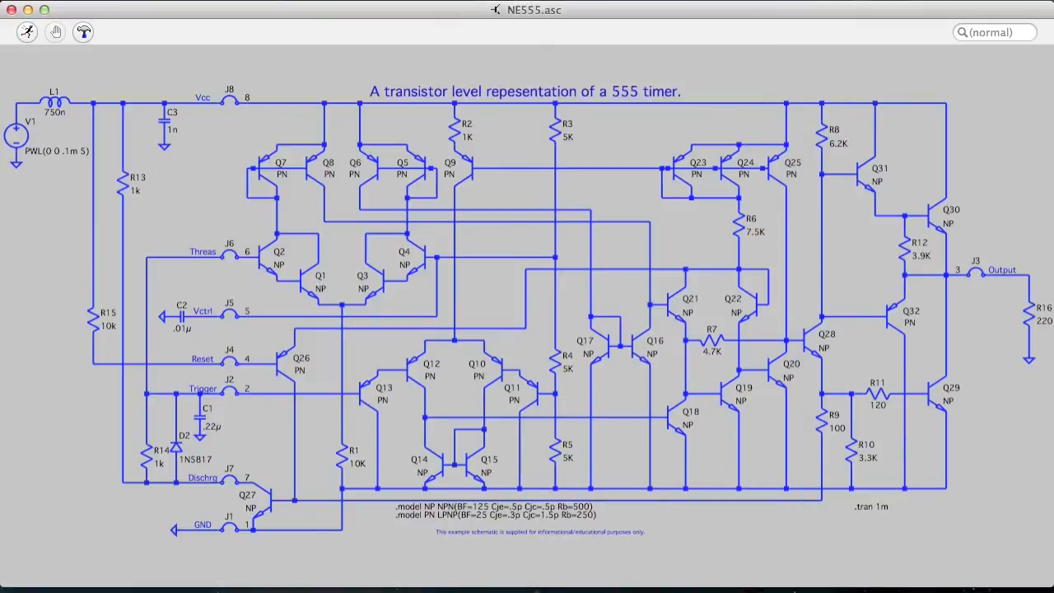
double_click(168, 112)
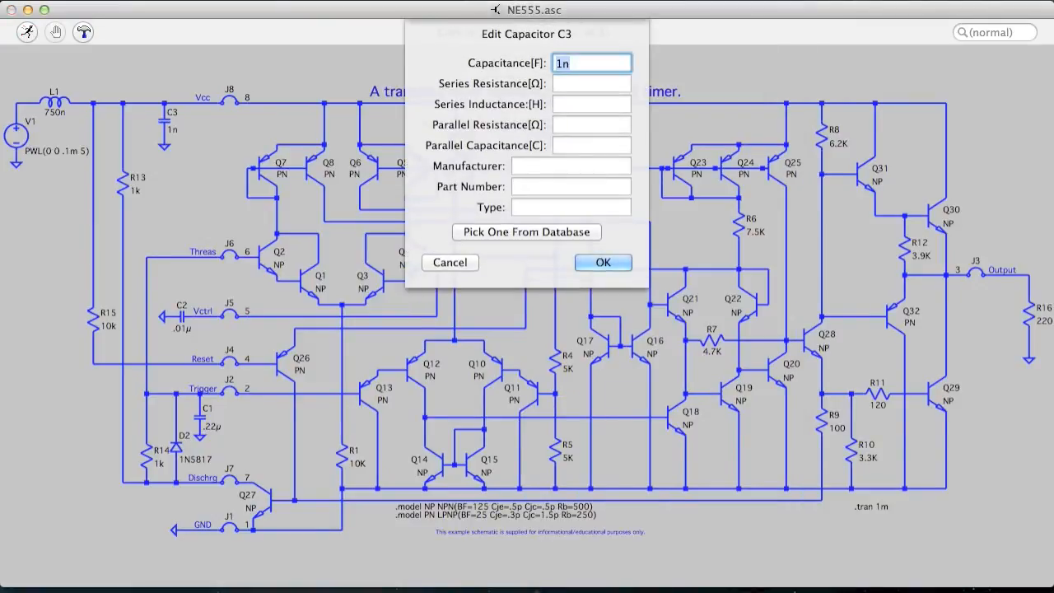
type(".2")
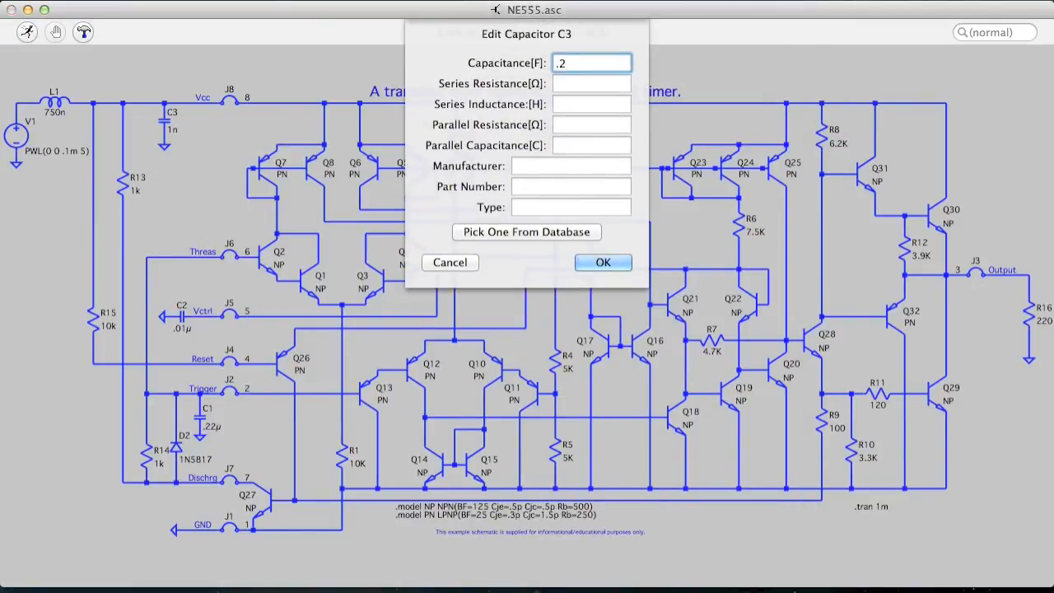
left_click(603, 261)
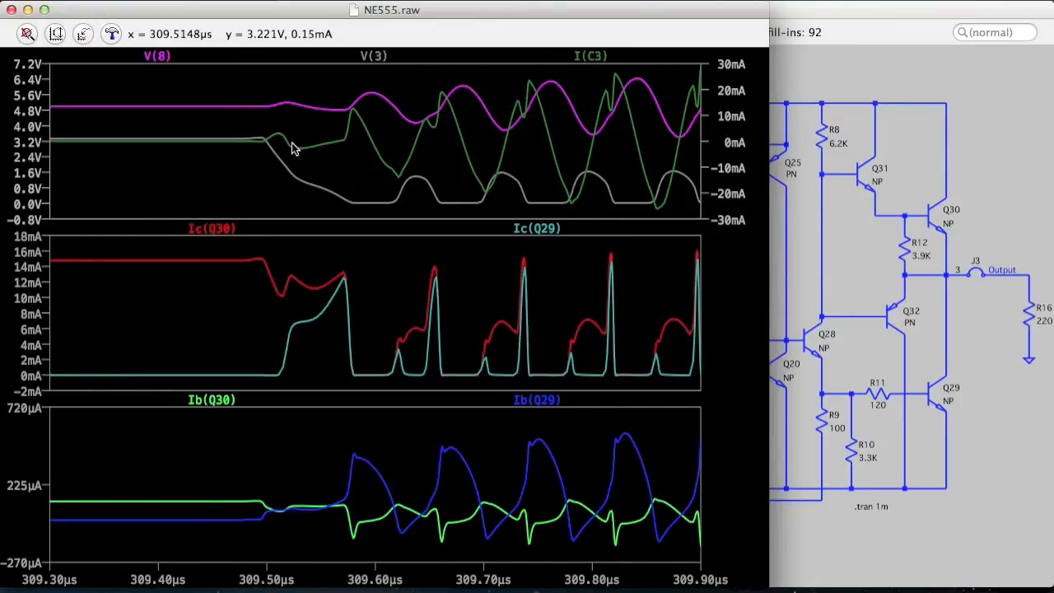
mouse_move(418, 139)
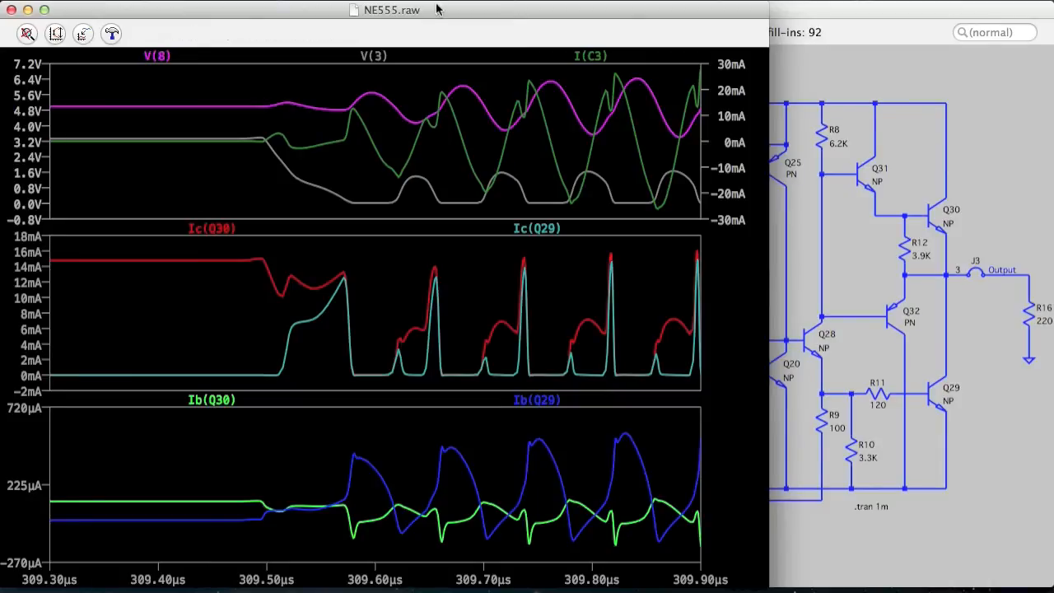
mouse_move(458, 128)
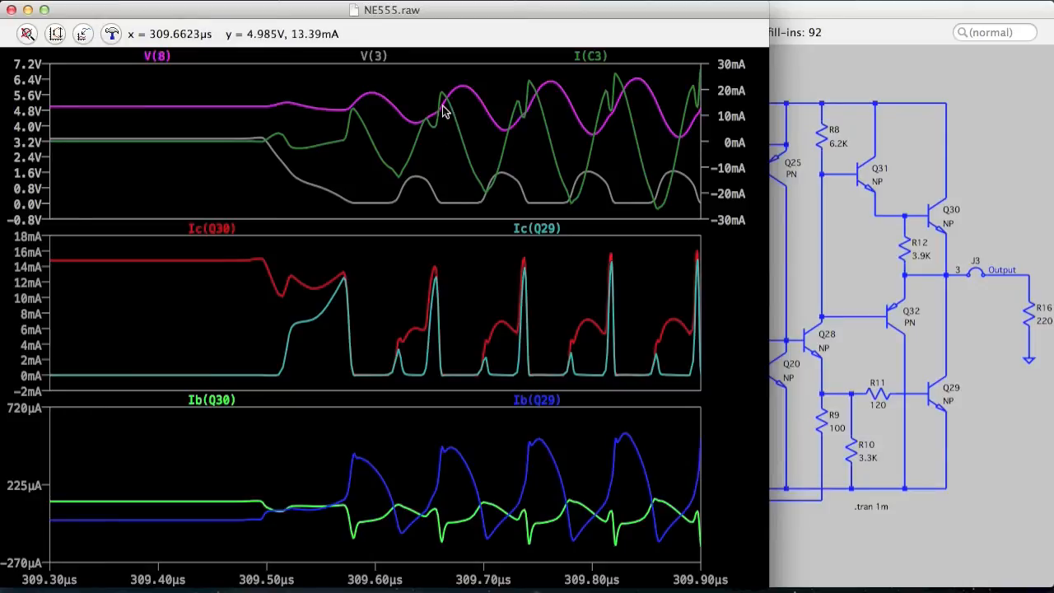
mouse_move(534, 159)
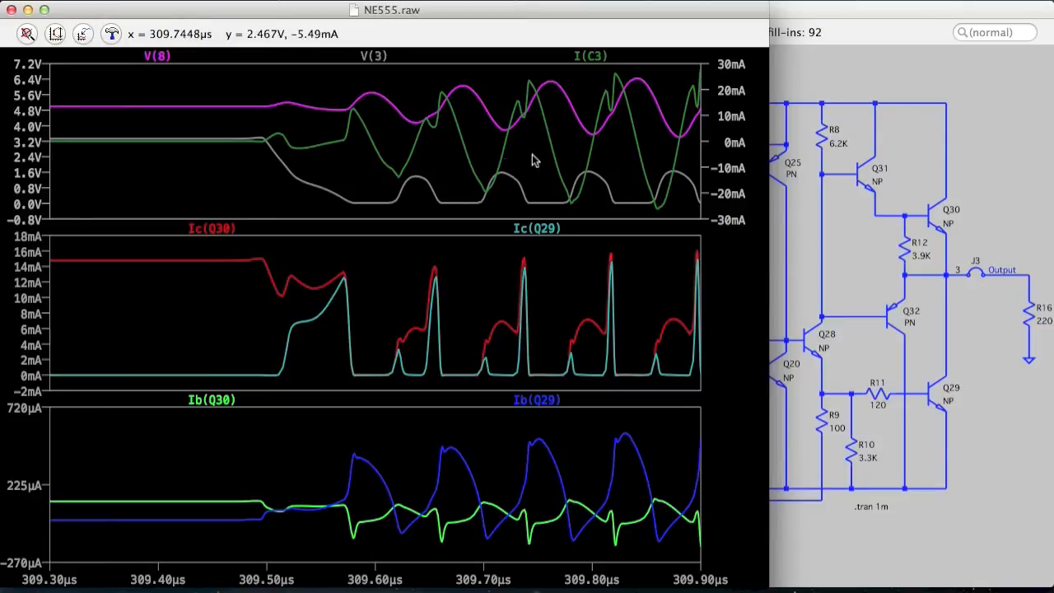
mouse_move(468, 341)
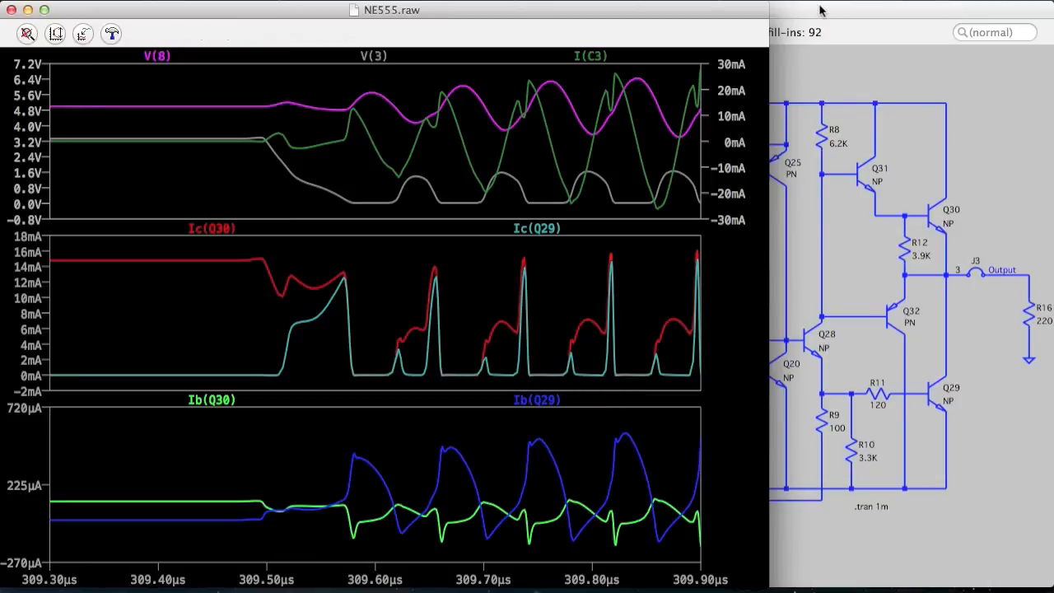
mouse_move(624, 91)
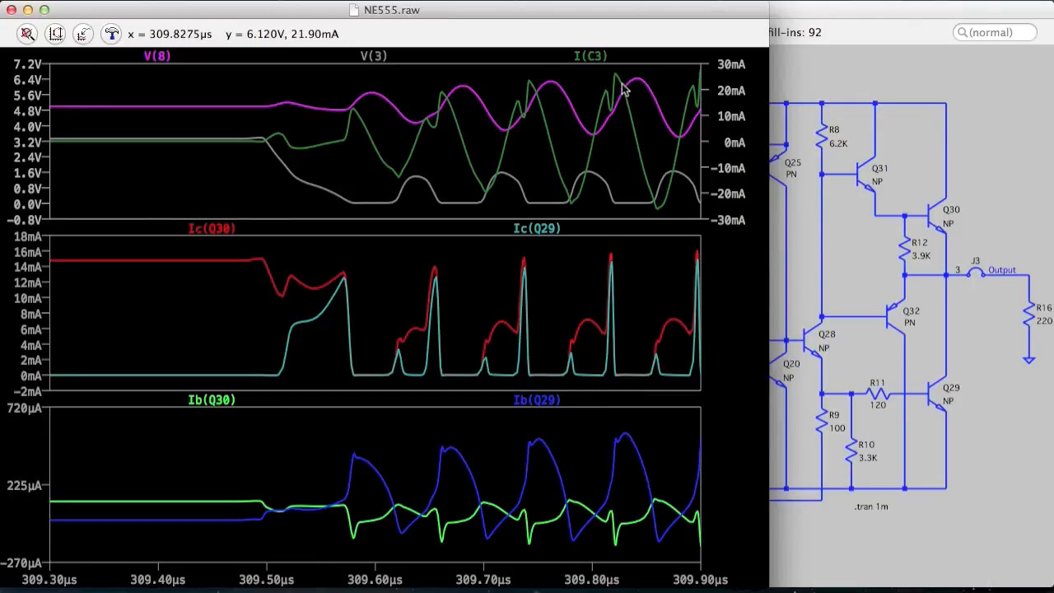
mouse_move(376, 101)
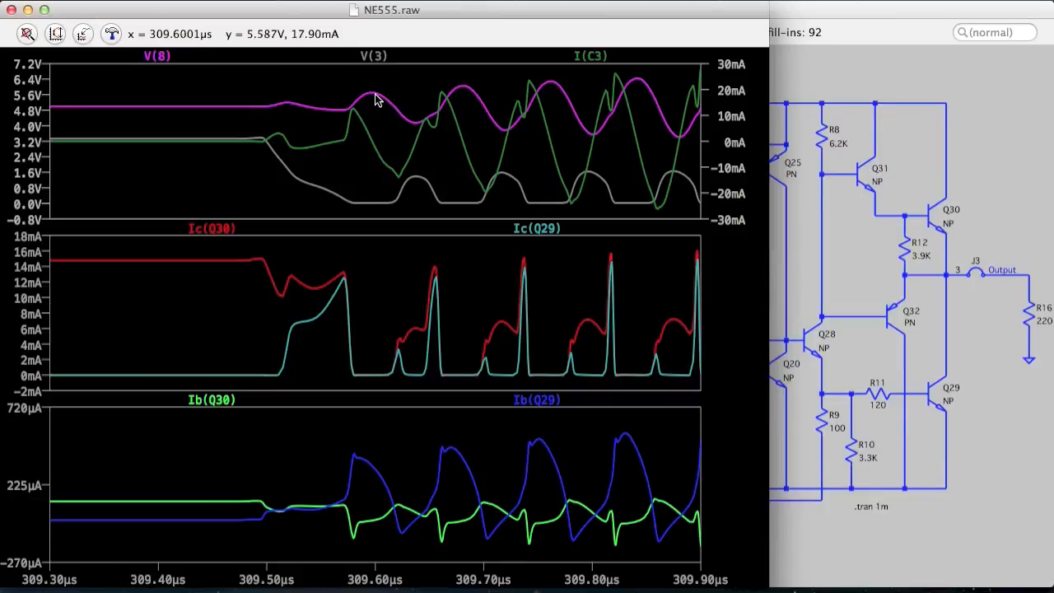
mouse_move(665, 97)
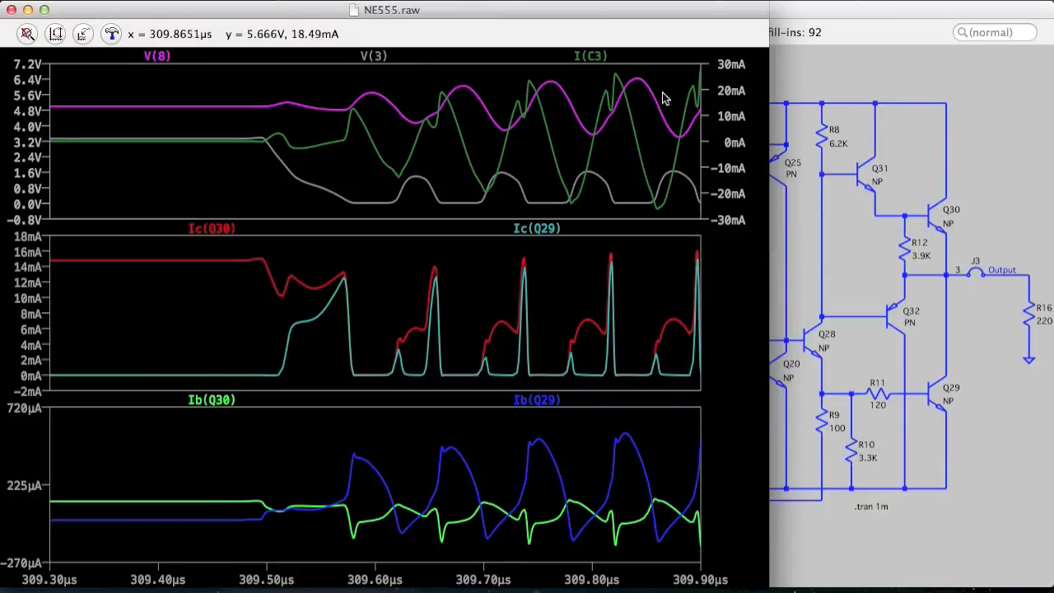
mouse_move(403, 112)
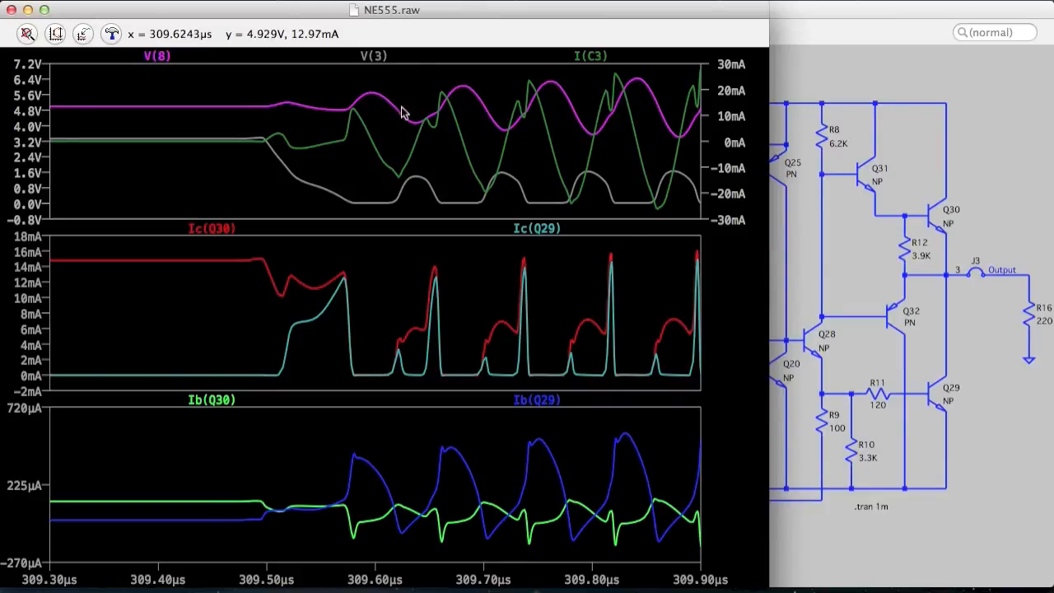
mouse_move(554, 115)
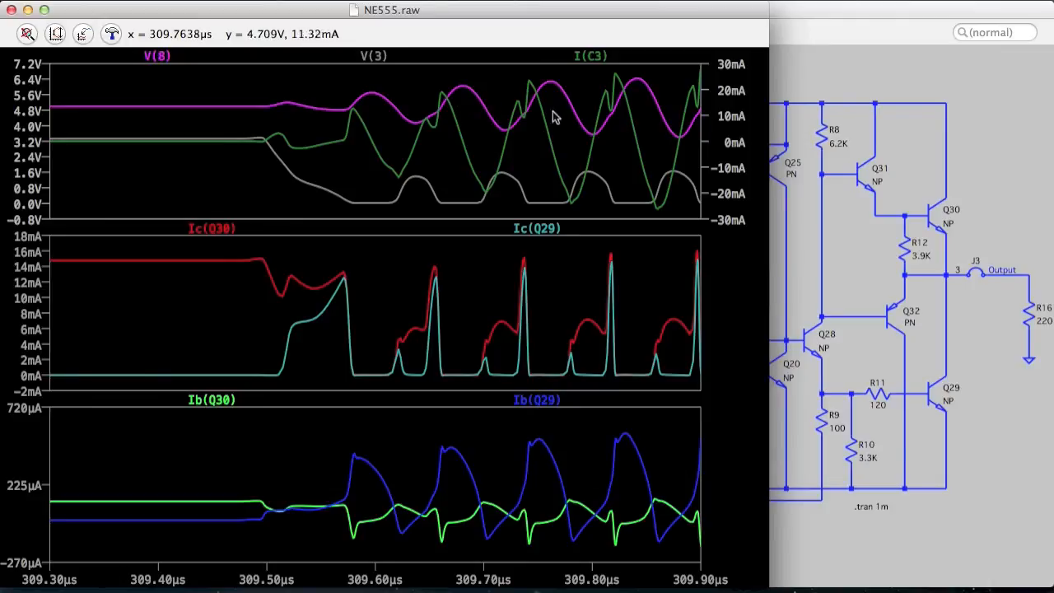
mouse_move(437, 107)
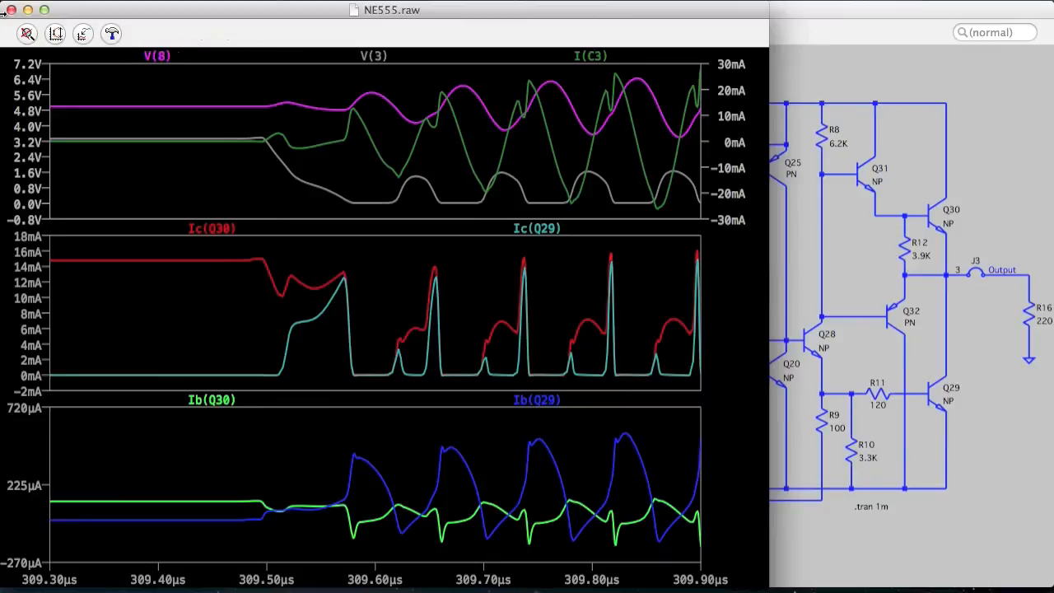
mouse_move(794, 17)
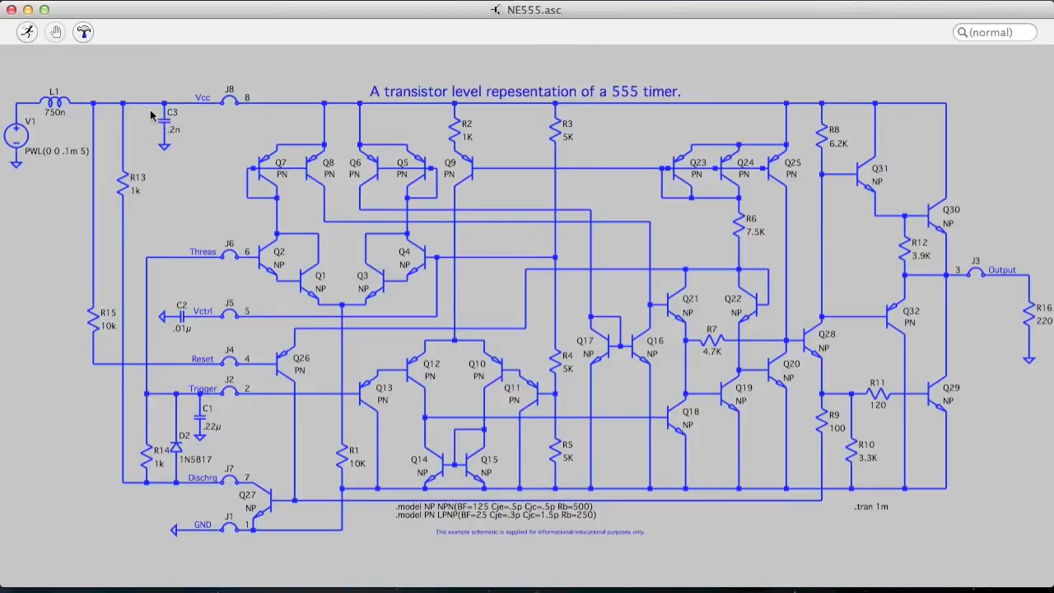
Raise C3's capacitance to 100n
double_click(173, 128)
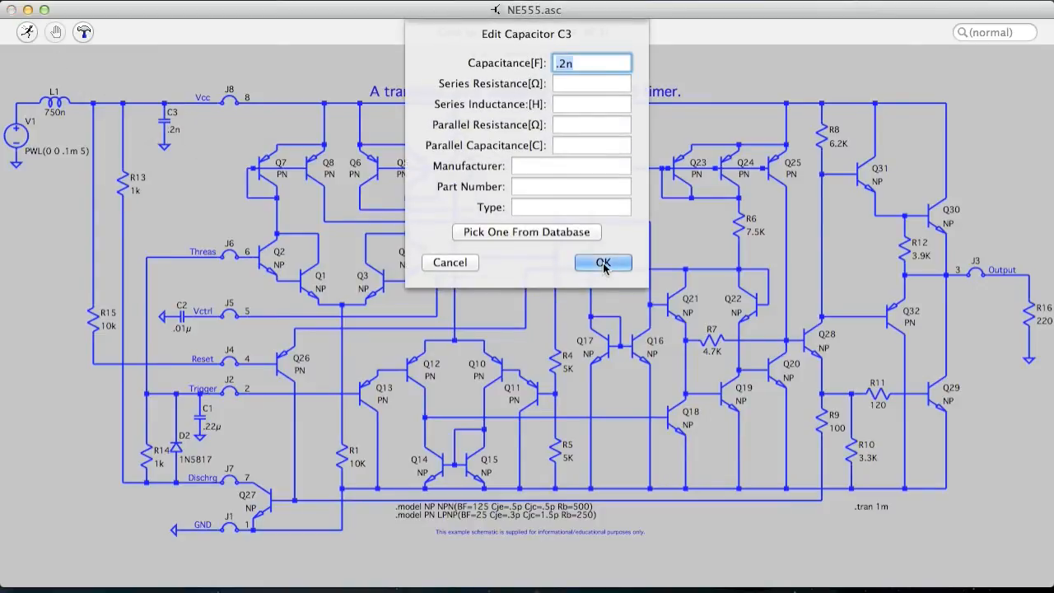
type("100n")
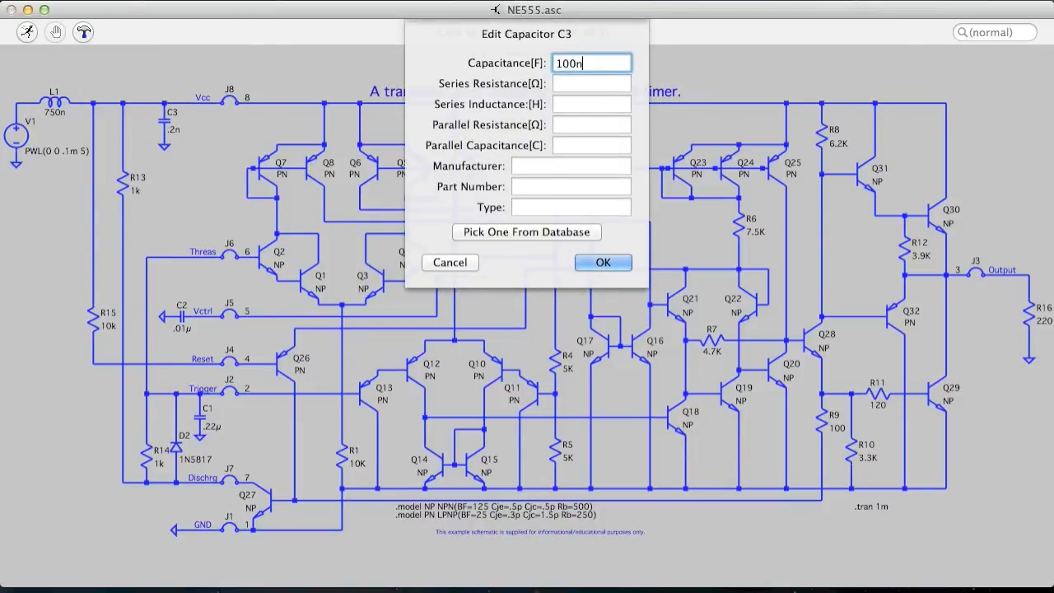
left_click(603, 262)
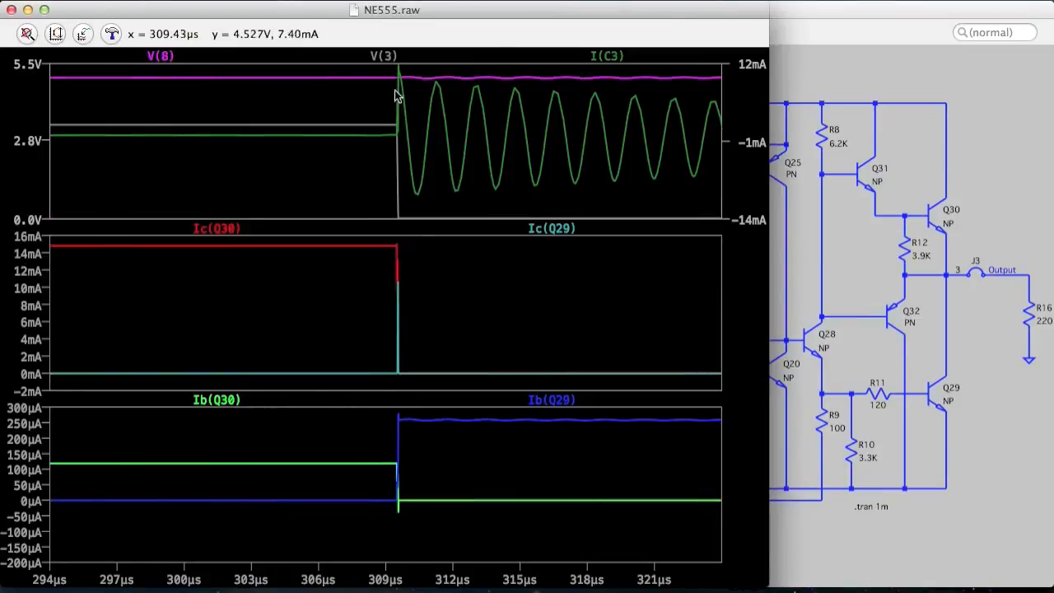
mouse_move(382, 118)
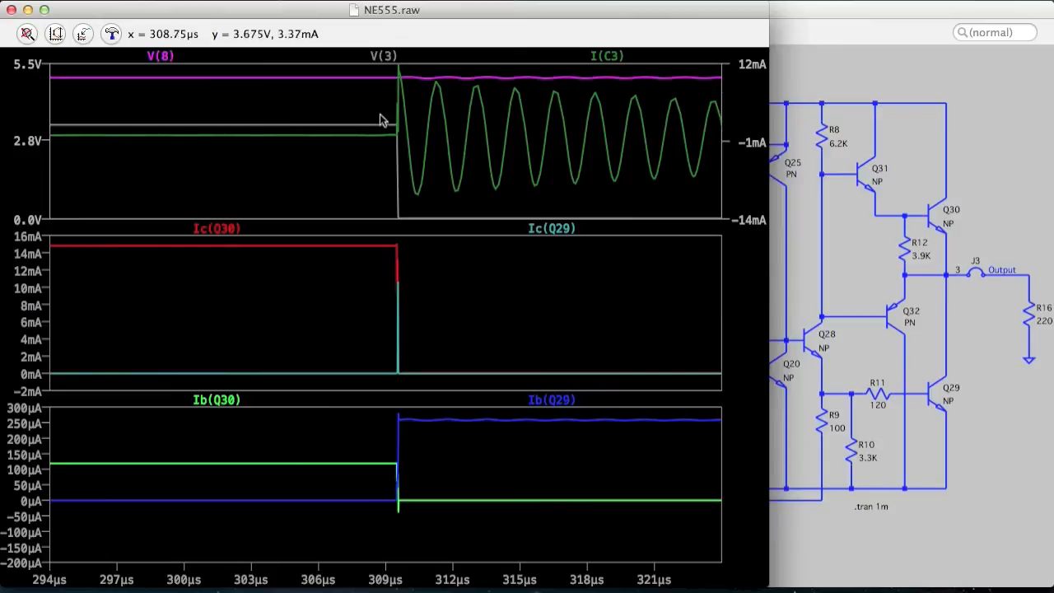
mouse_move(428, 99)
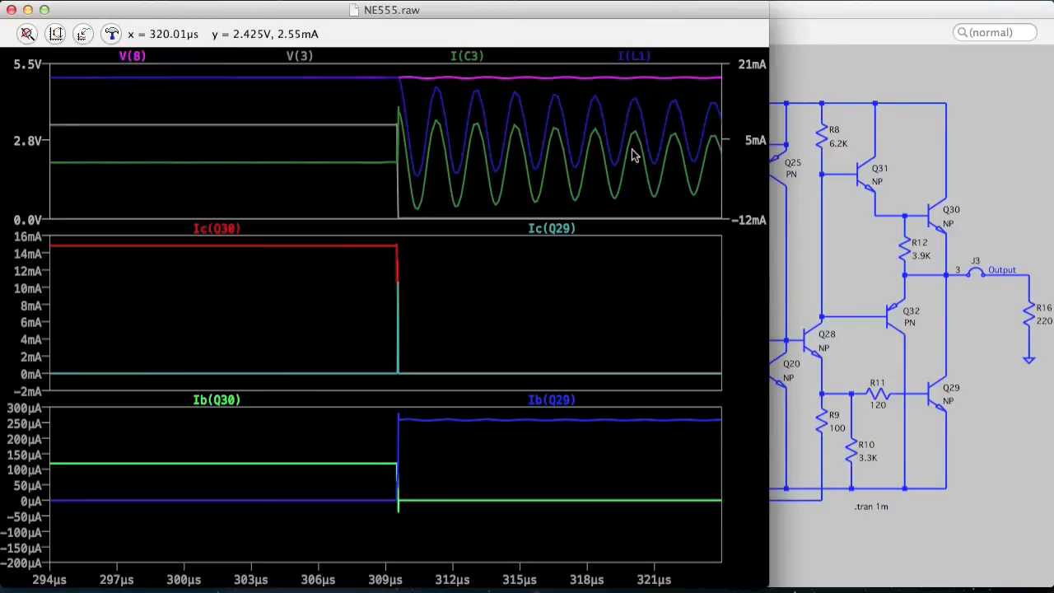
mouse_move(428, 86)
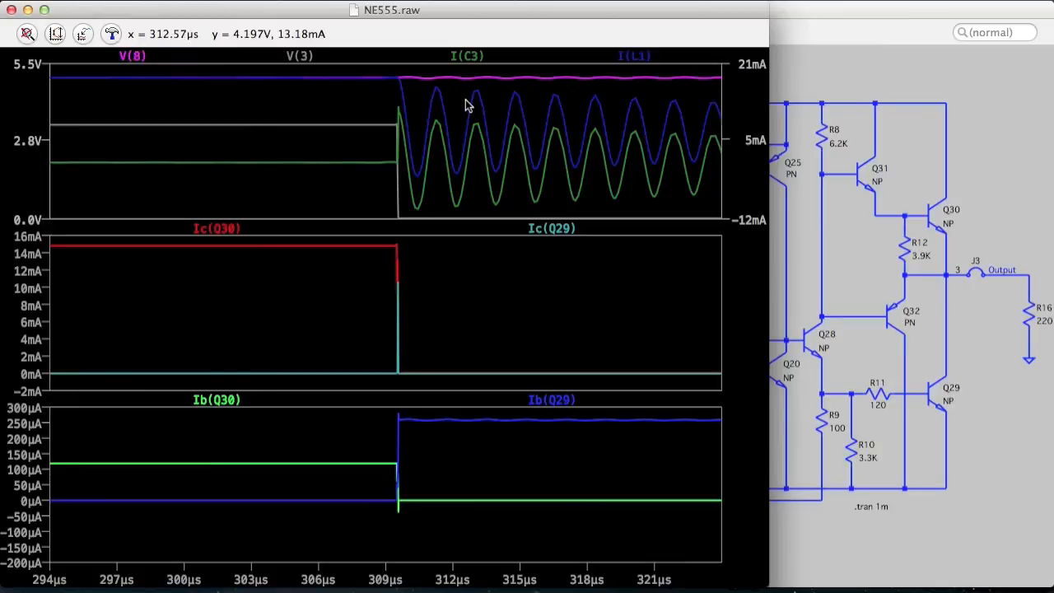
mouse_move(583, 145)
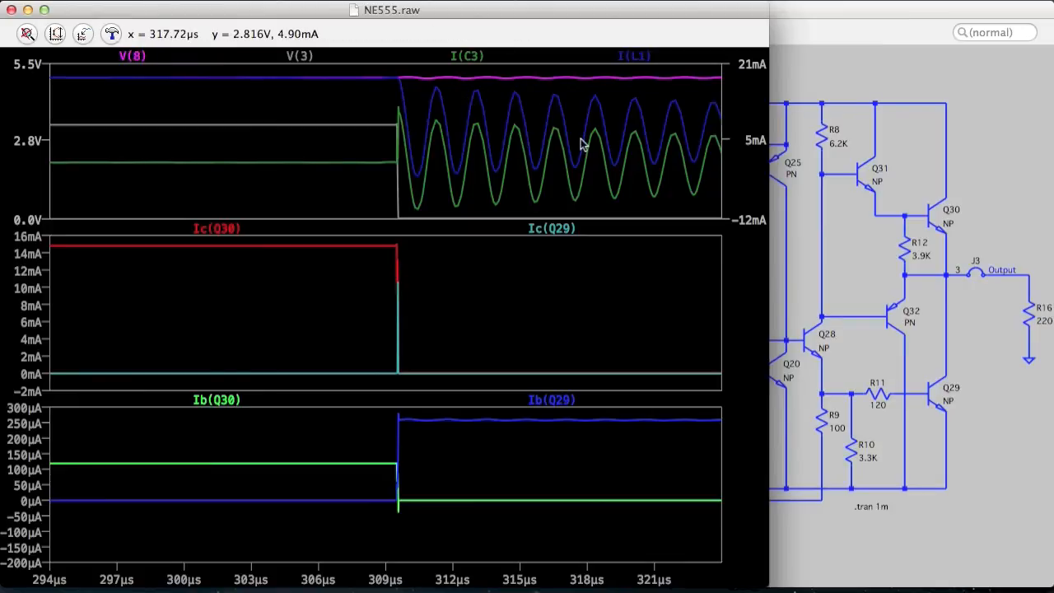